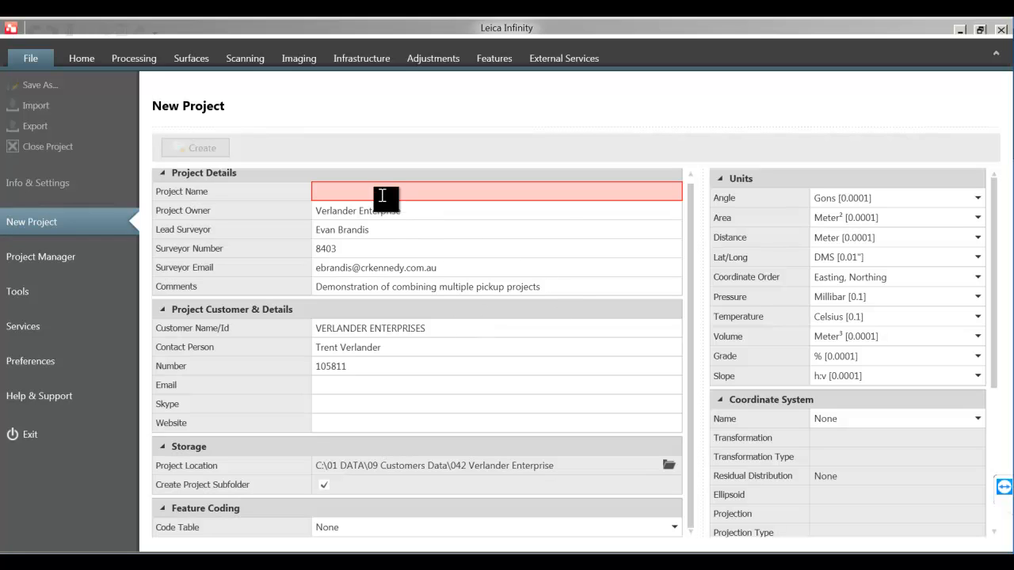
# Name the new project 170706_CombinedModel
pyautogui.click(497, 190)
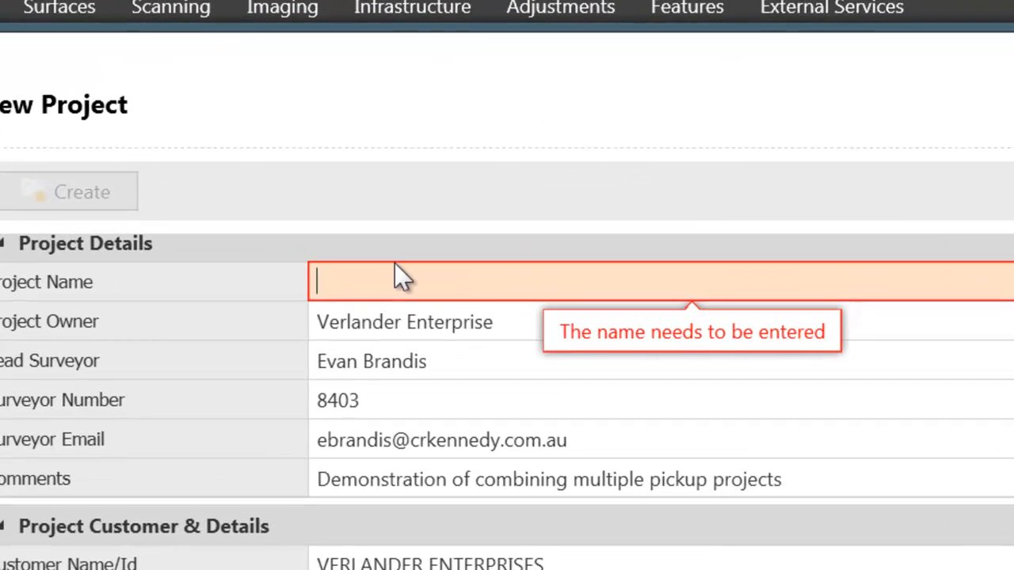
pyautogui.write('170706_')
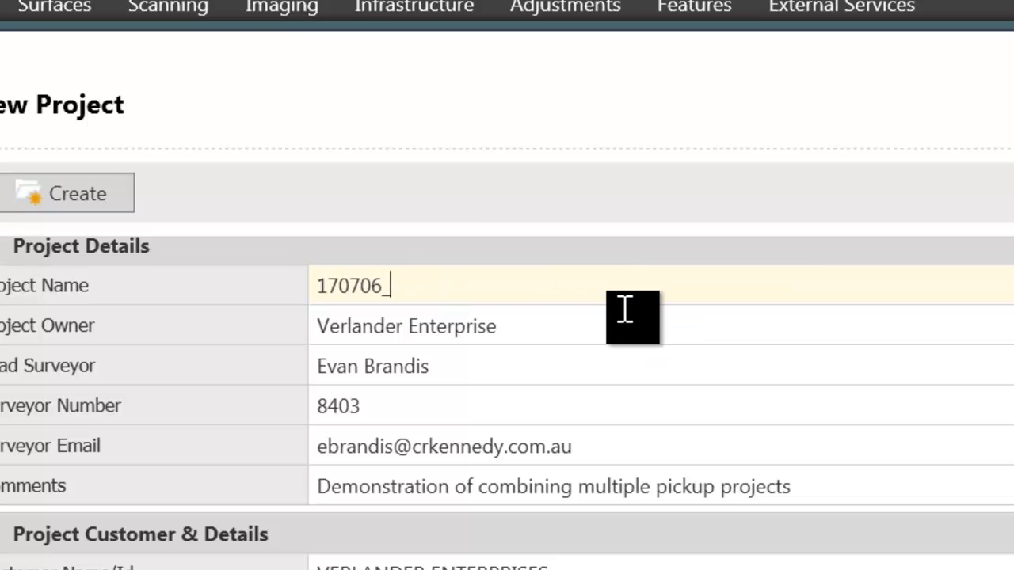
pyautogui.write('Cimbined')
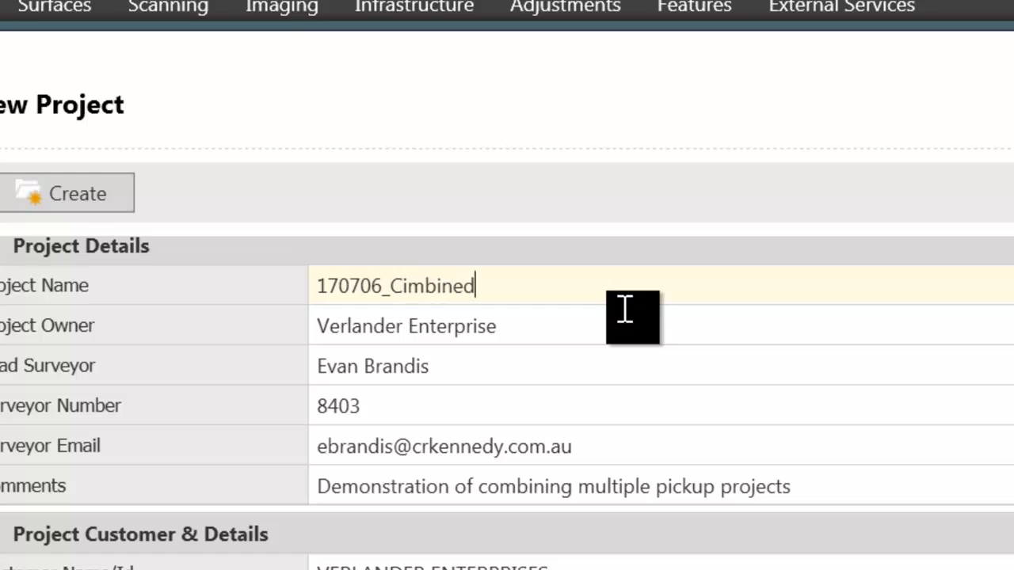
pyautogui.write('Model')
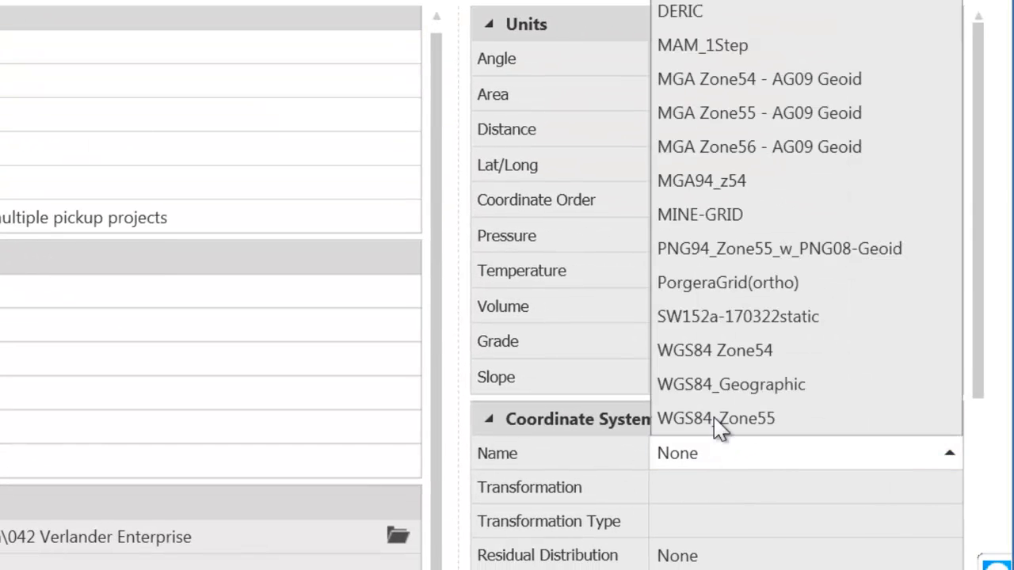
pyautogui.moveTo(757, 80)
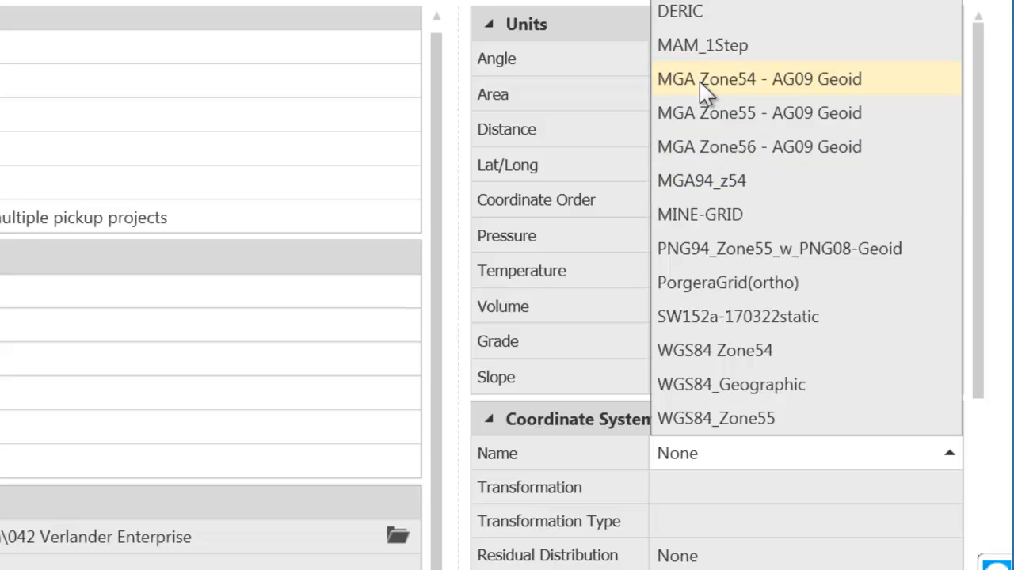
# Assign the MGA Zone54 - AG09 Geoid coordinate system and create the project
pyautogui.click(758, 80)
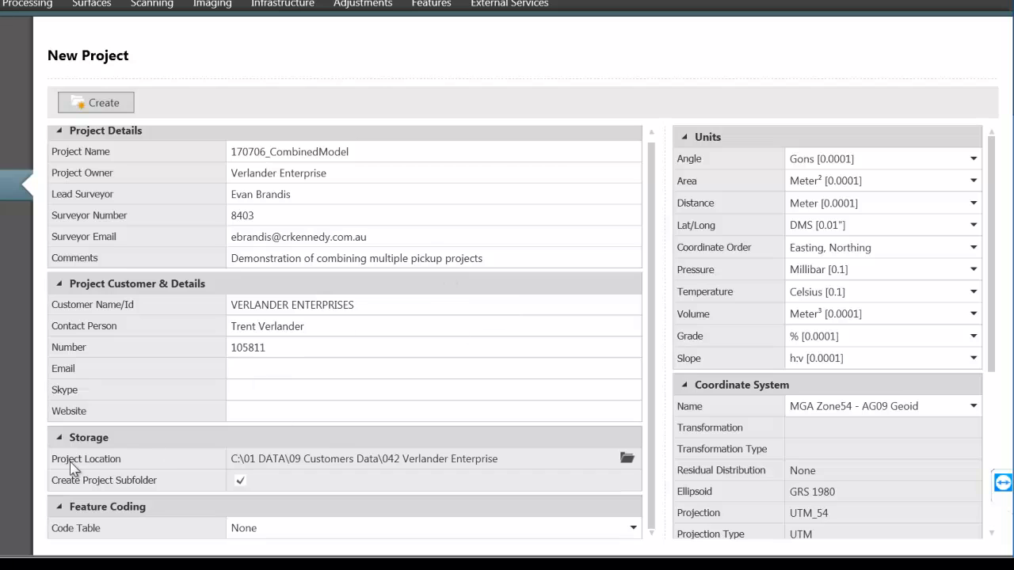
pyautogui.moveTo(105, 466)
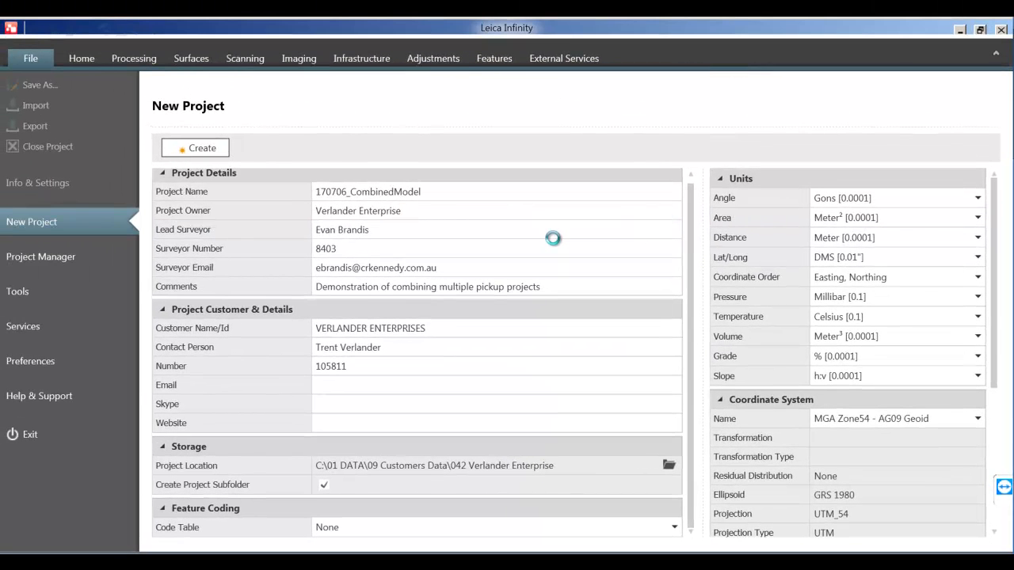
pyautogui.click(195, 149)
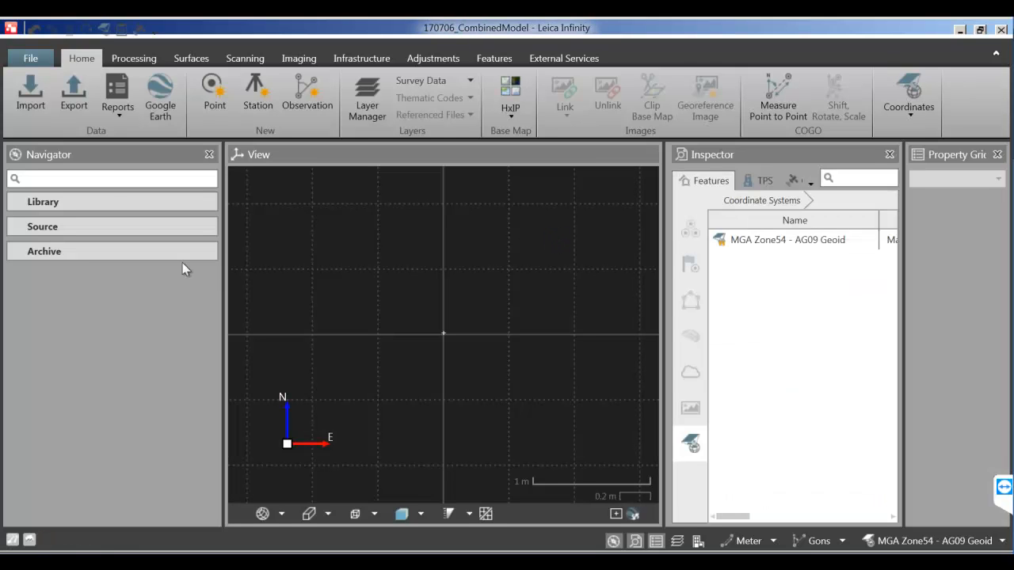
pyautogui.moveTo(494, 284)
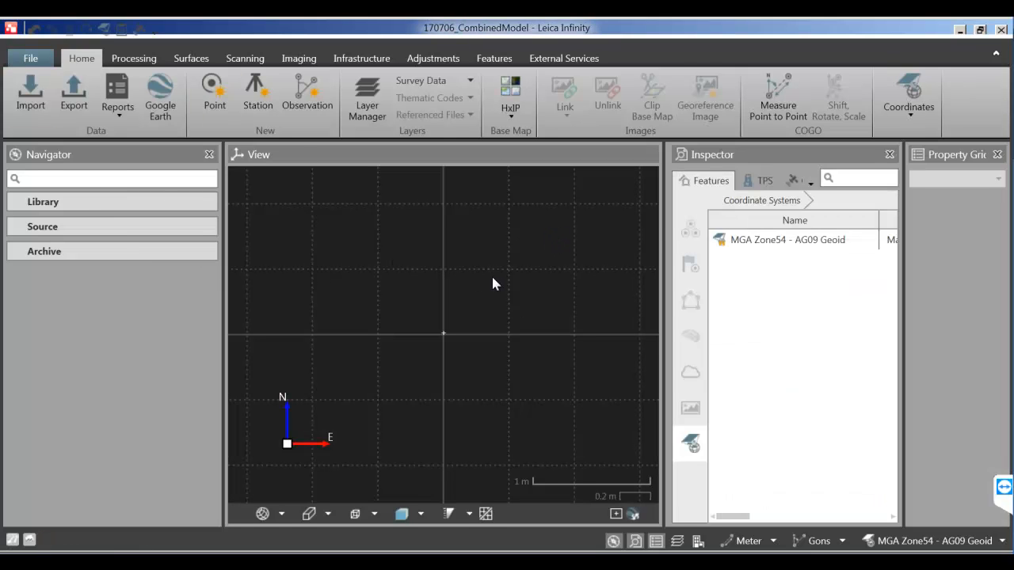
pyautogui.moveTo(271, 282)
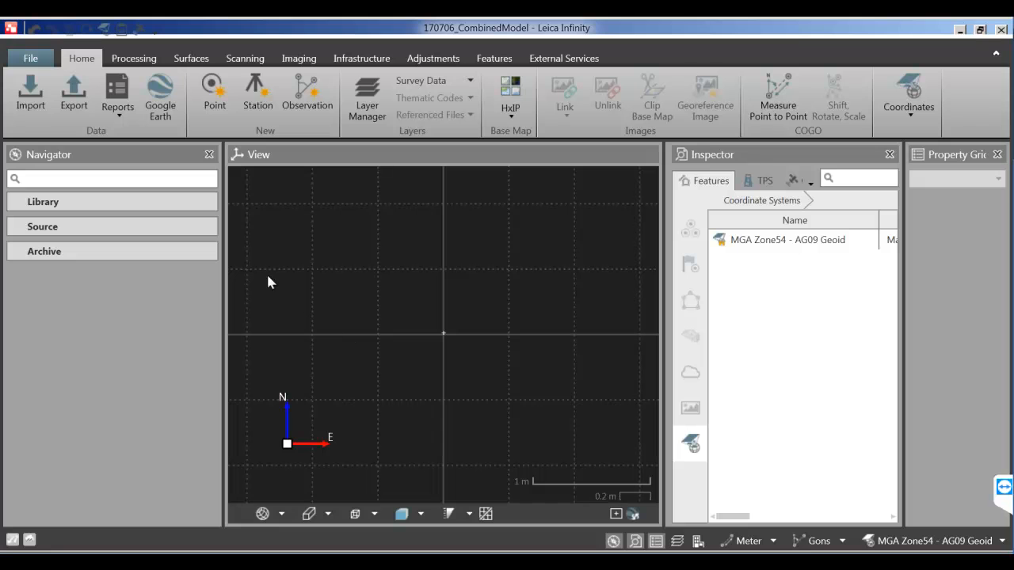
pyautogui.moveTo(537, 212)
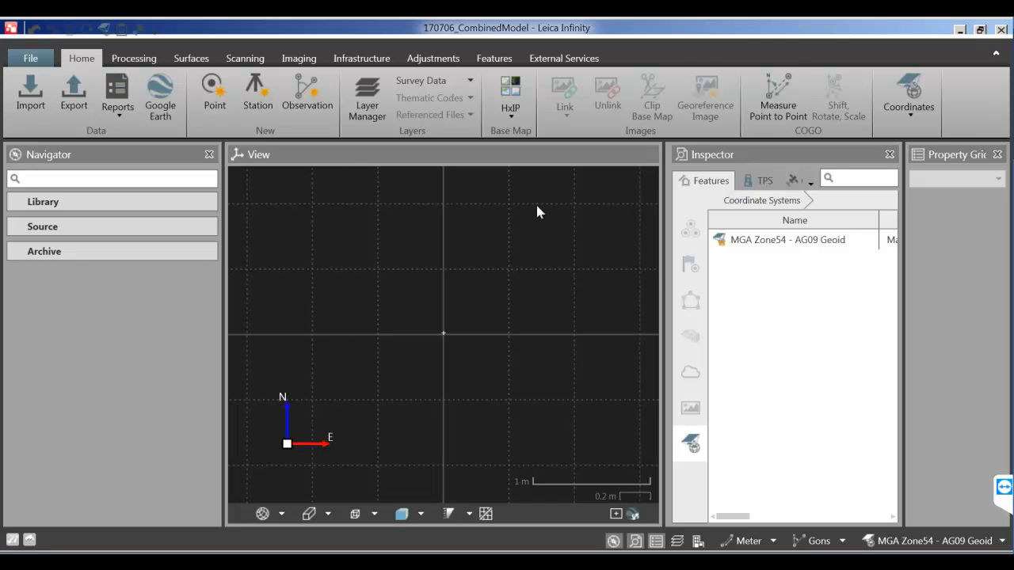
pyautogui.moveTo(148, 196)
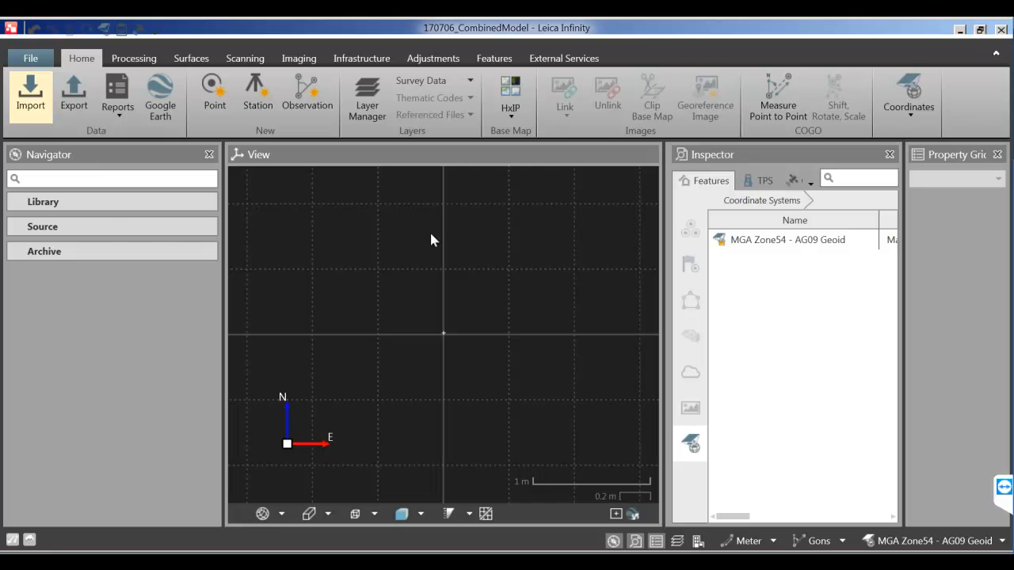
# Choose 170702 MW50 TRIM SCANS.asc from 170703_Wall Trim Scans for import and start a new template
pyautogui.click(30, 90)
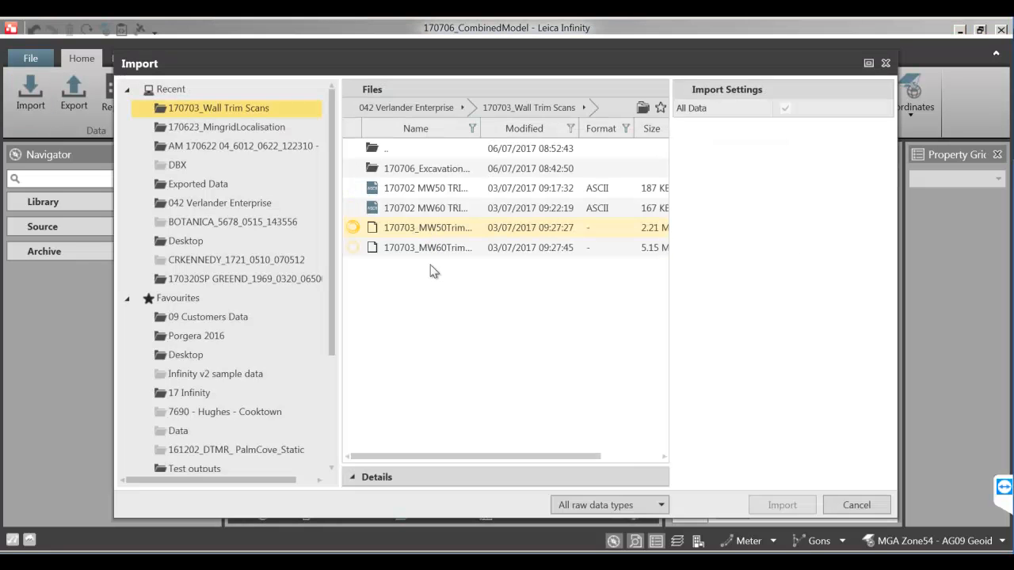
pyautogui.click(406, 108)
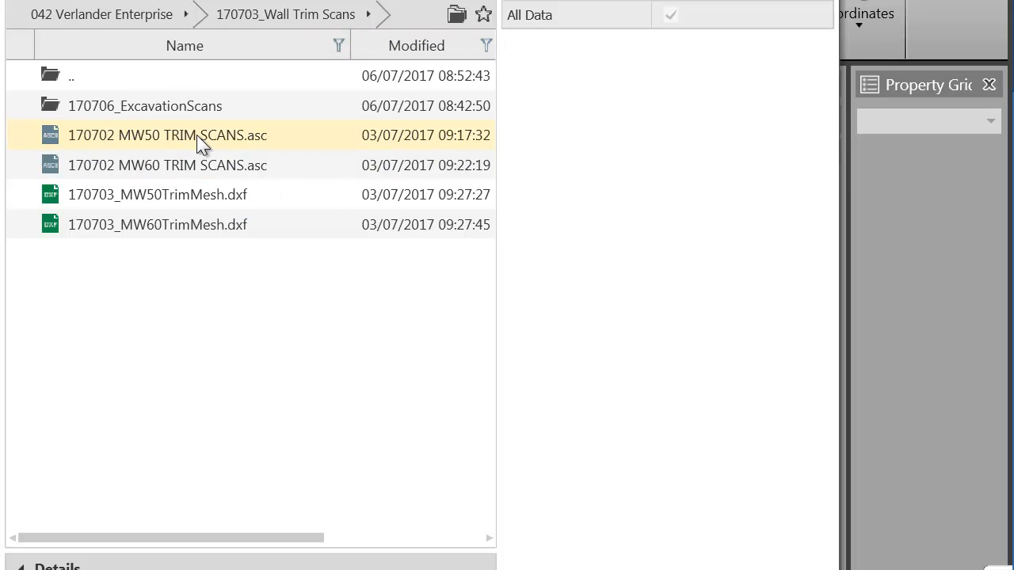
pyautogui.click(168, 134)
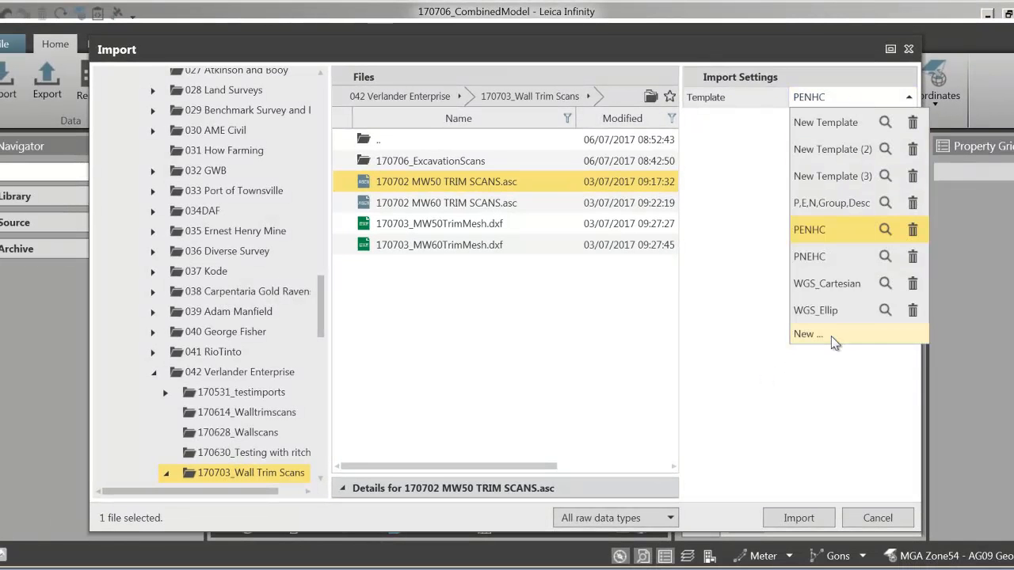
pyautogui.click(808, 333)
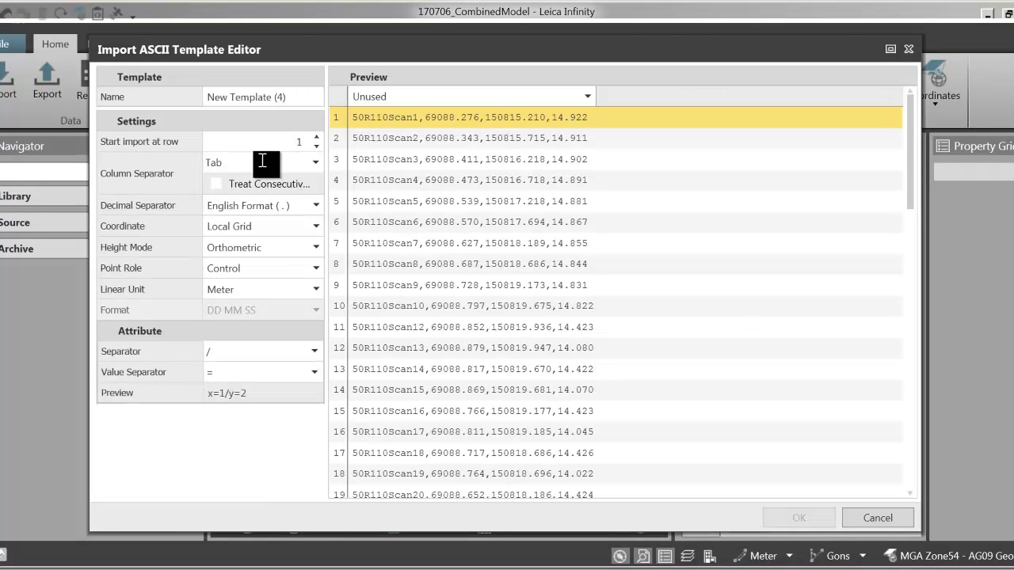
# Name the template DemoImport and map its columns to Point Id, Easting and Northing
pyautogui.write('Dem')
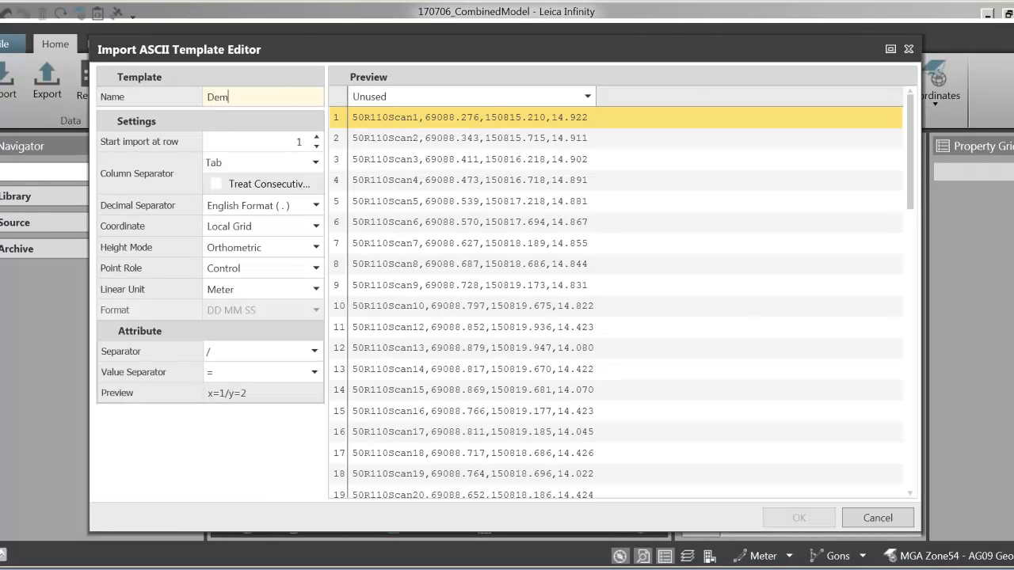
pyautogui.write('oImport')
pyautogui.click(263, 162)
pyautogui.write(',')
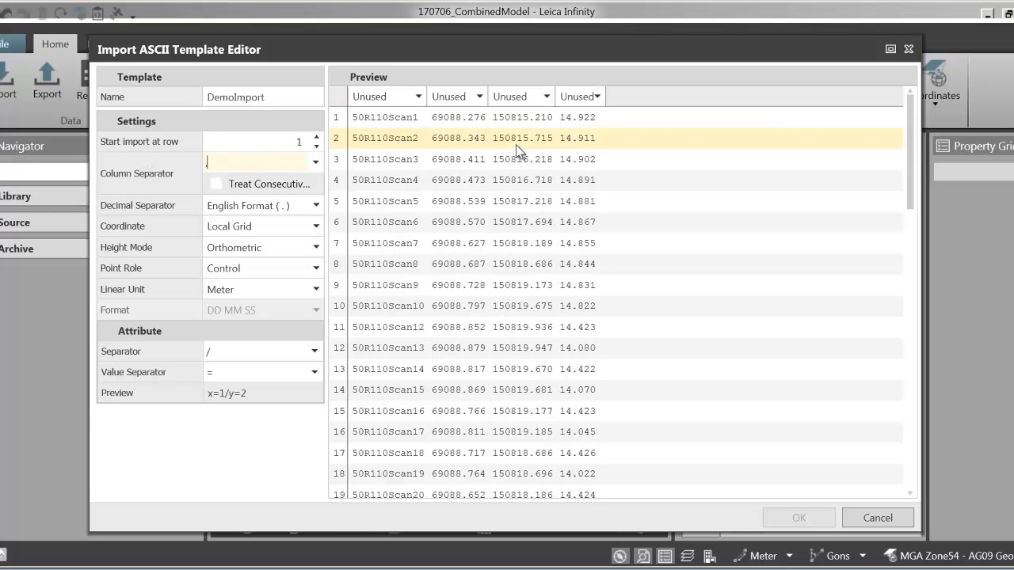
pyautogui.moveTo(497, 117)
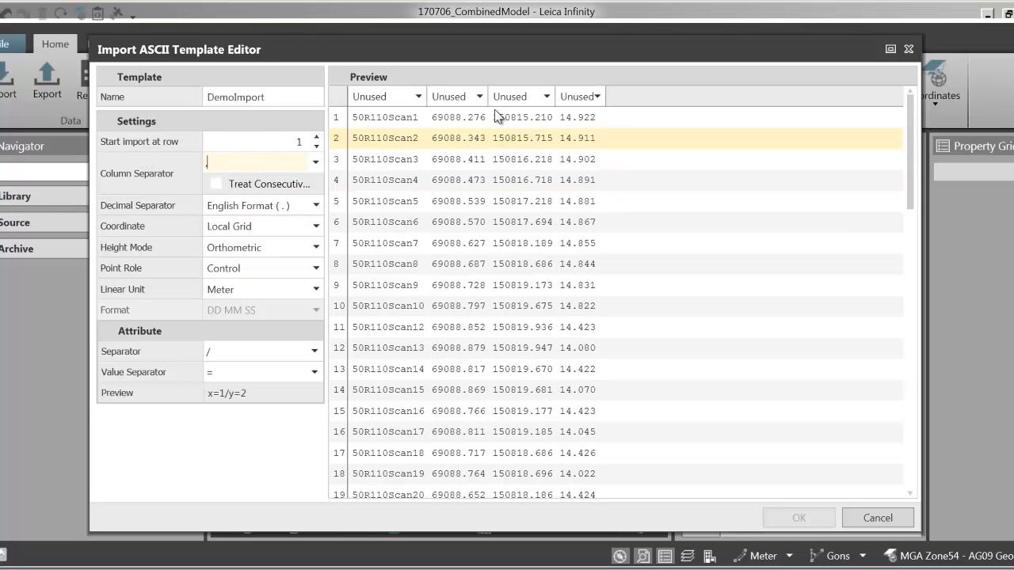
pyautogui.click(261, 225)
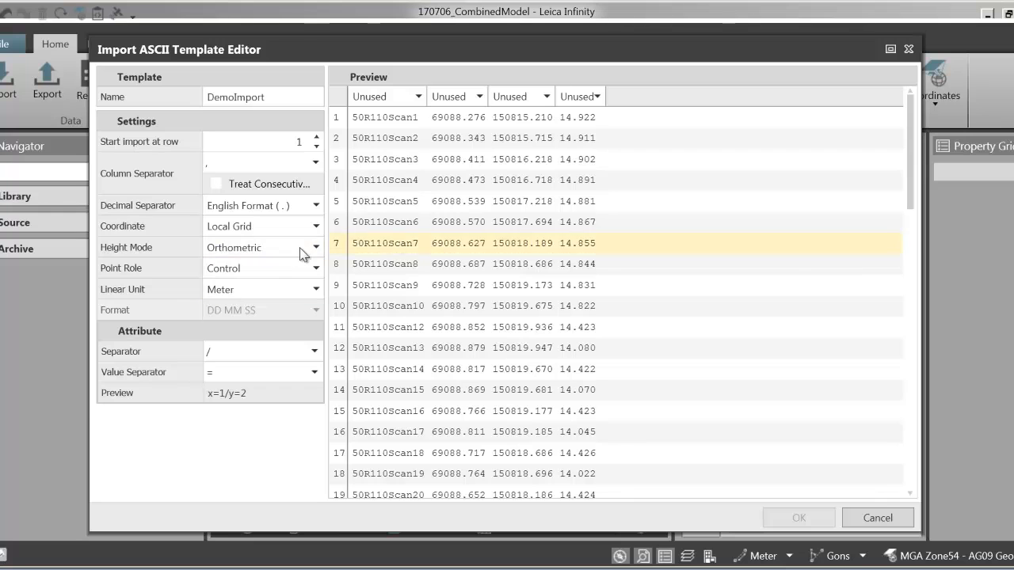
pyautogui.click(380, 96)
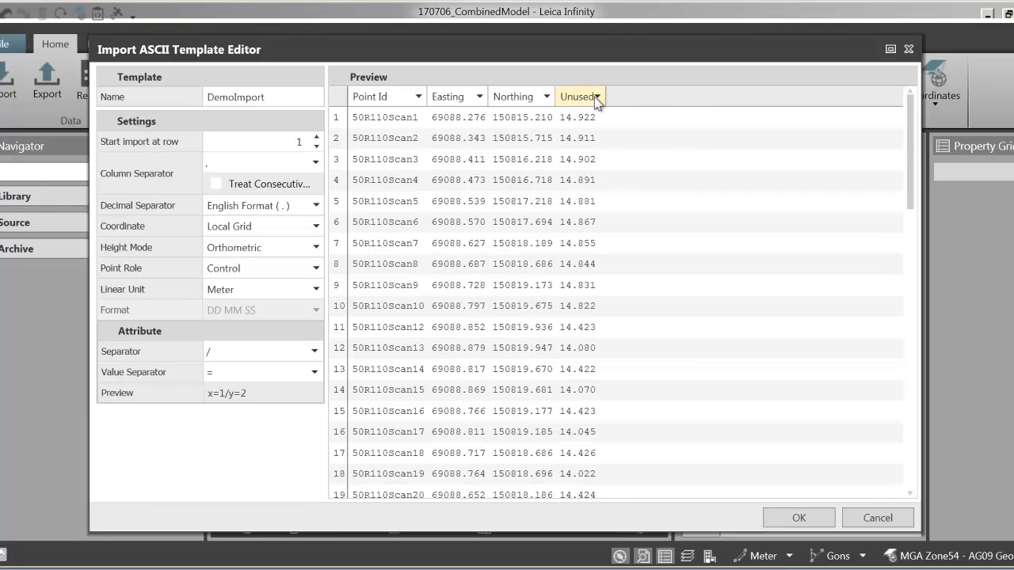
pyautogui.click(578, 97)
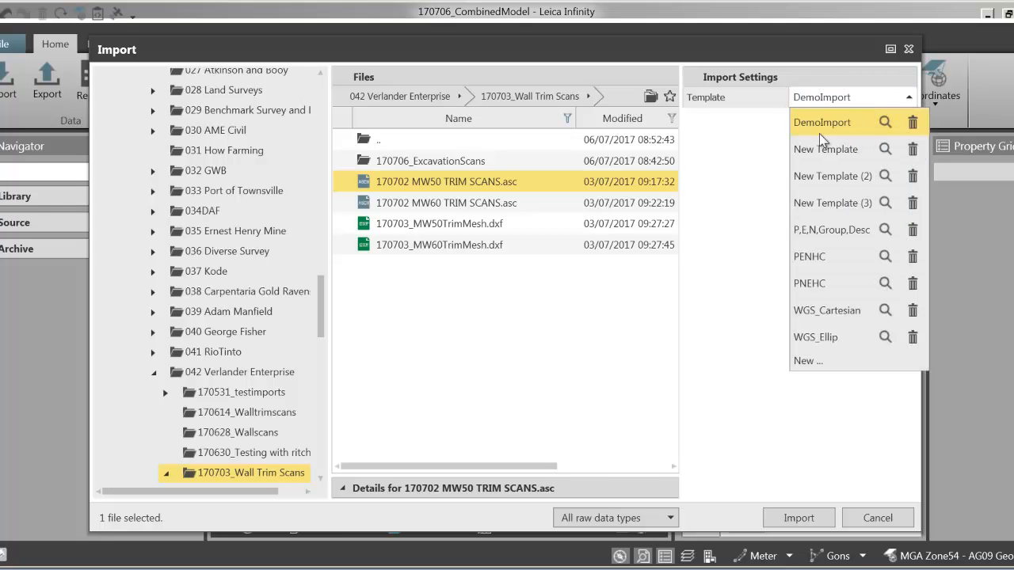
pyautogui.moveTo(837, 130)
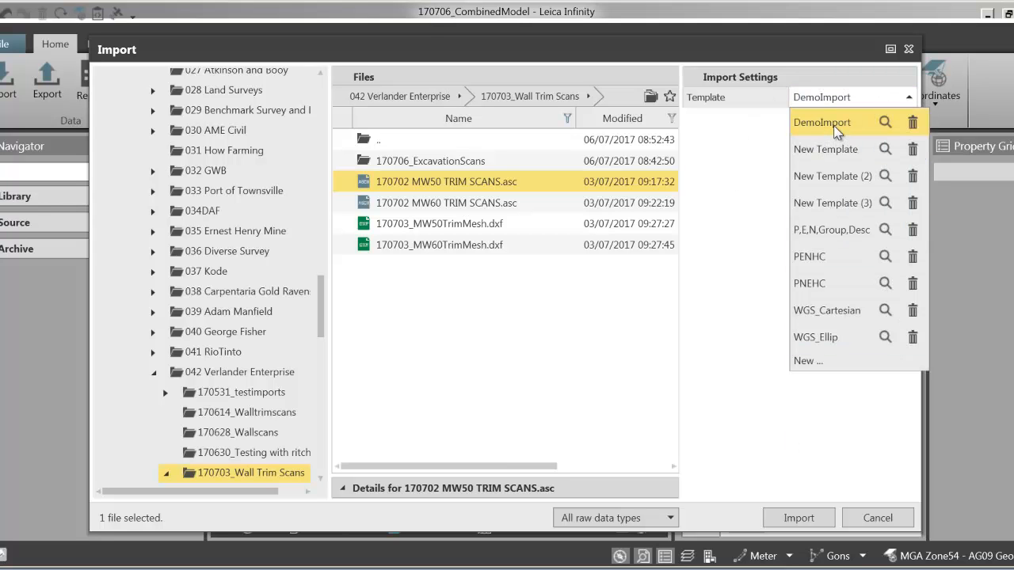
# Import the MW50 trim scans file using the DemoImport template
pyautogui.click(821, 122)
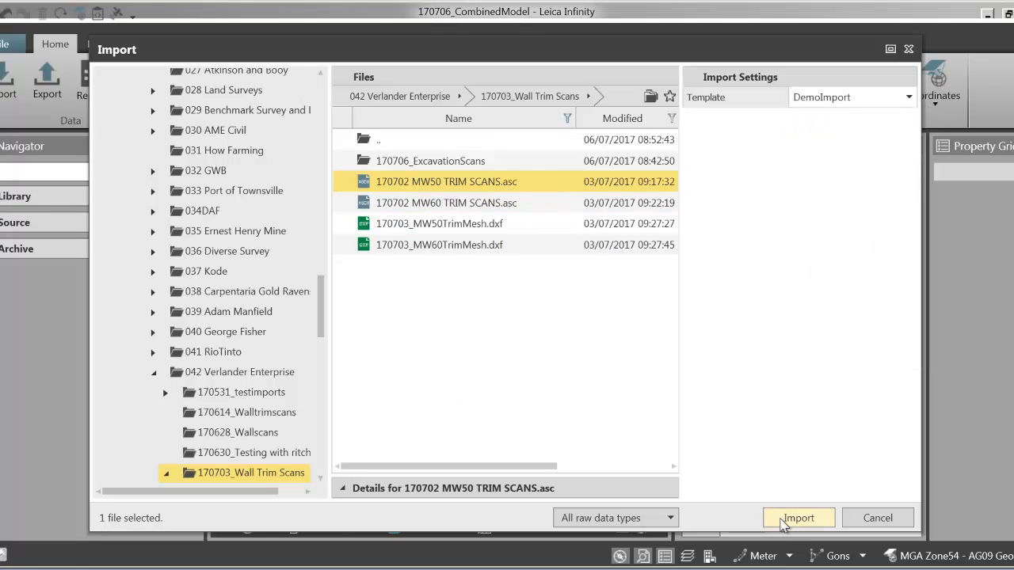
pyautogui.click(799, 517)
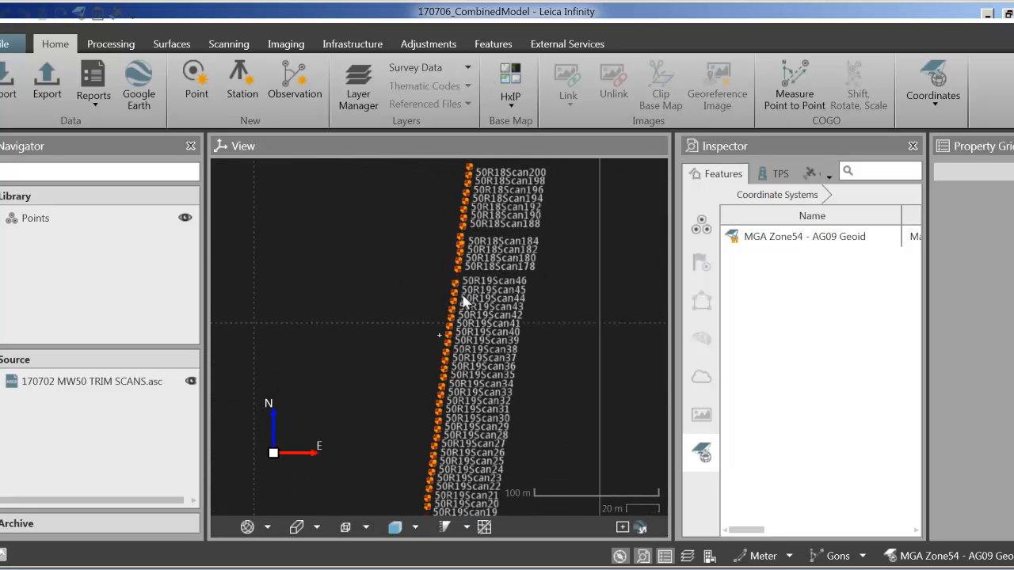
pyautogui.moveTo(462, 327)
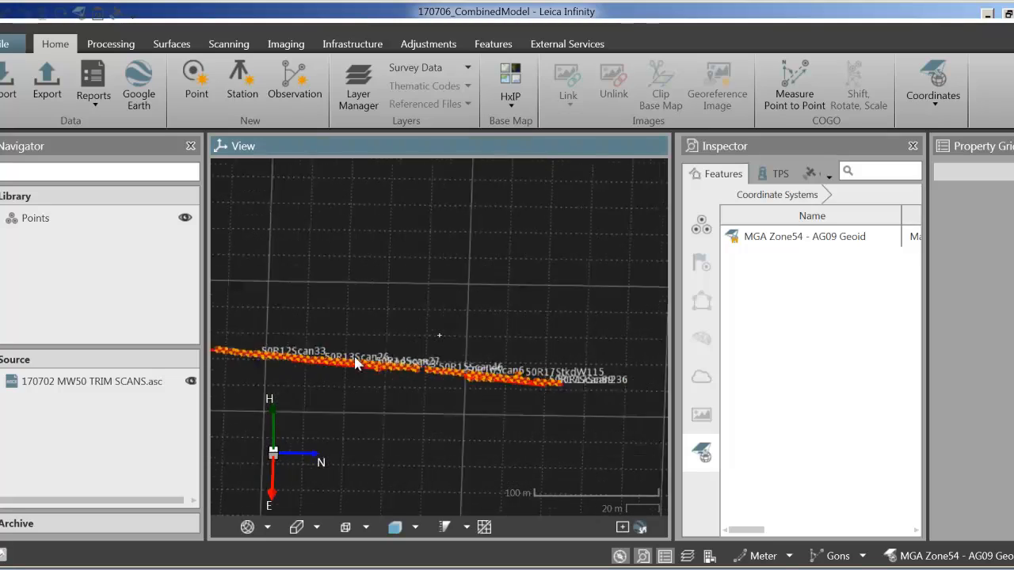
# Select the isolated point 50R17StkdW115, delete it and confirm the warning
pyautogui.moveTo(356, 364); pyautogui.dragTo(492, 377)
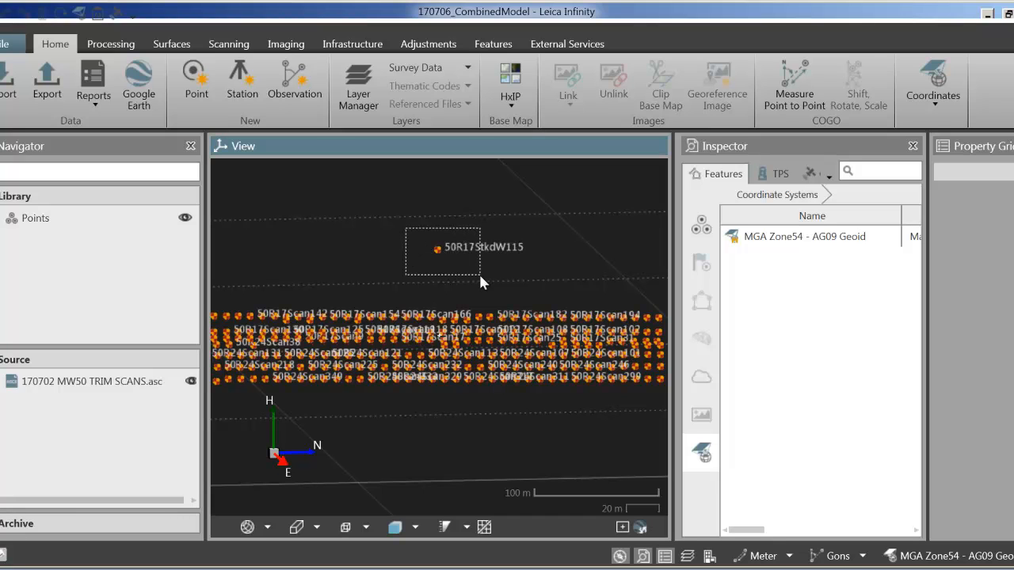
pyautogui.click(437, 249)
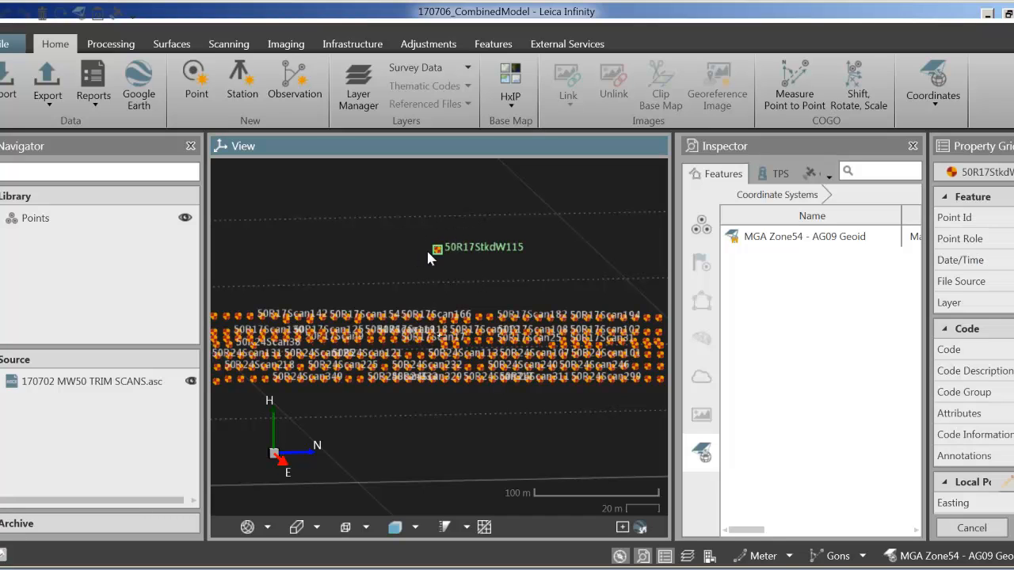
pyautogui.moveTo(465, 266)
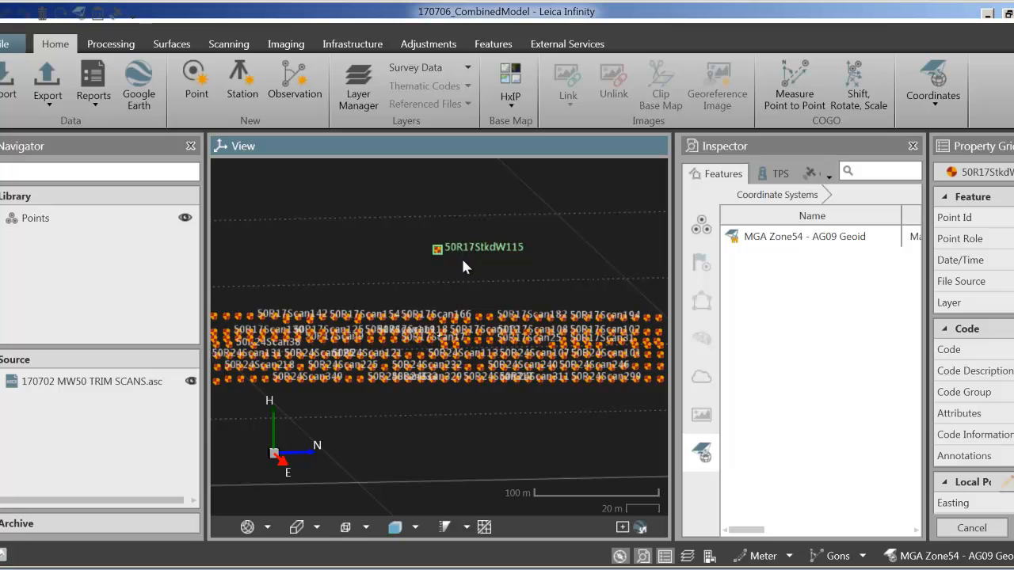
pyautogui.rightClick(437, 249)
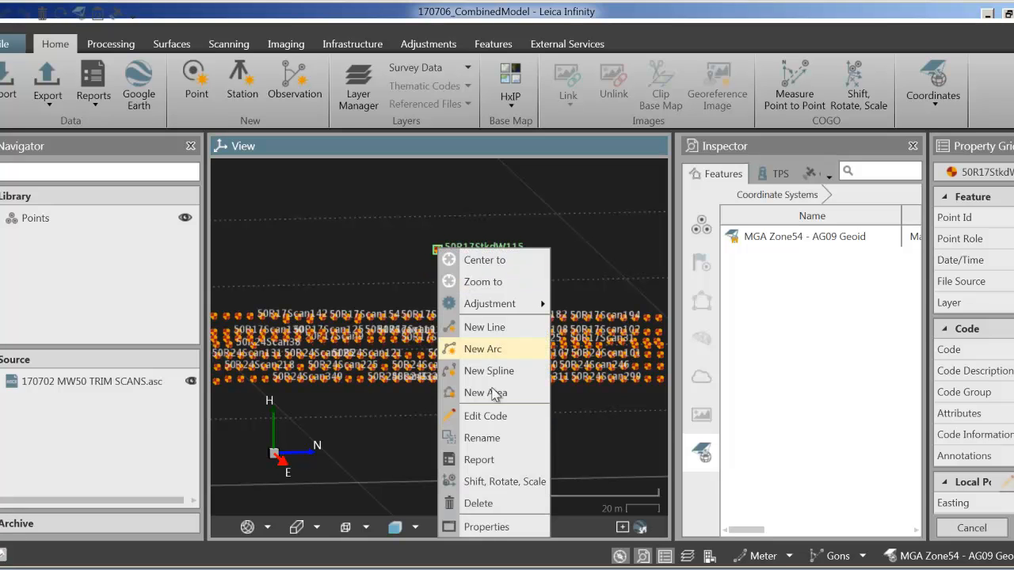
pyautogui.click(479, 504)
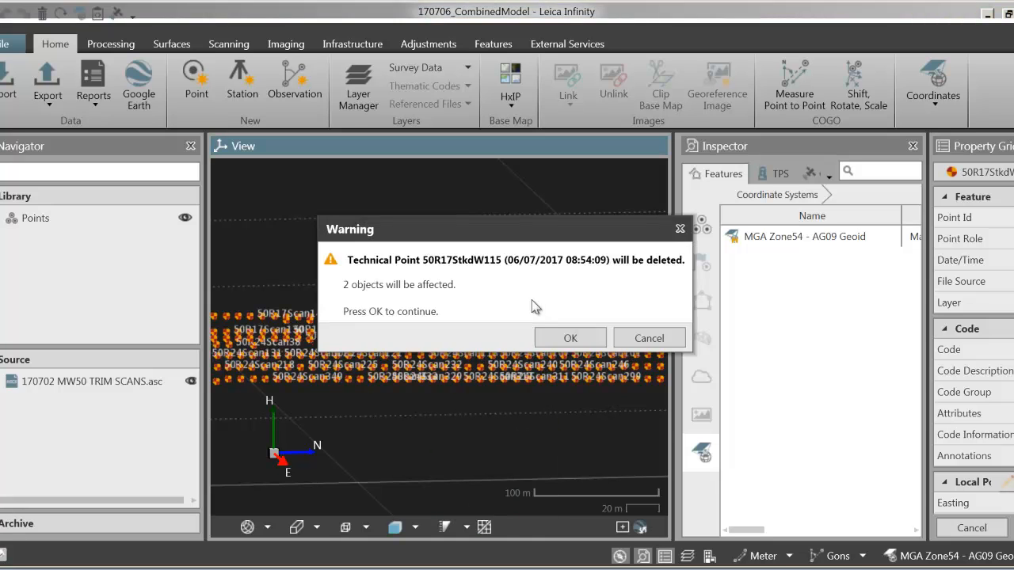
pyautogui.click(571, 339)
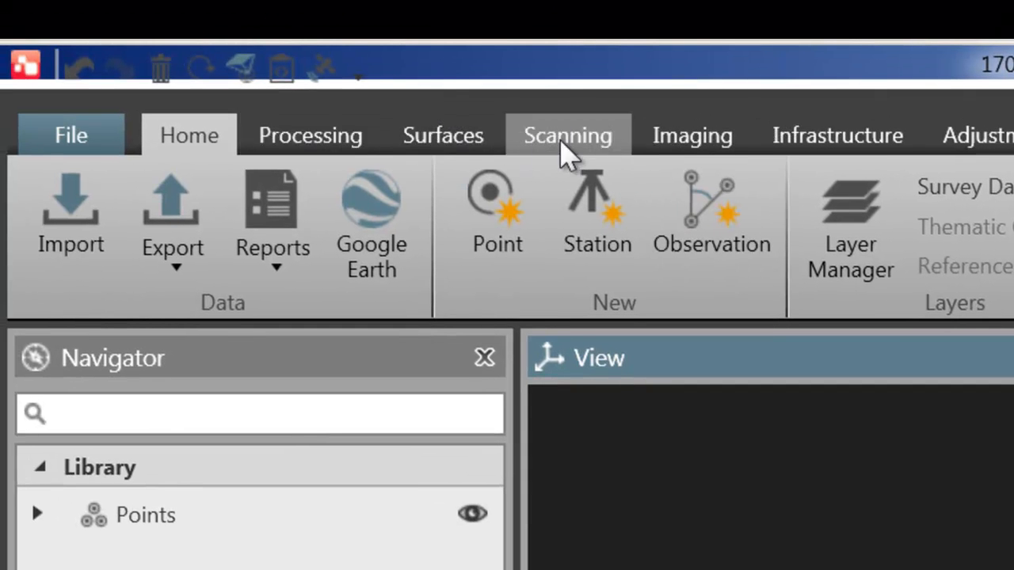
# Build a TIN surface from the imported scan points
pyautogui.click(442, 135)
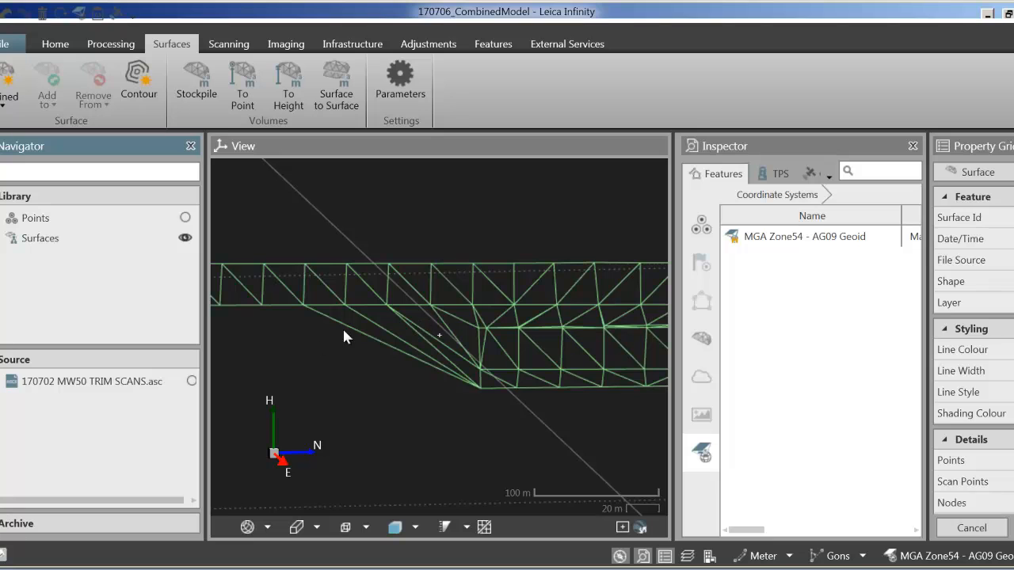
pyautogui.moveTo(497, 327)
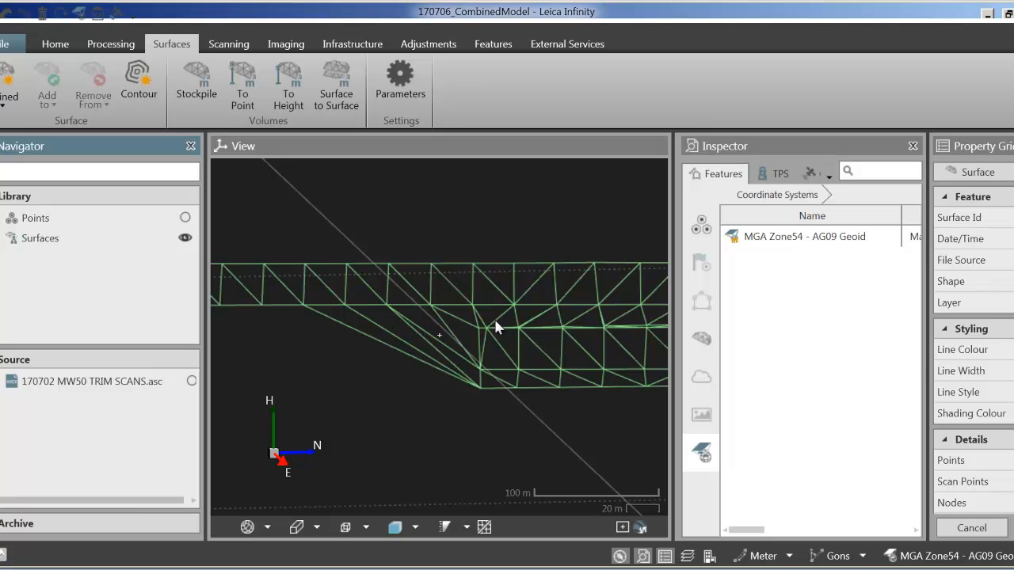
pyautogui.moveTo(393, 328)
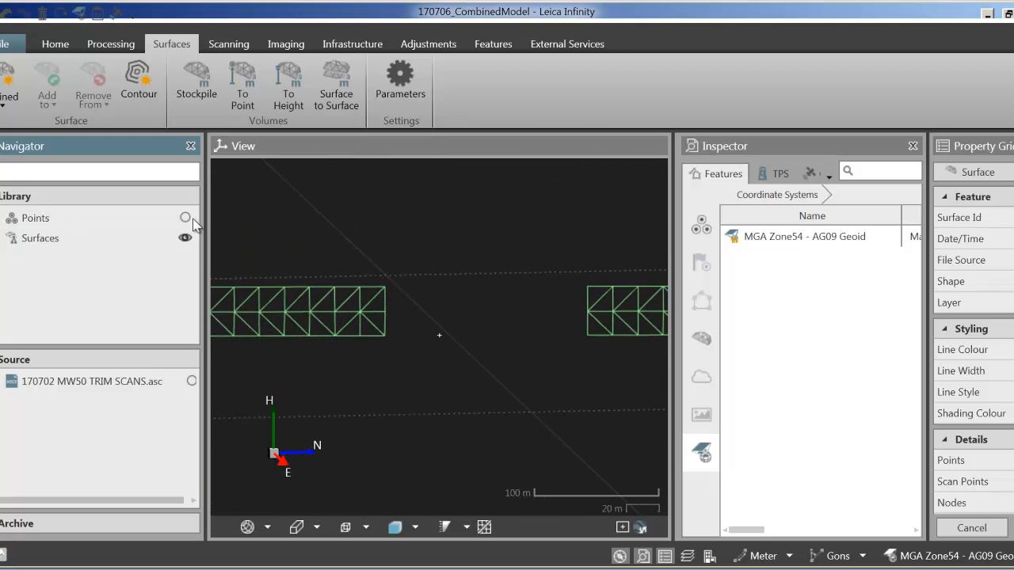
# Toggle scan point visibility in the Navigator to reveal the gap between point groups
pyautogui.click(39, 238)
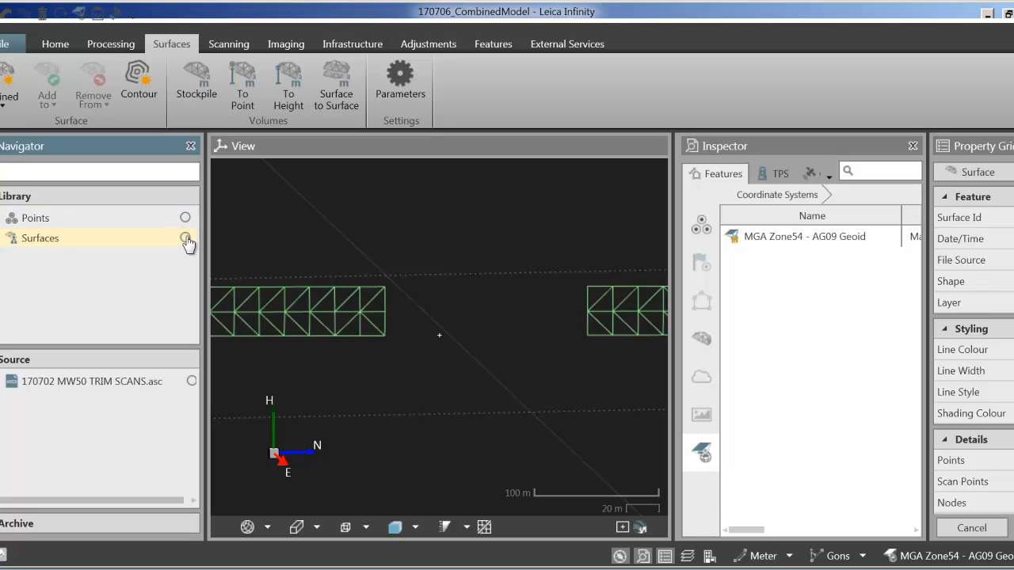
pyautogui.click(185, 219)
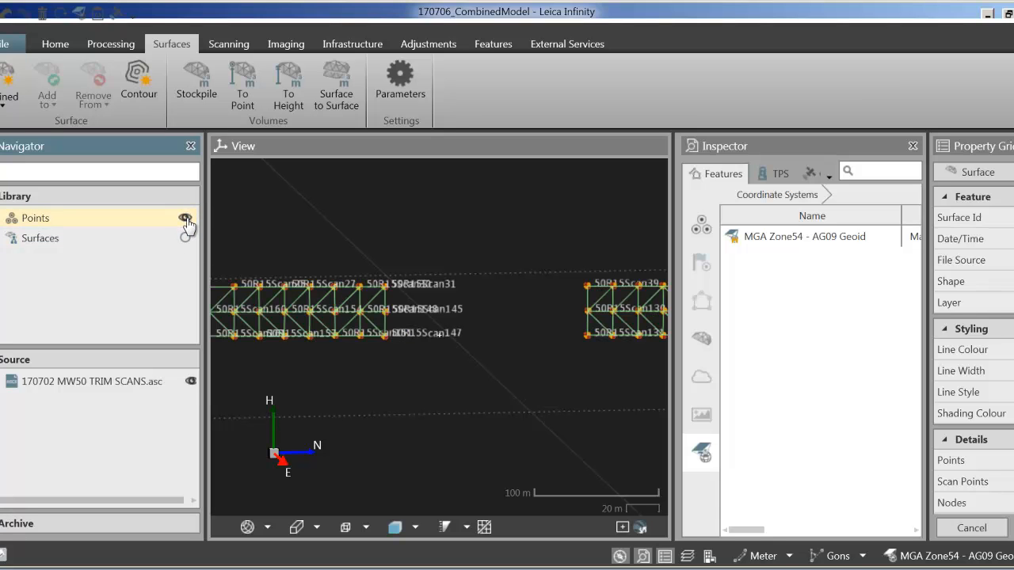
pyautogui.click(185, 219)
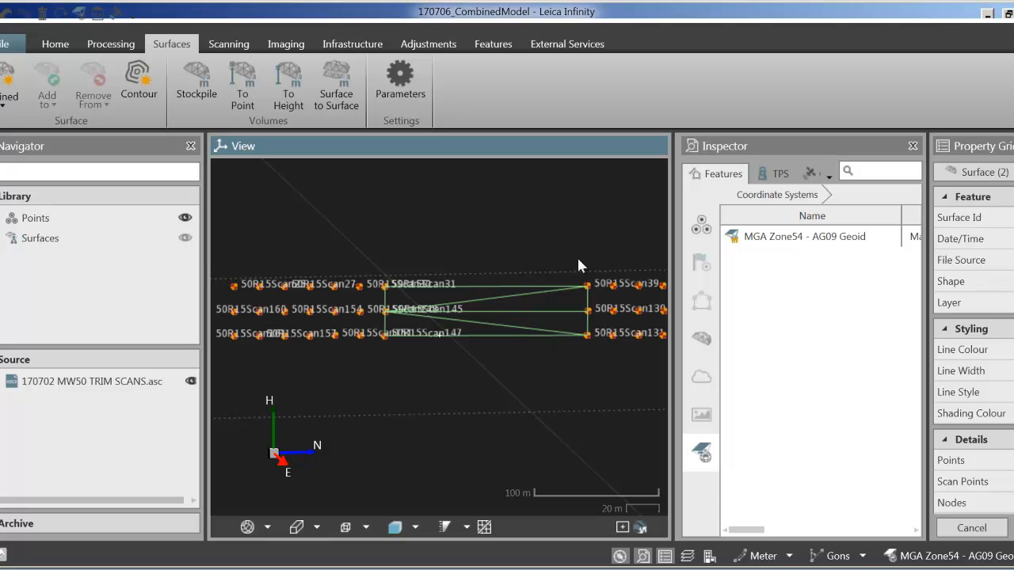
pyautogui.moveTo(673, 216)
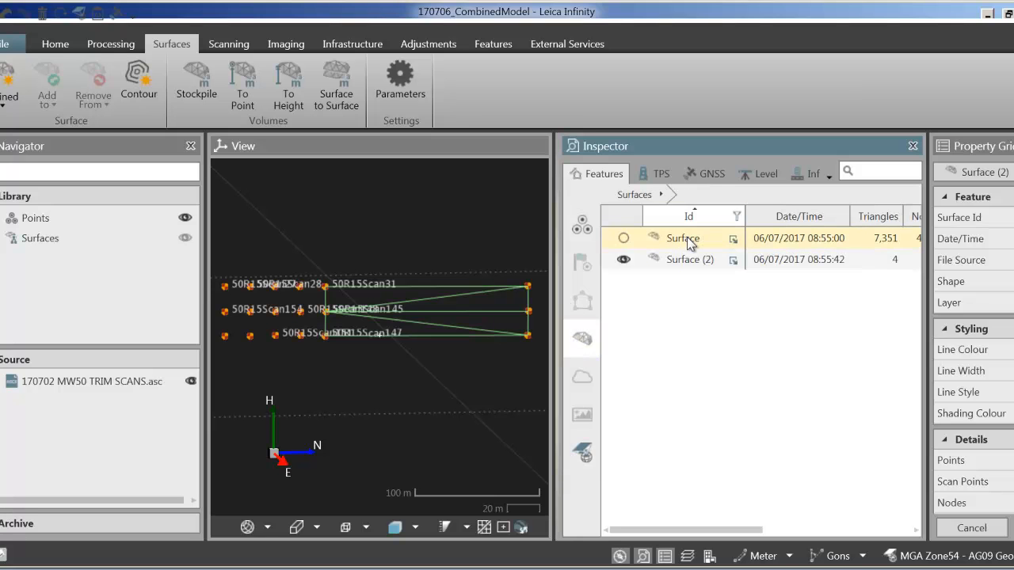
pyautogui.moveTo(686, 244)
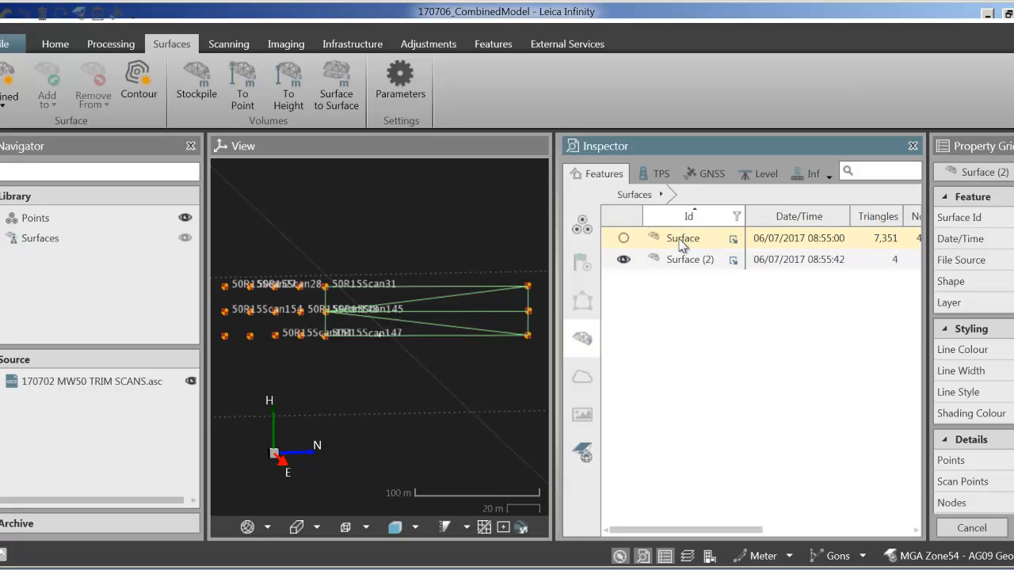
# Rename the four-triangle surface to Infill1 and apply the change
pyautogui.click(690, 260)
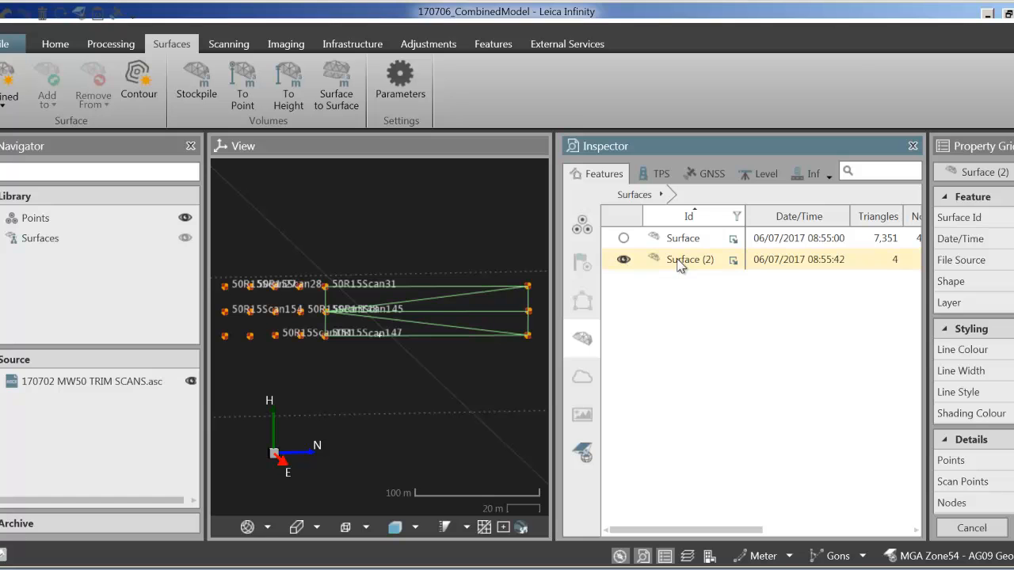
pyautogui.click(683, 238)
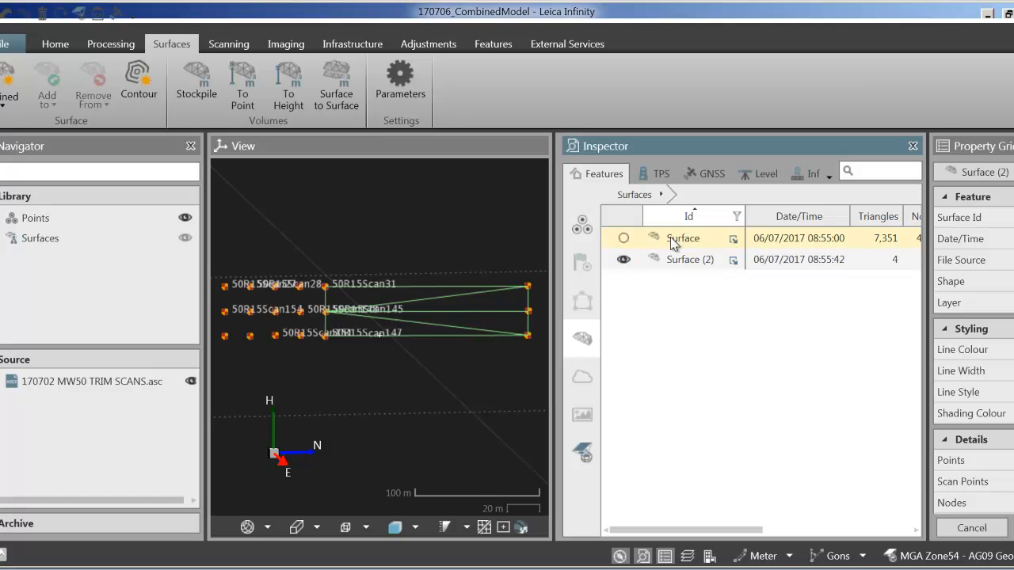
pyautogui.rightClick(690, 260)
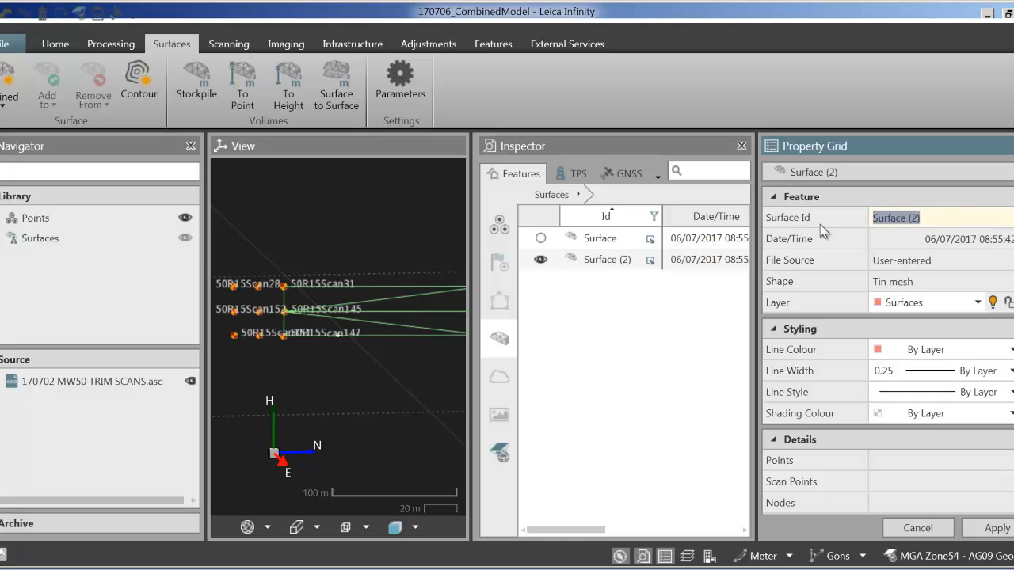
pyautogui.write('Infill1')
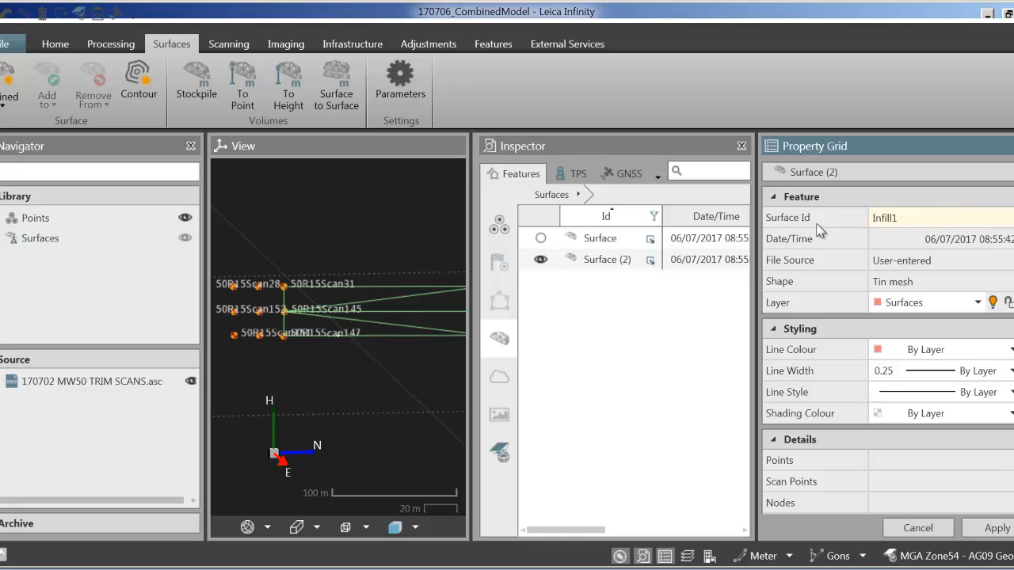
pyautogui.click(996, 527)
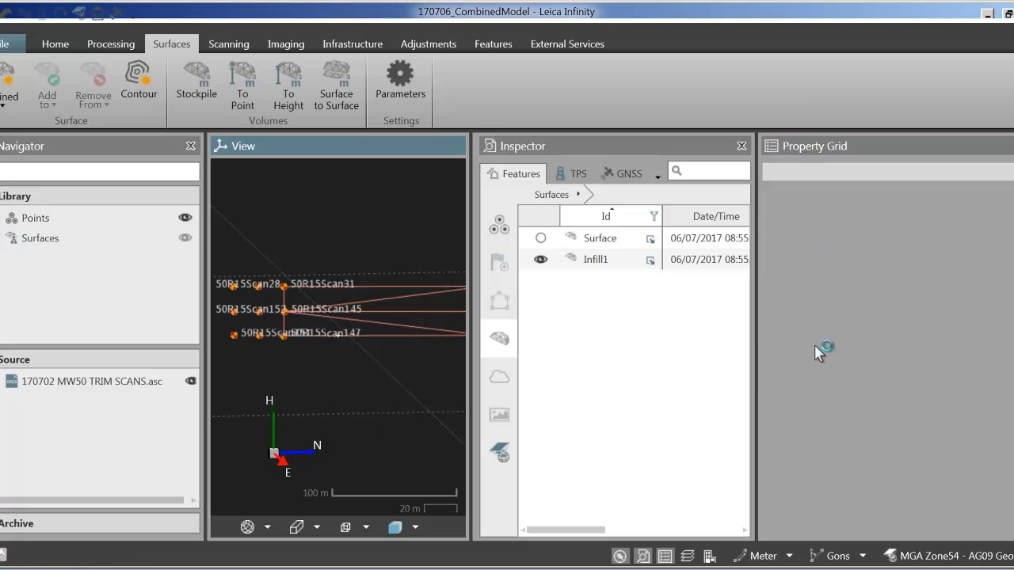
pyautogui.moveTo(795, 312)
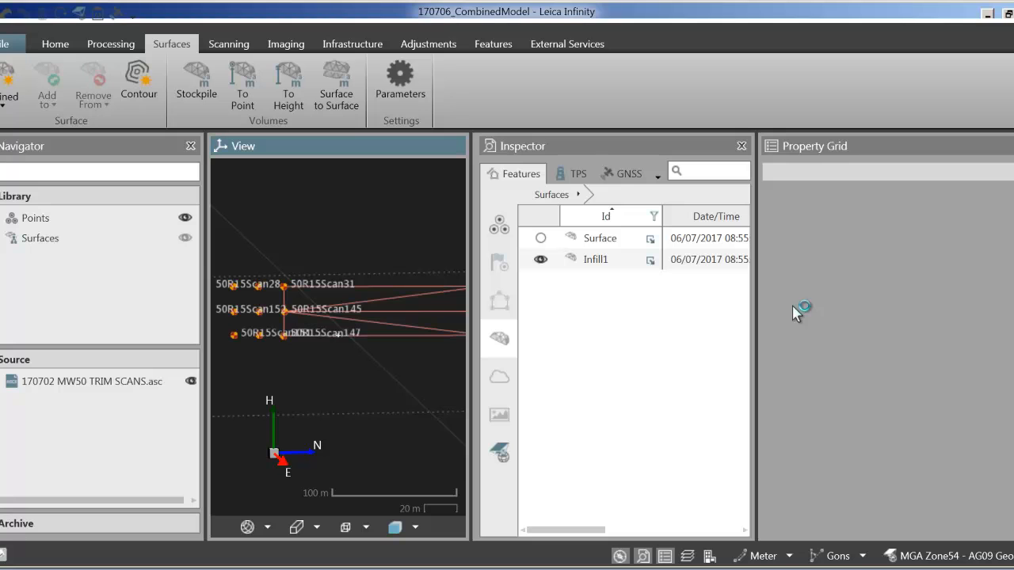
pyautogui.moveTo(574, 307)
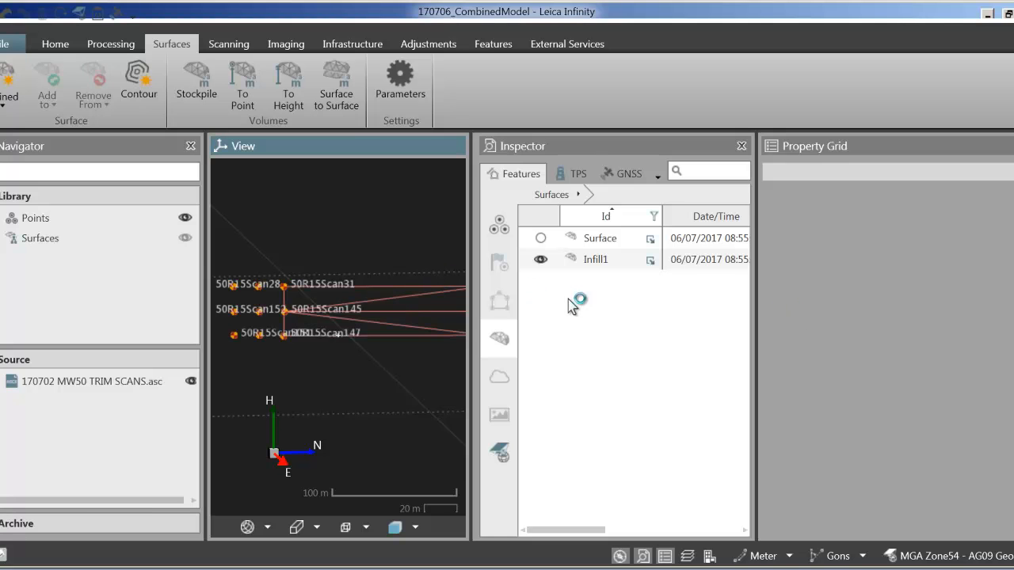
pyautogui.moveTo(372, 301)
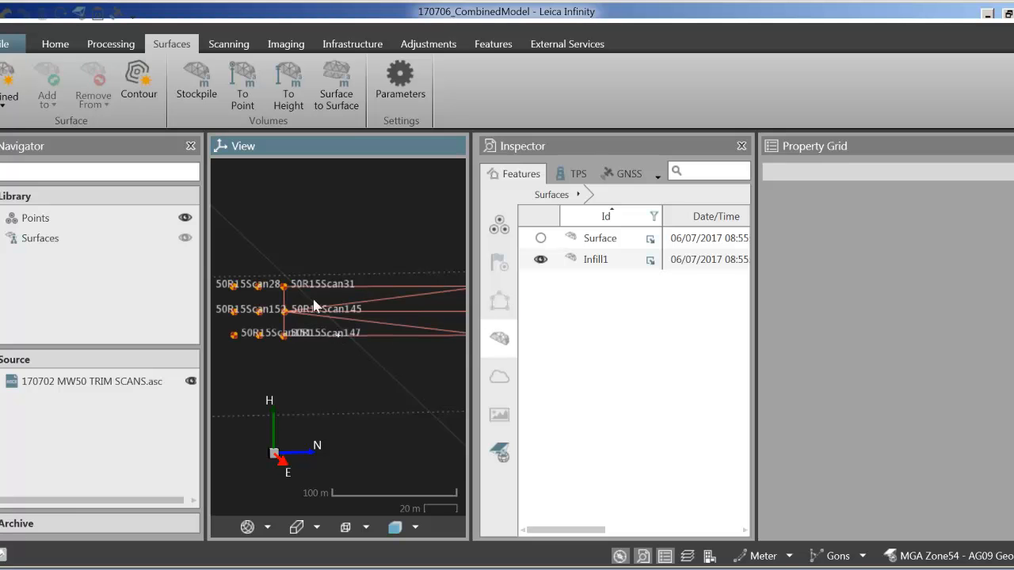
pyautogui.moveTo(757, 323)
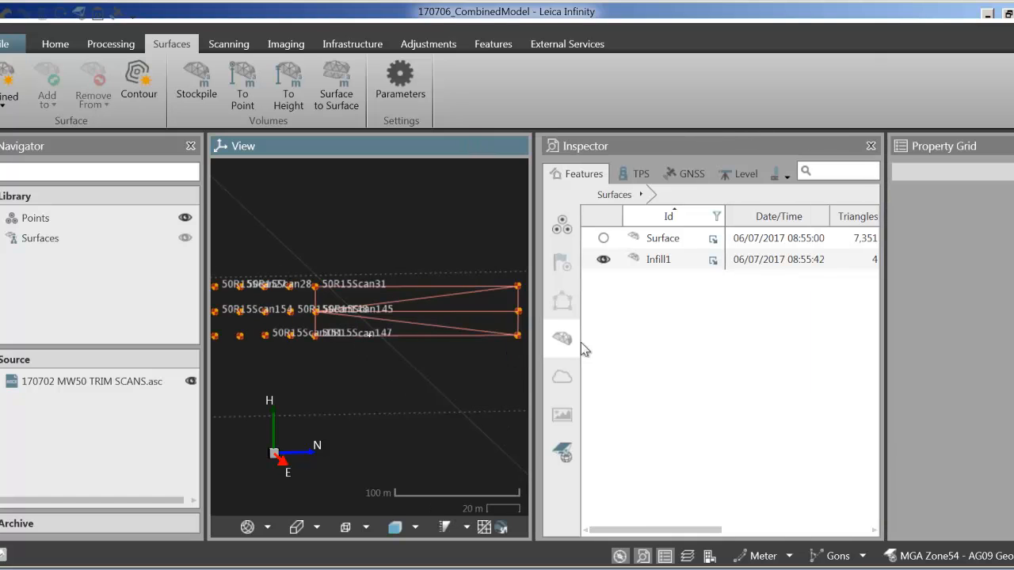
pyautogui.moveTo(535, 336)
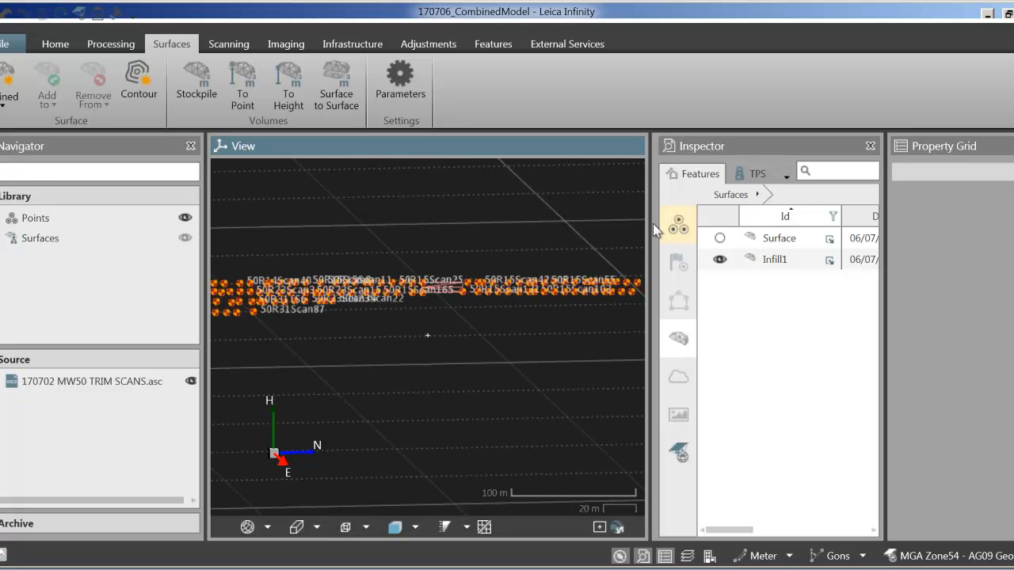
# Make both surfaces visible in the view alongside the scan points
pyautogui.click(185, 238)
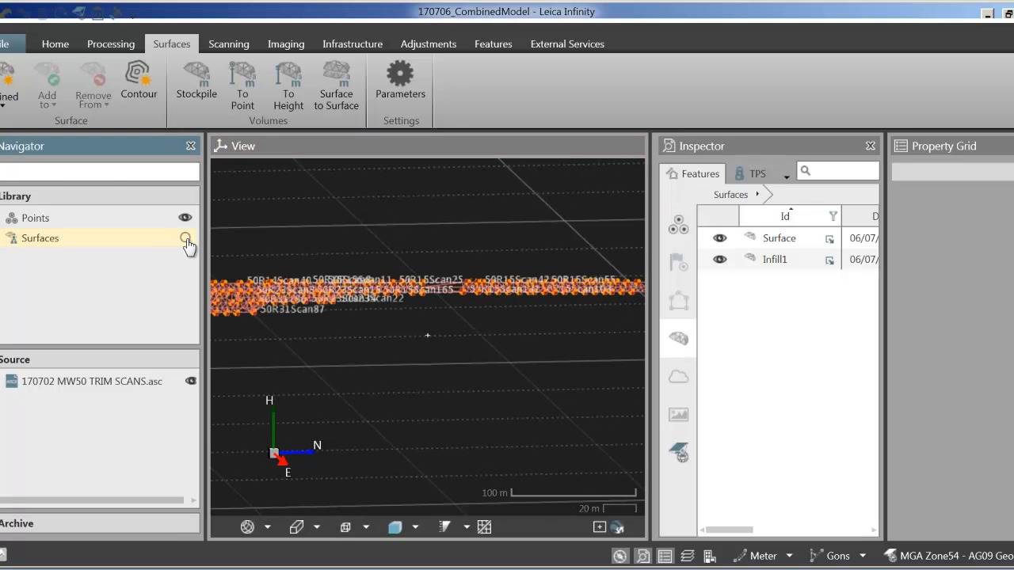
pyautogui.click(187, 239)
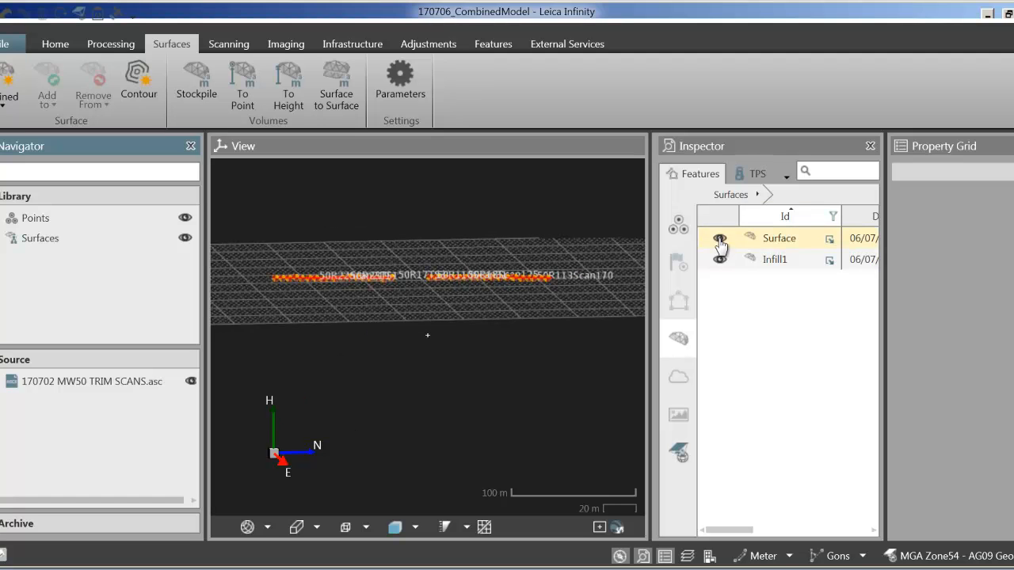
# Hide the scan points and select both Surface and Infill1 in the Inspector
pyautogui.click(719, 238)
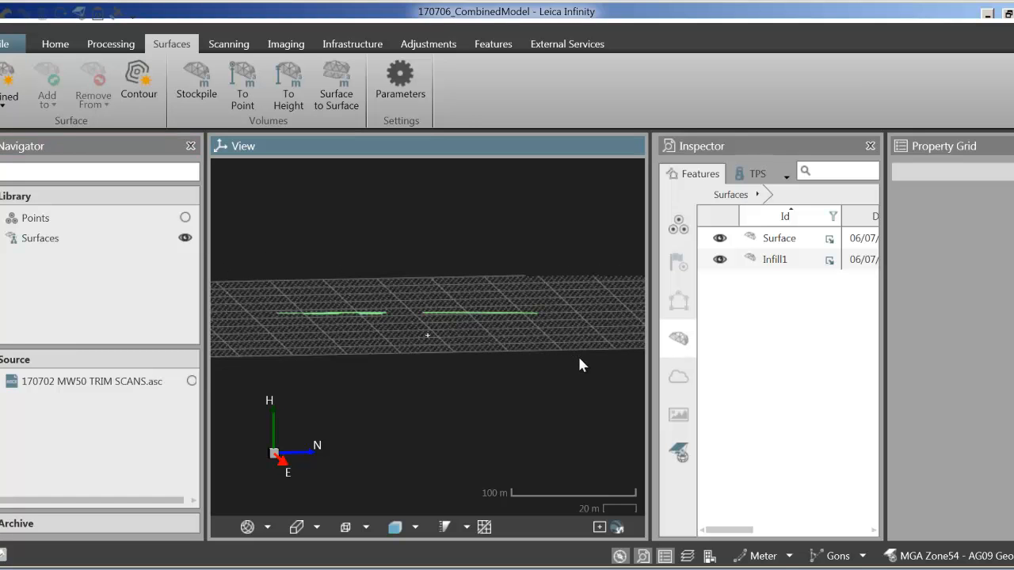
pyautogui.click(773, 260)
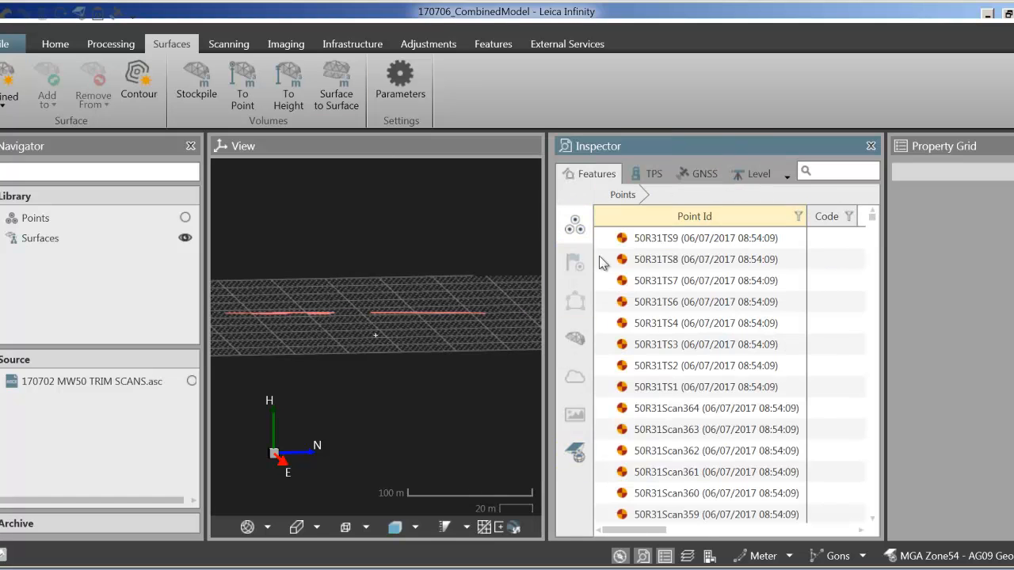
pyautogui.click(574, 337)
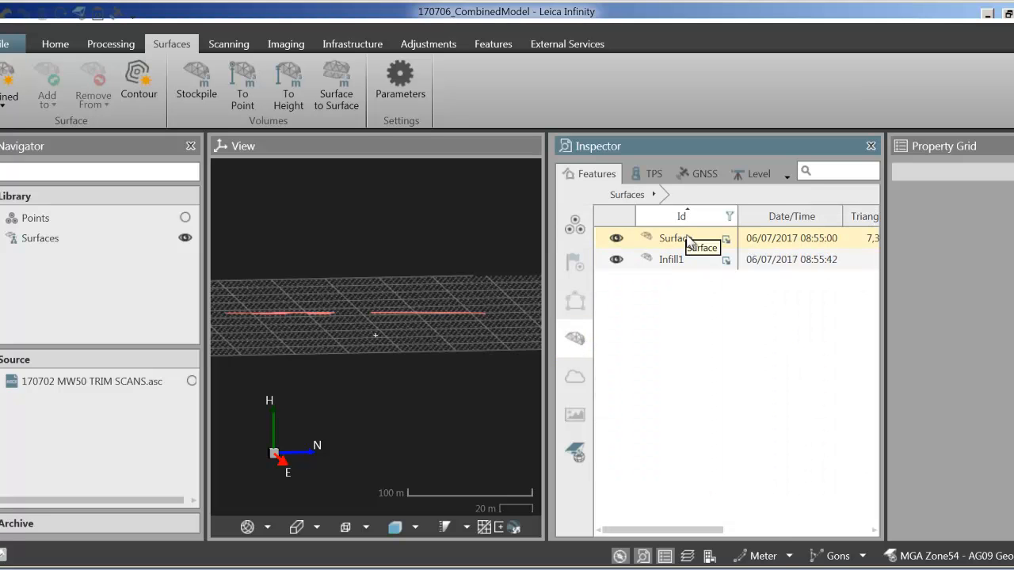
pyautogui.click(675, 238)
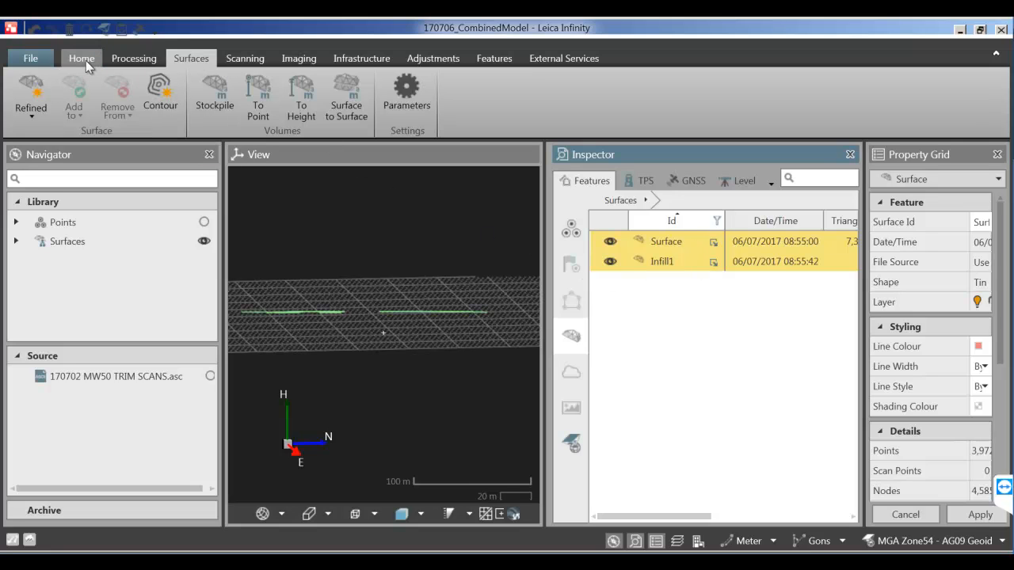
# Start an export to the Exported Data folder in AutoCAD 2007 DXF format
pyautogui.click(83, 57)
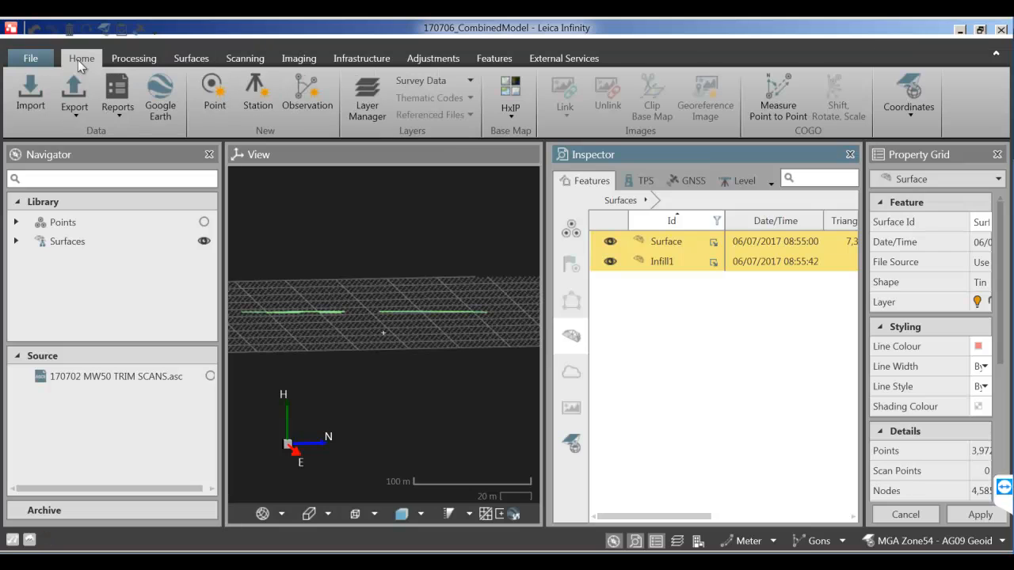
pyautogui.click(73, 95)
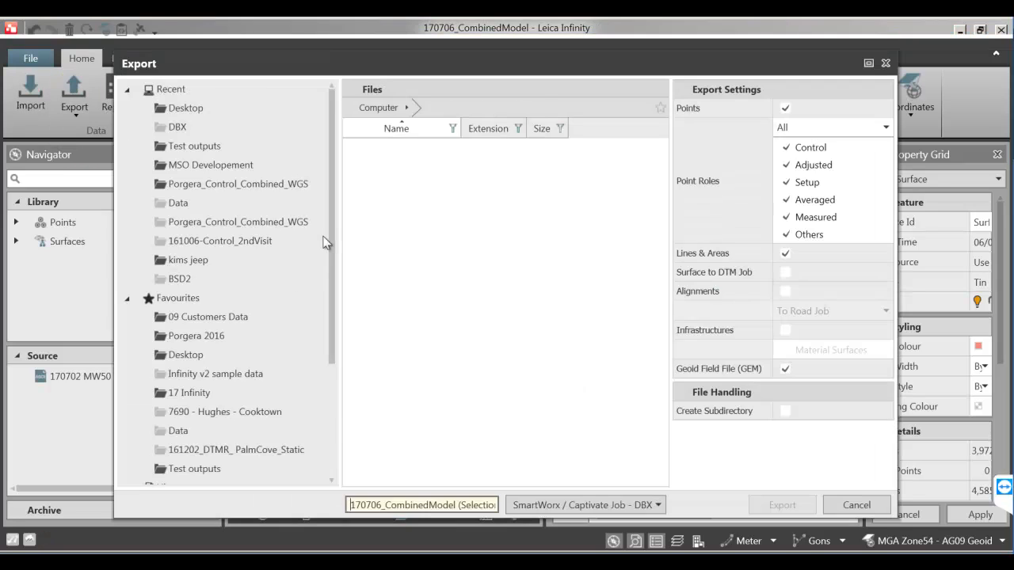
pyautogui.click(196, 475)
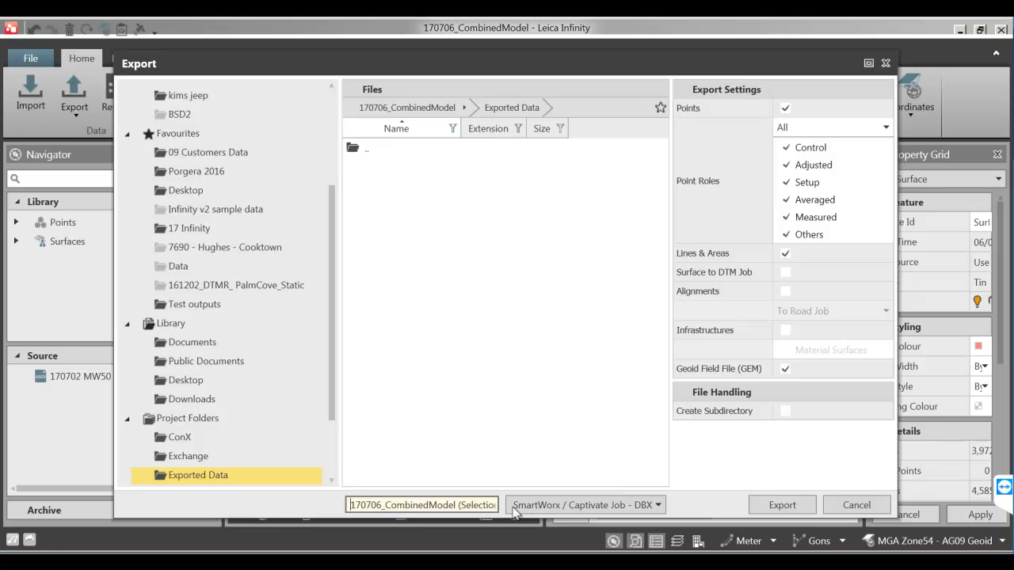
pyautogui.moveTo(562, 511)
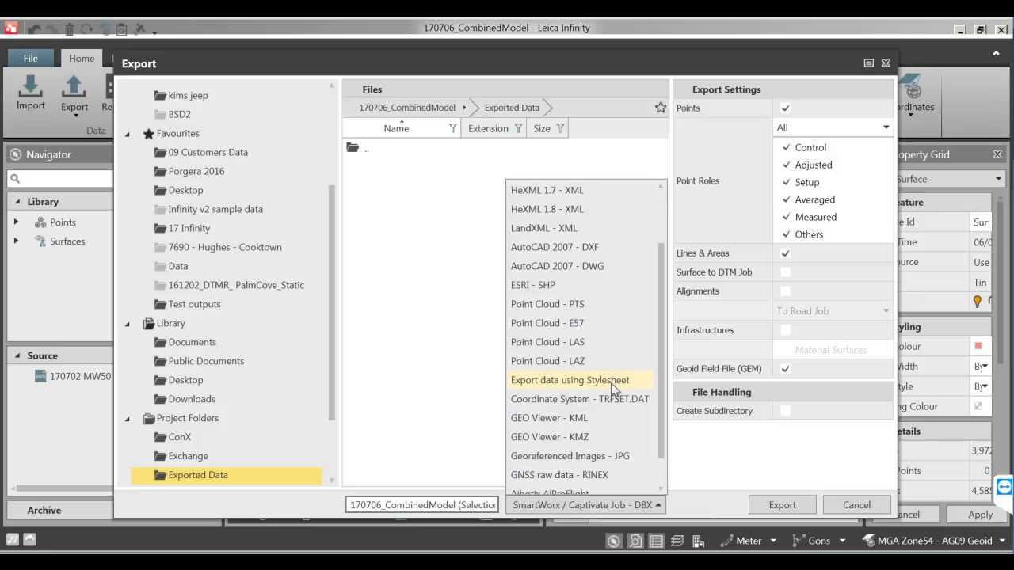
pyautogui.scroll(-3)
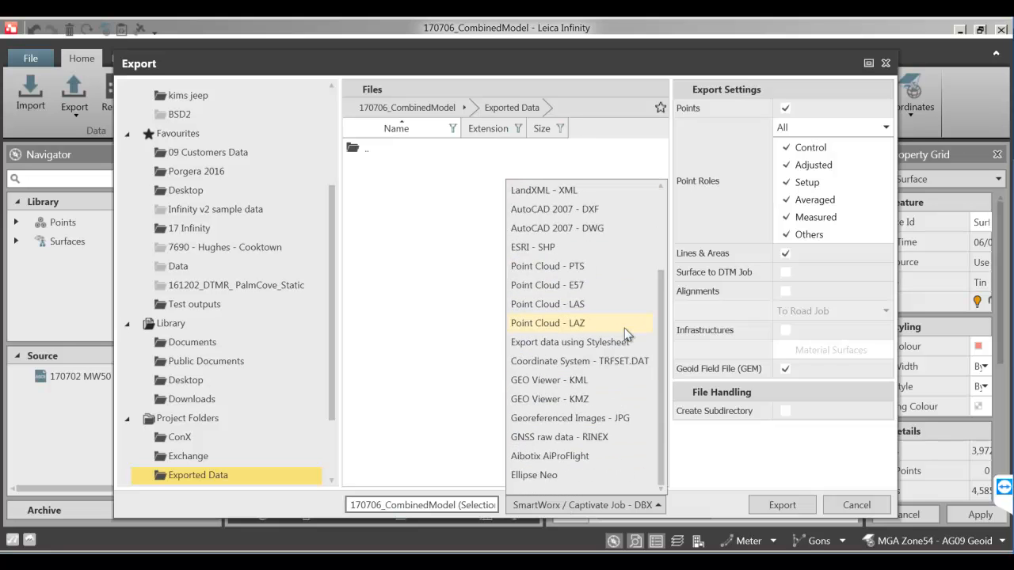
pyautogui.click(554, 209)
pyautogui.write('170706_Ci')
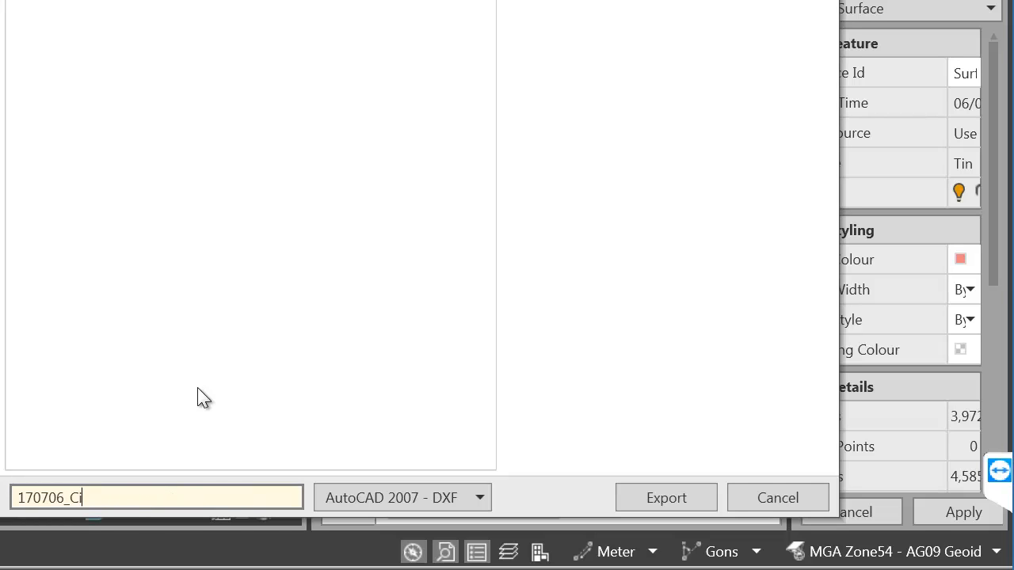
# Name the file 170706_CombinedMesh and export the surfaces as DXF
pyautogui.write('mbines')
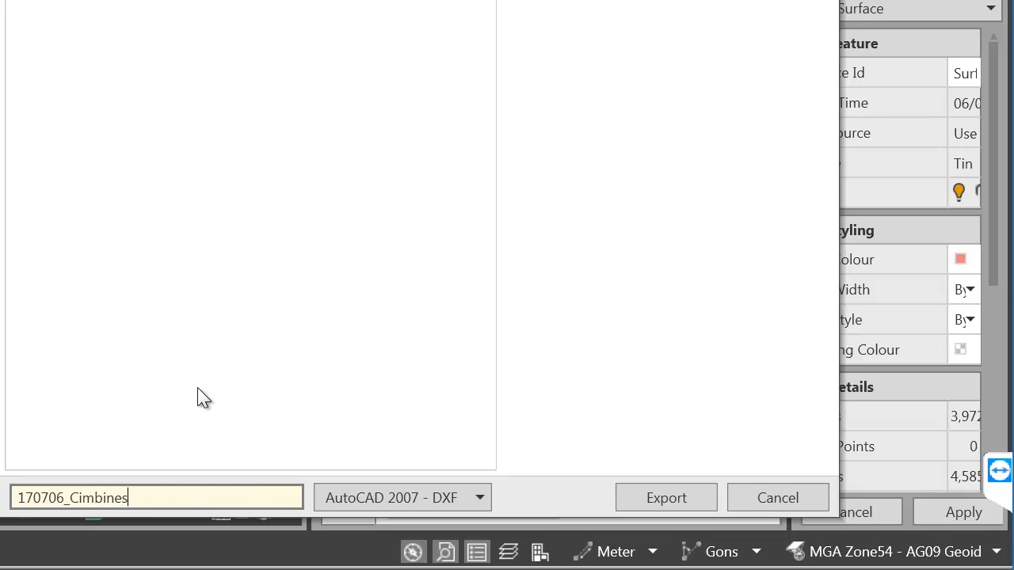
pyautogui.write('Mesh')
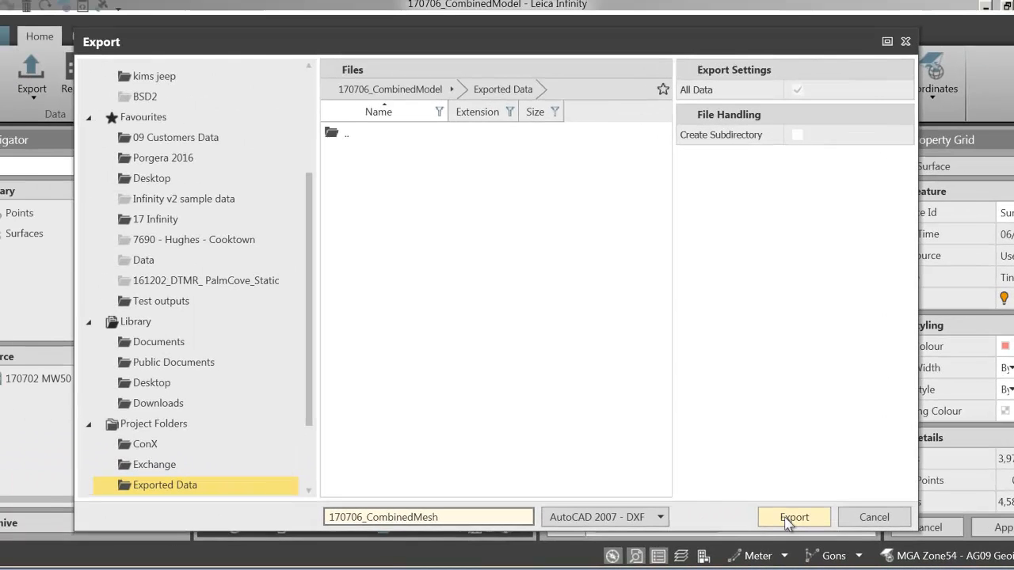
pyautogui.click(794, 516)
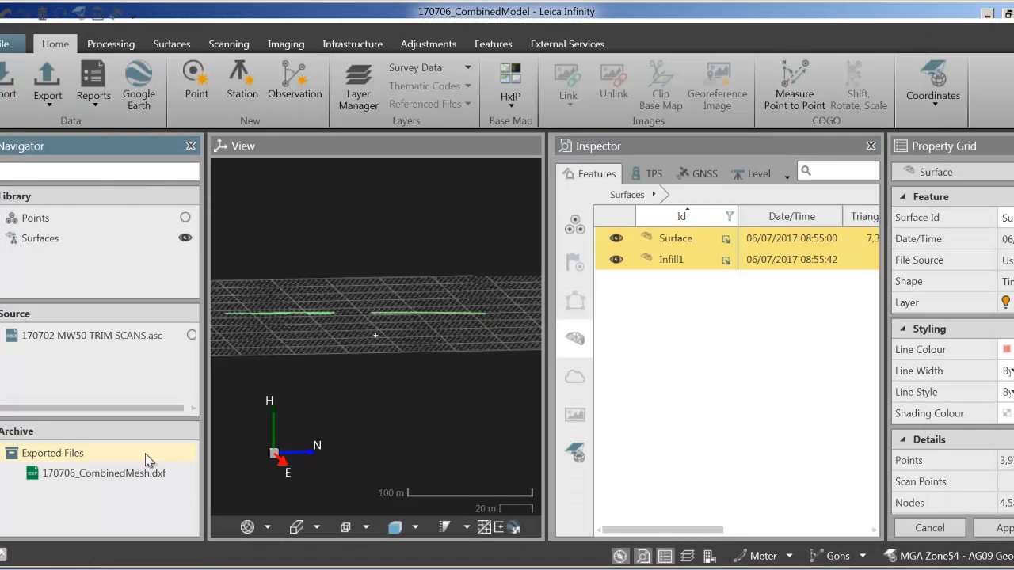
pyautogui.click(104, 473)
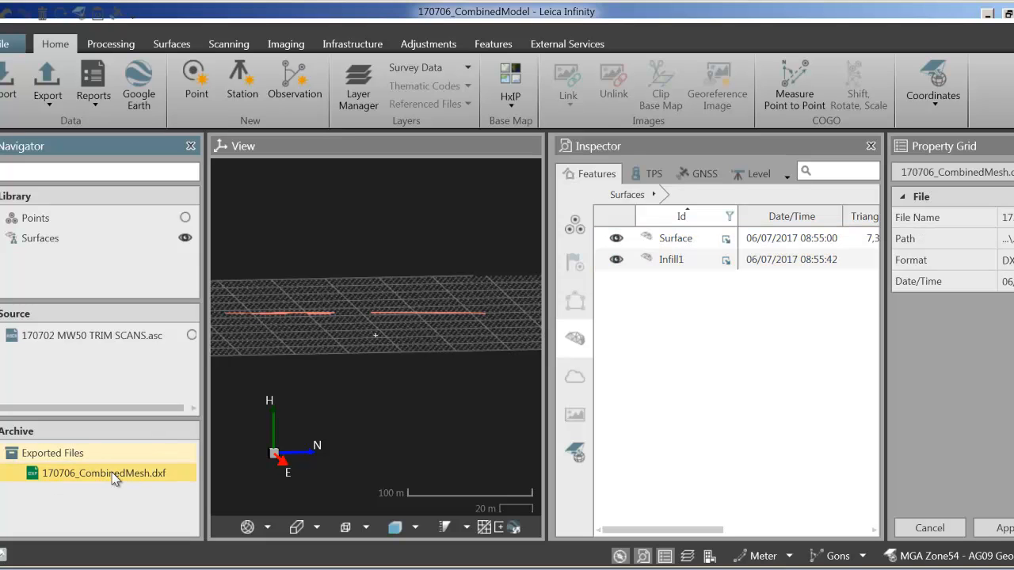
pyautogui.moveTo(135, 485)
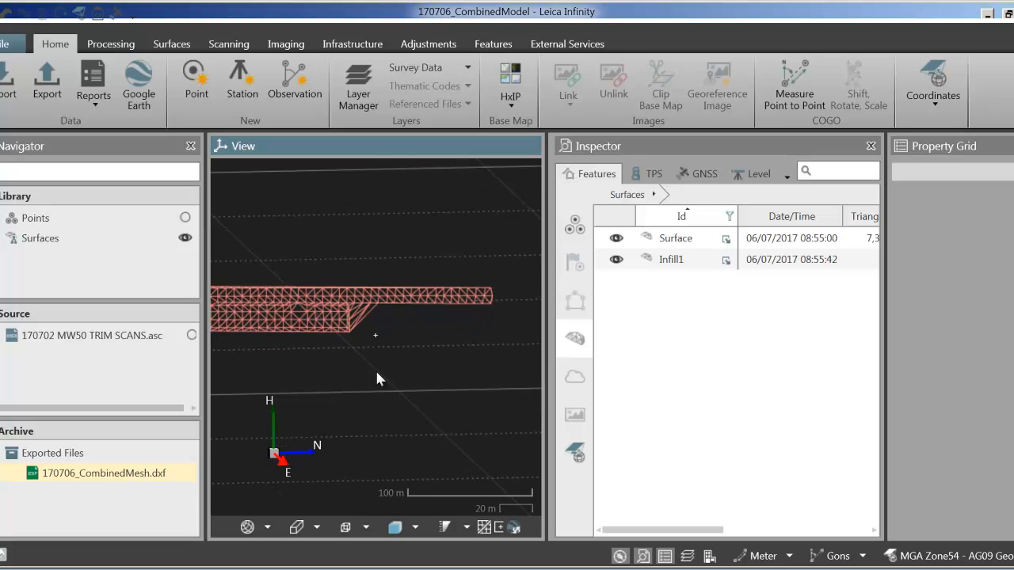
pyautogui.moveTo(427, 316)
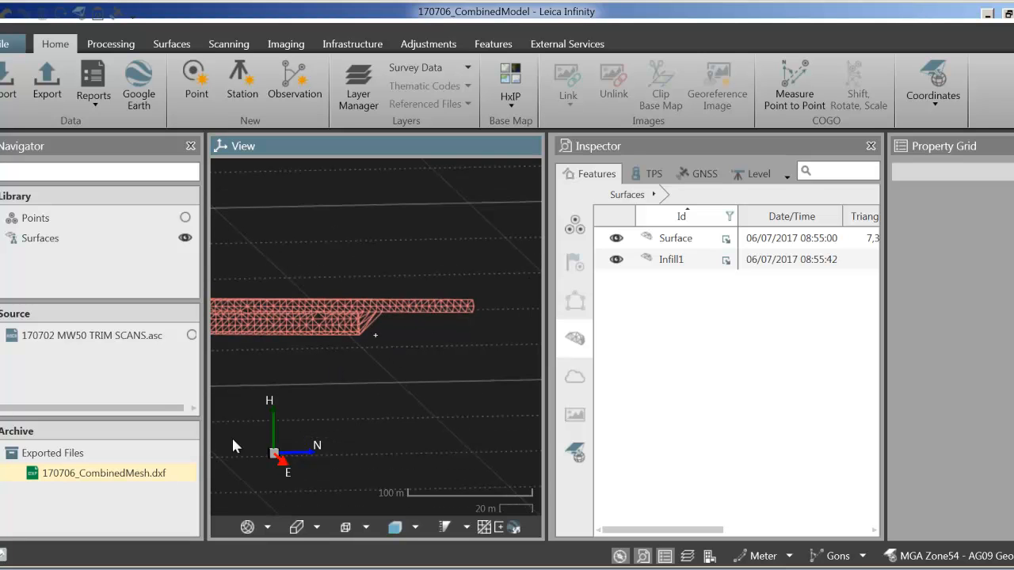
pyautogui.moveTo(367, 333)
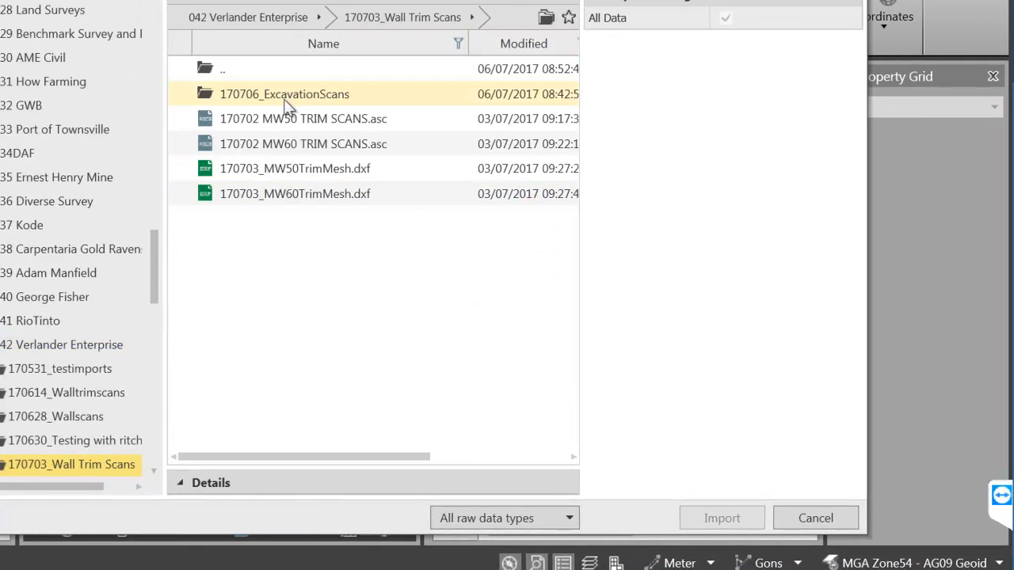
# From 170706_ExcavationScans, import the NA170703c SCAN and NA170703hSCAN SmartWorx jobs together
pyautogui.doubleClick(283, 93)
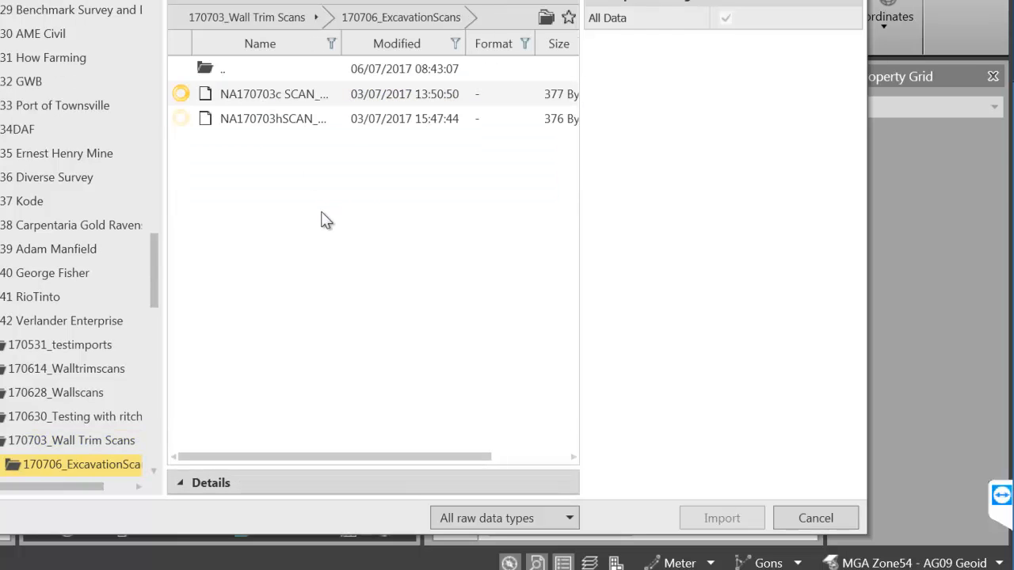
pyautogui.click(266, 93)
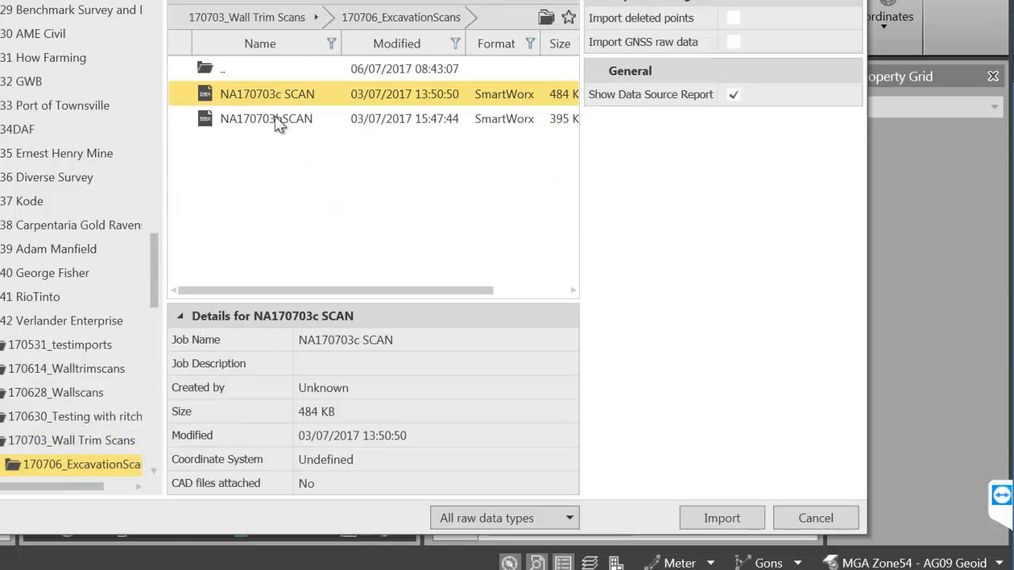
pyautogui.click(266, 119)
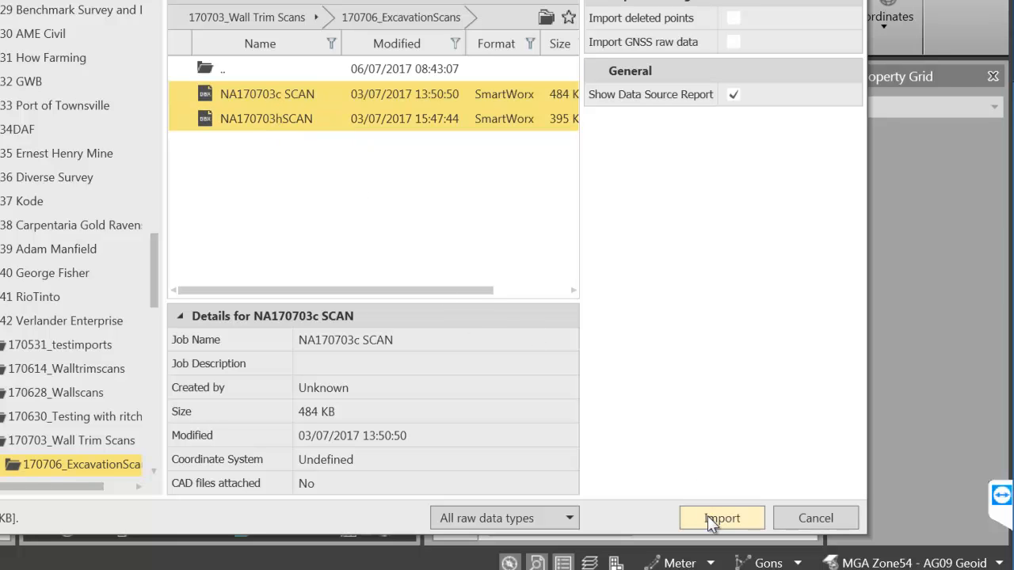
pyautogui.moveTo(479, 308)
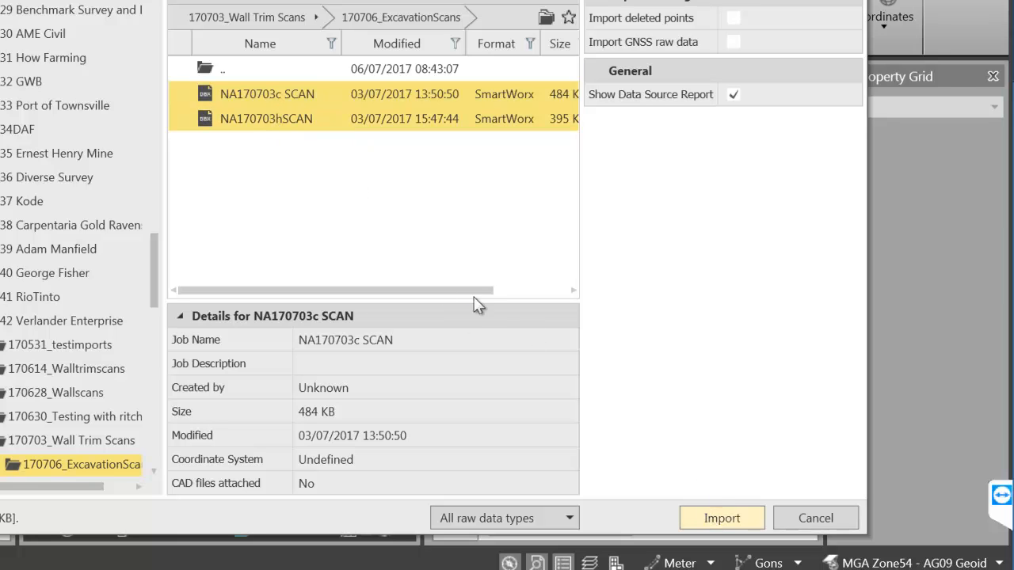
pyautogui.click(721, 517)
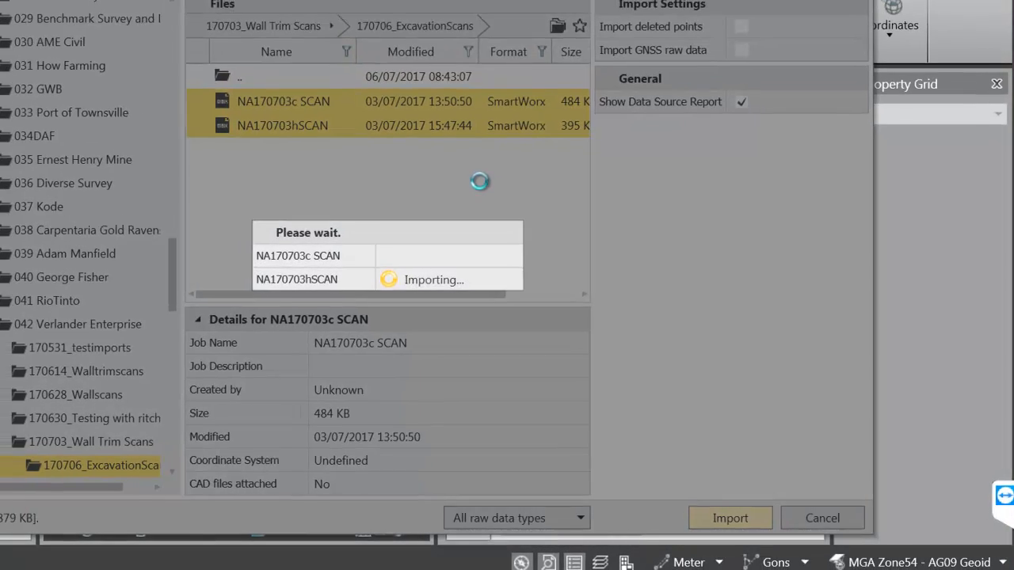
pyautogui.click(729, 517)
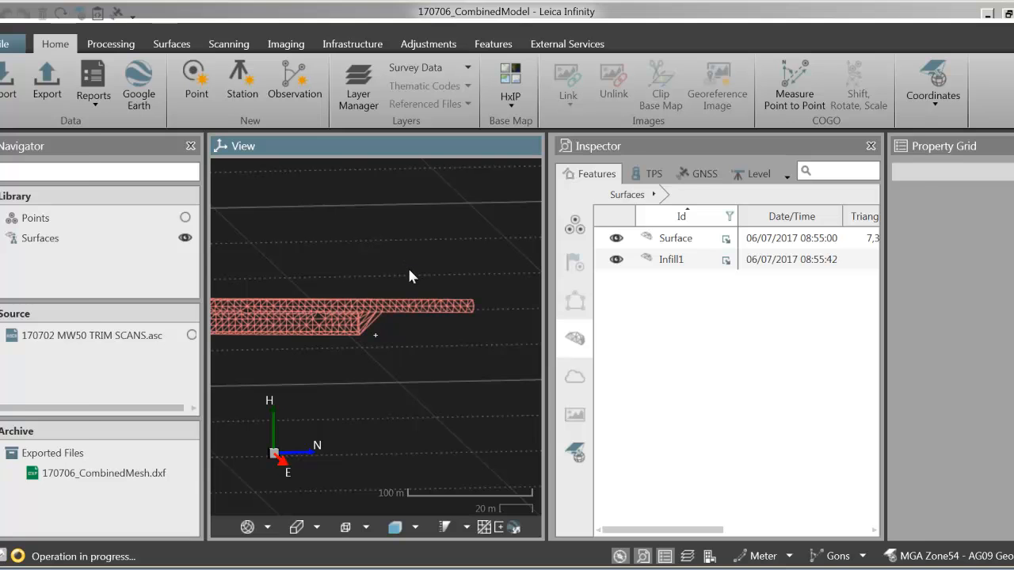
pyautogui.click(92, 88)
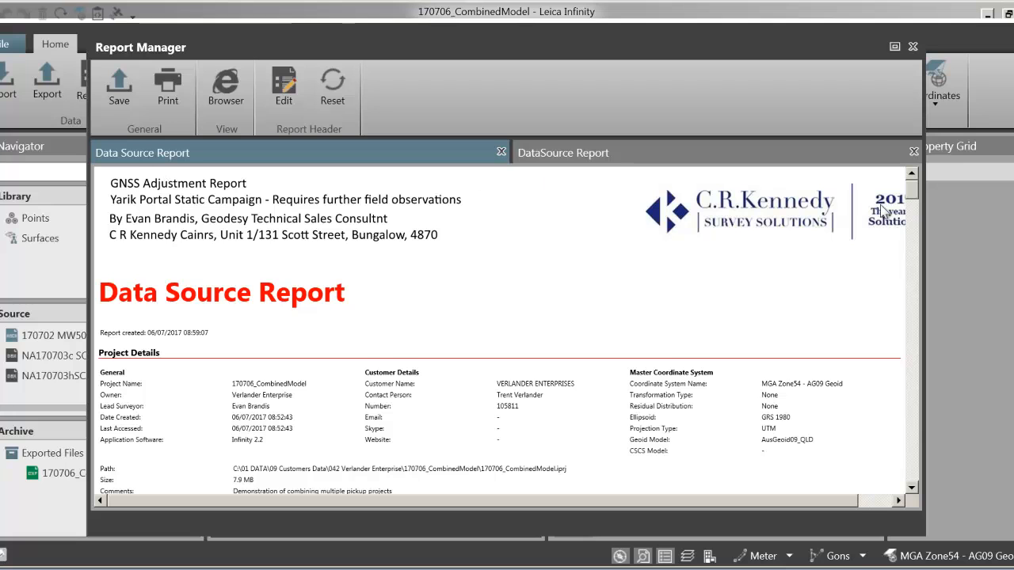
pyautogui.moveTo(241, 154)
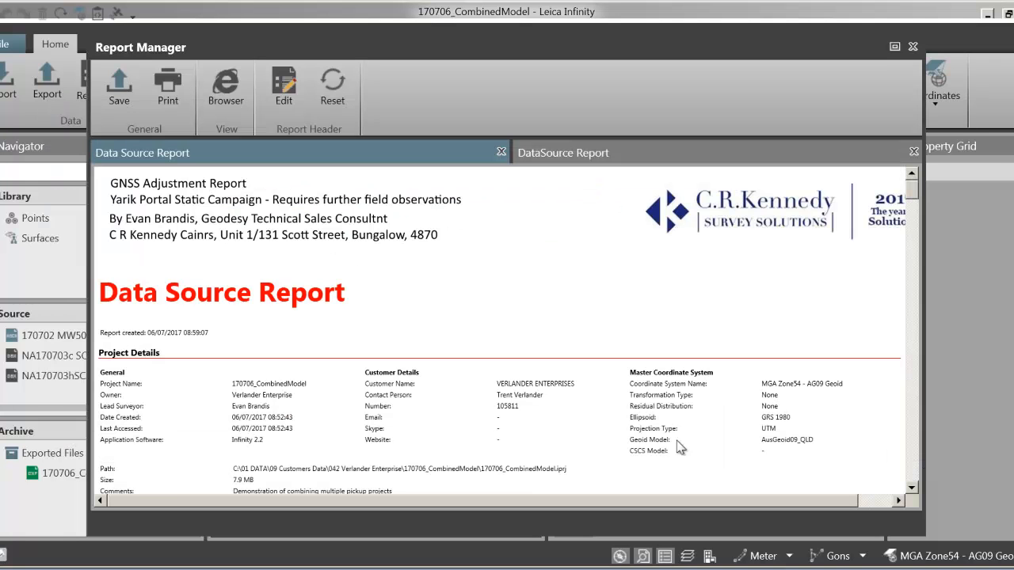
# Scroll through the Data Source Report and close the Report Manager window
pyautogui.scroll(-3)
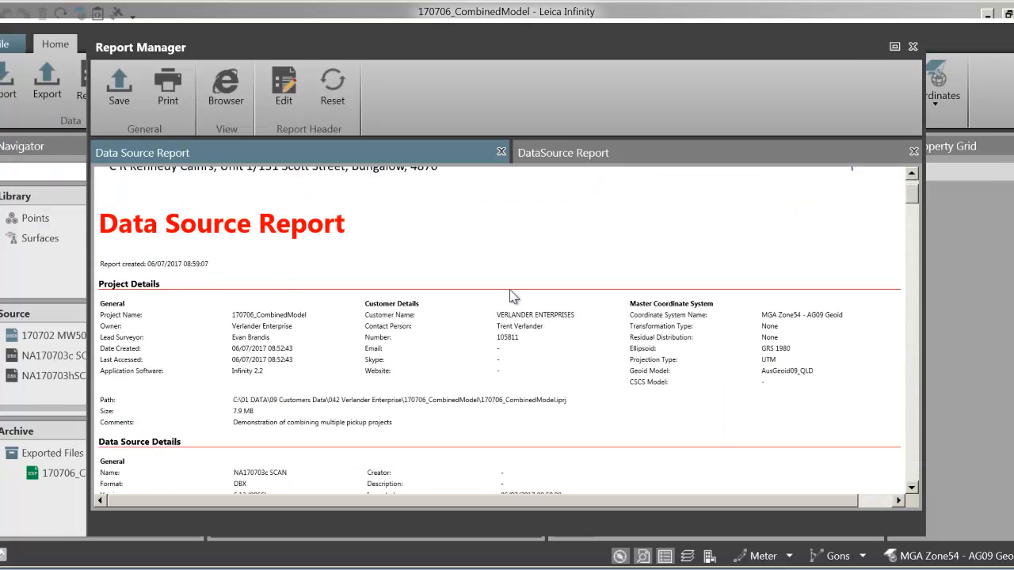
pyautogui.scroll(-3)
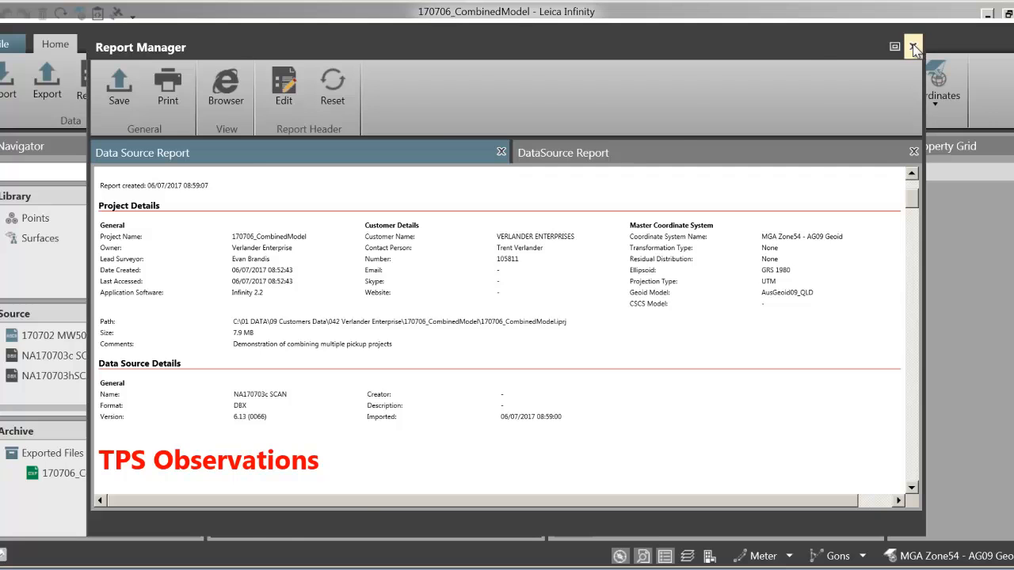
pyautogui.click(912, 47)
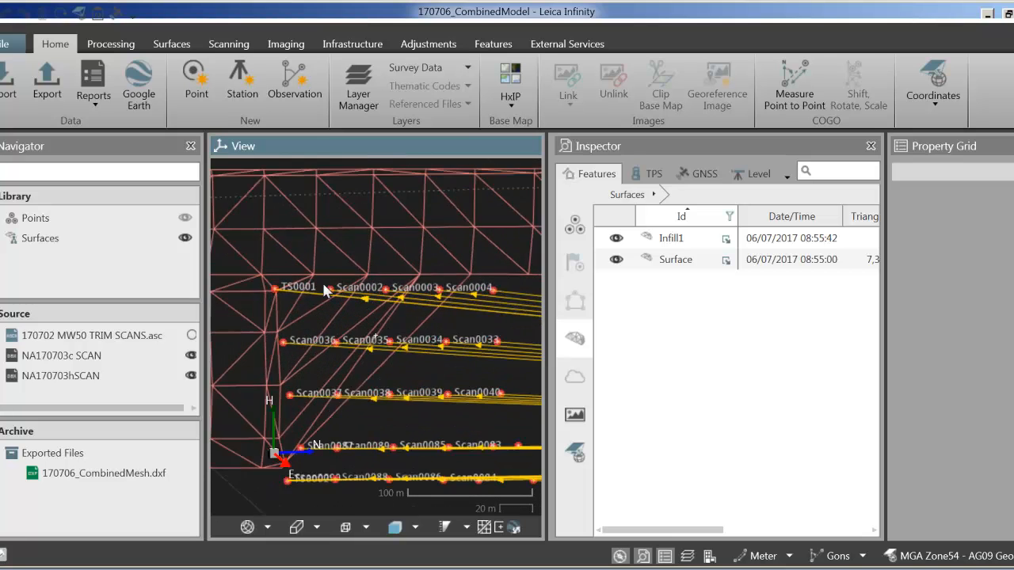
pyautogui.moveTo(361, 399)
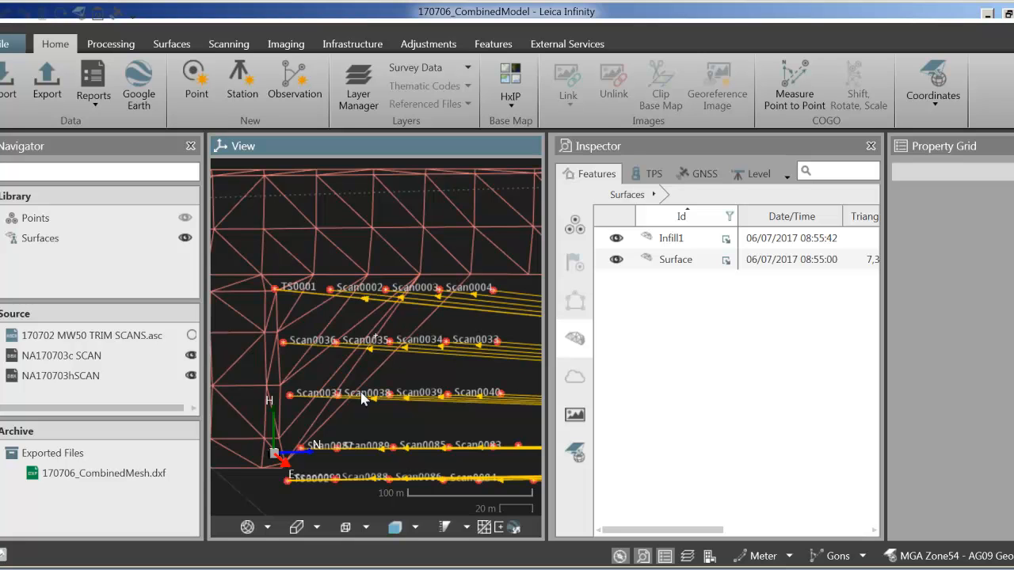
pyautogui.moveTo(424, 252)
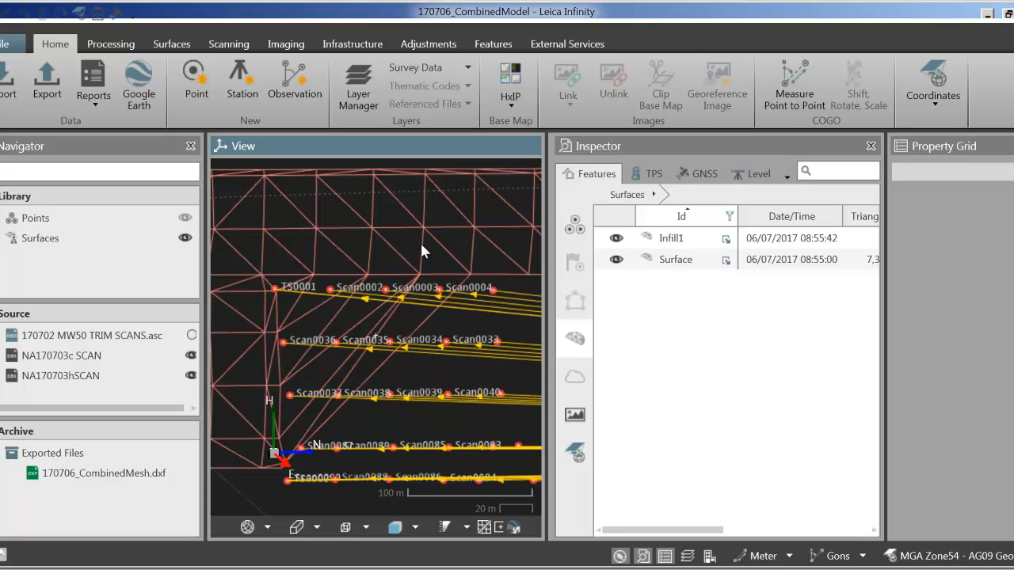
# Select the surface mesh and choose Save as... for the Surface feature
pyautogui.click(675, 260)
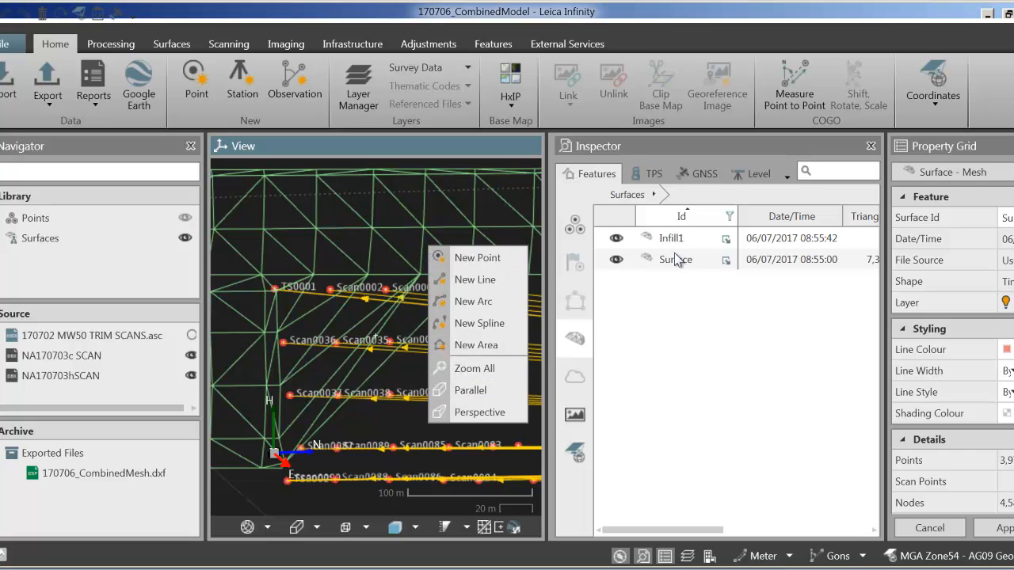
pyautogui.rightClick(674, 260)
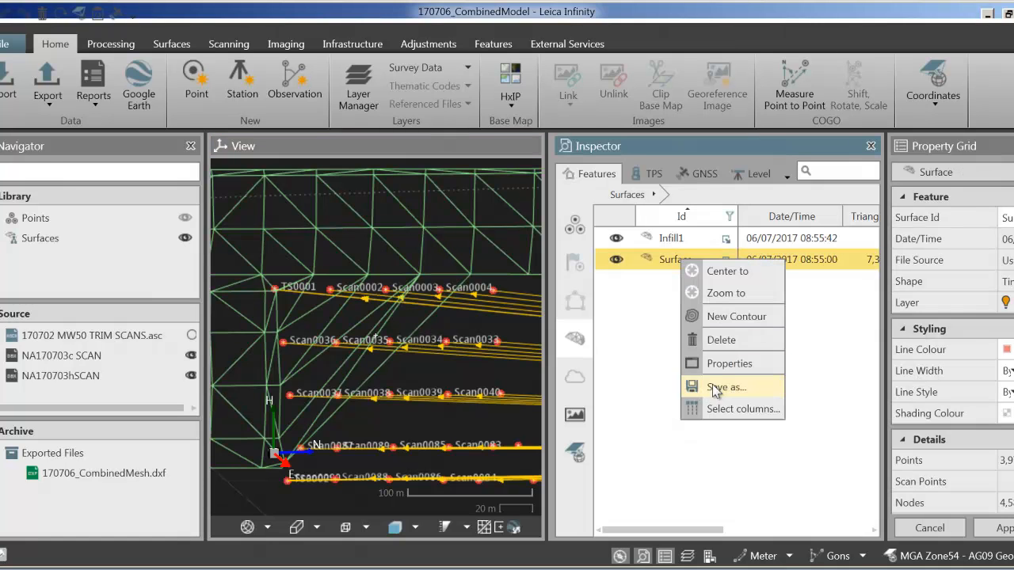
pyautogui.click(726, 387)
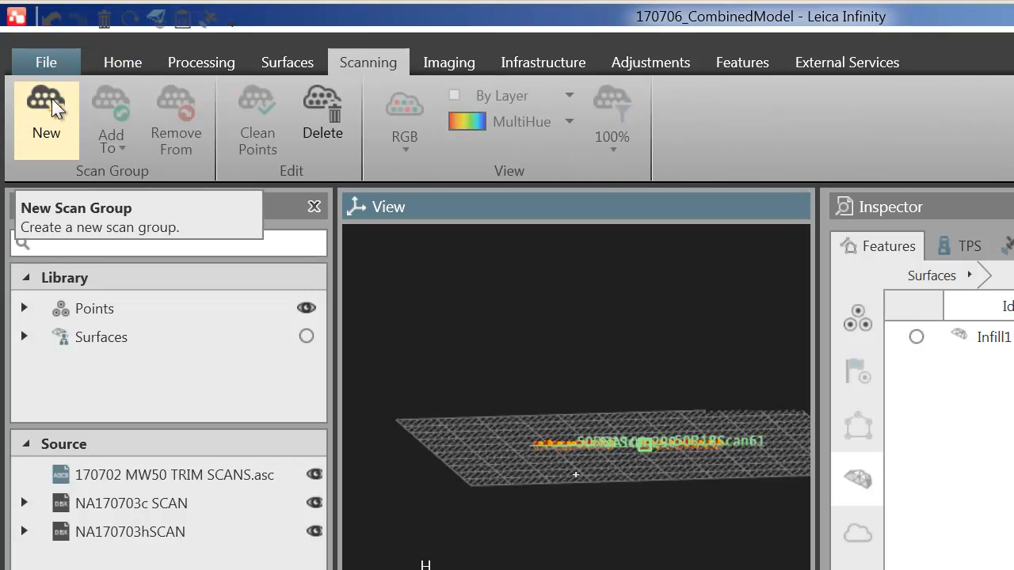
# Hide the Points layer, show Surfaces, and orbit to view the mesh profile edge-on
pyautogui.click(287, 64)
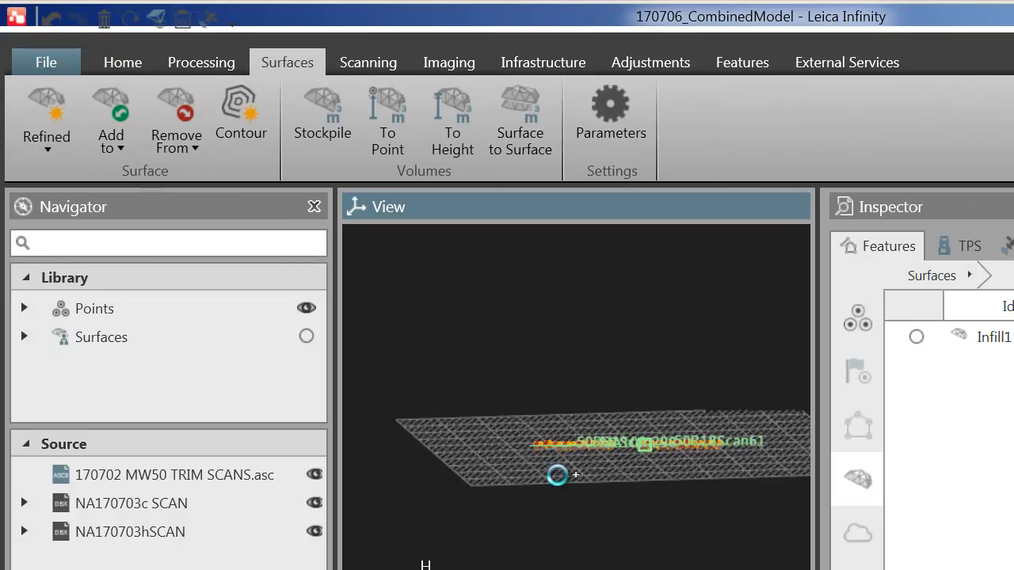
pyautogui.moveTo(662, 495)
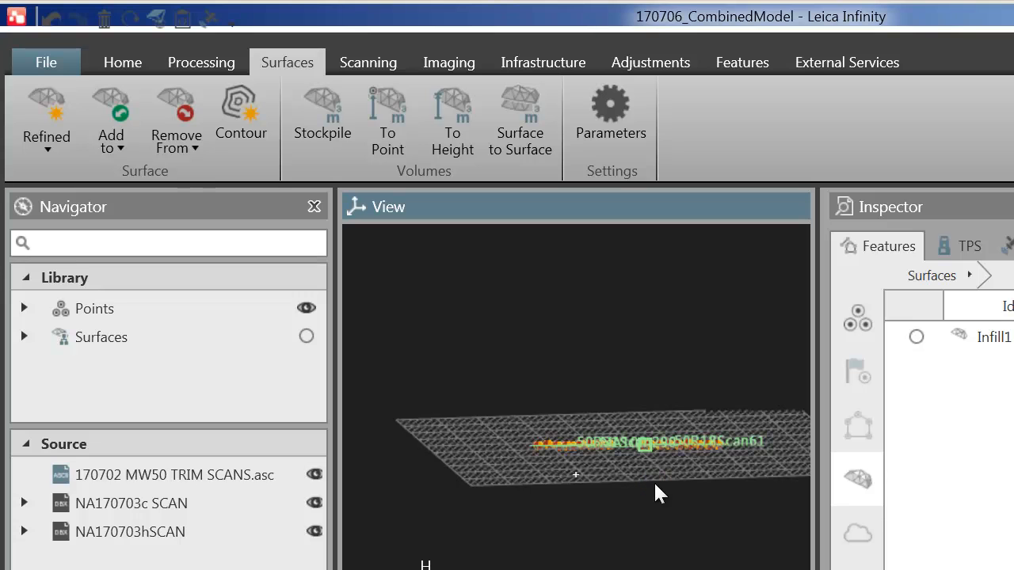
pyautogui.click(308, 335)
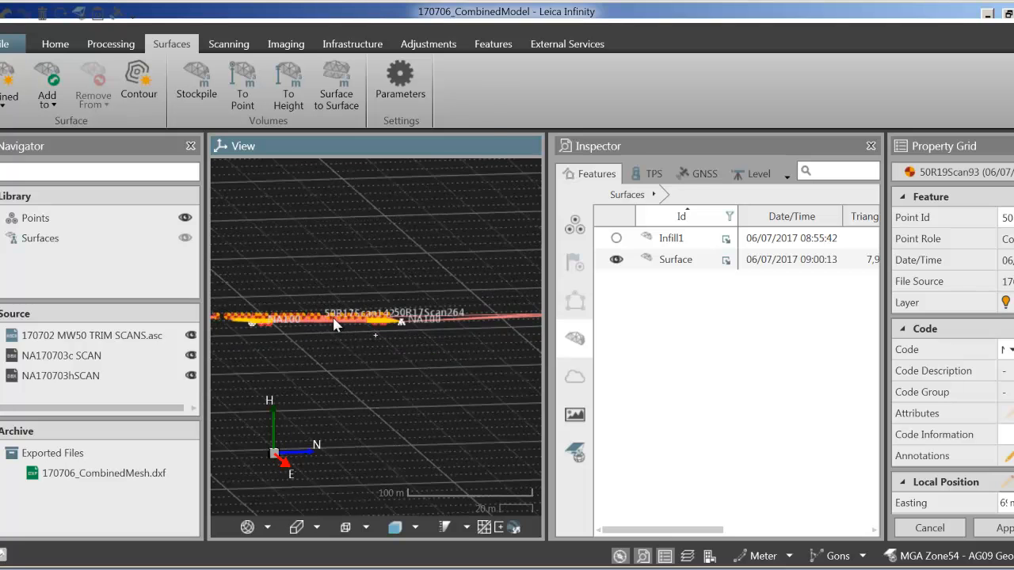
pyautogui.click(140, 79)
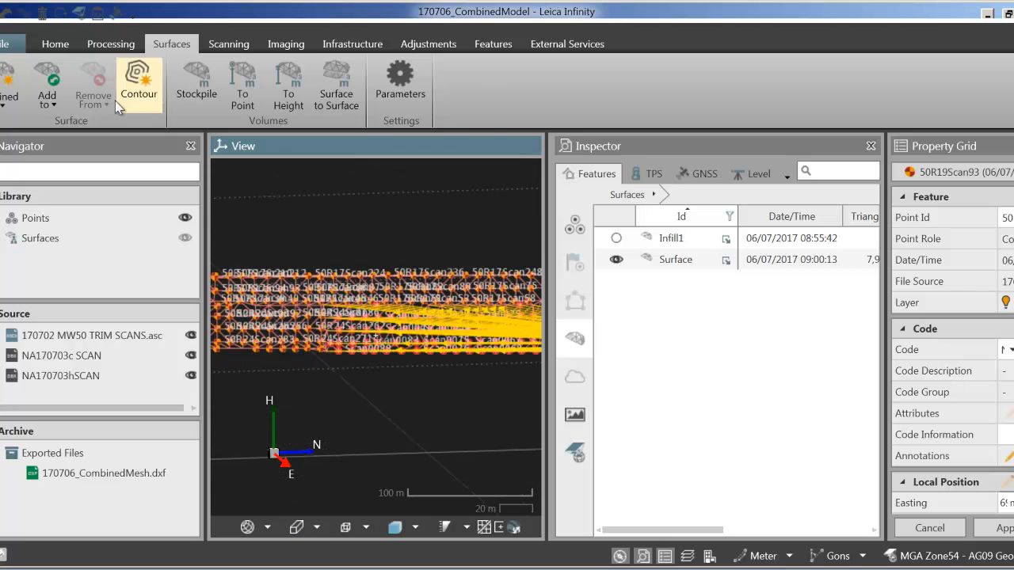
pyautogui.click(140, 79)
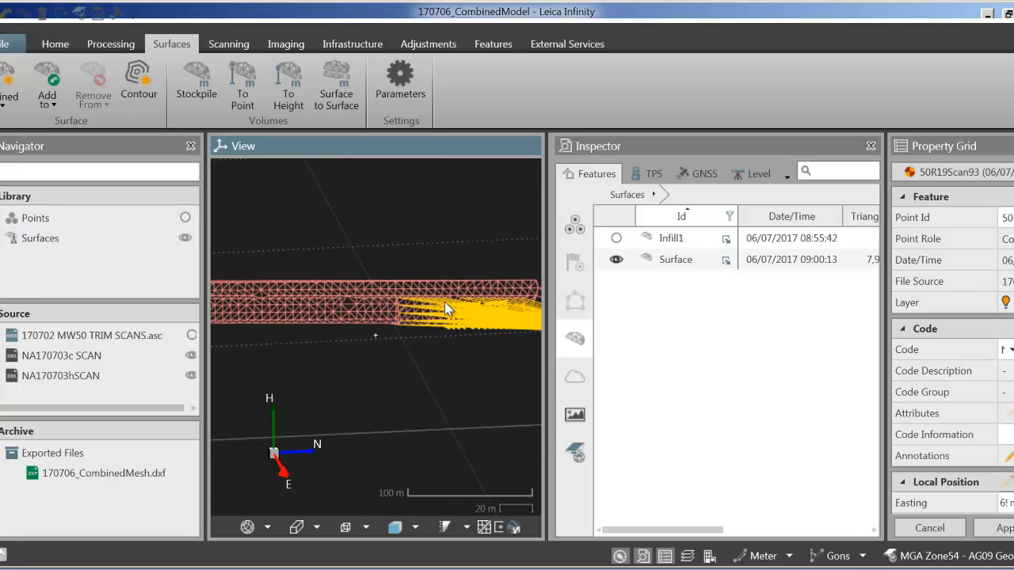
pyautogui.moveTo(447, 309); pyautogui.dragTo(379, 328)
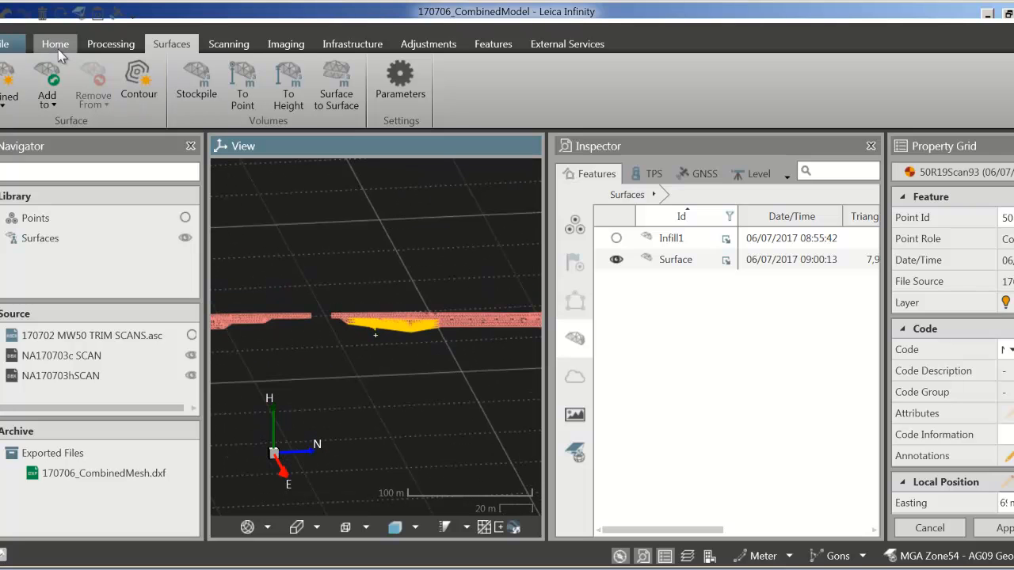
# Switch to Home, scroll the Survey Data layers, and select the surface mesh
pyautogui.click(54, 45)
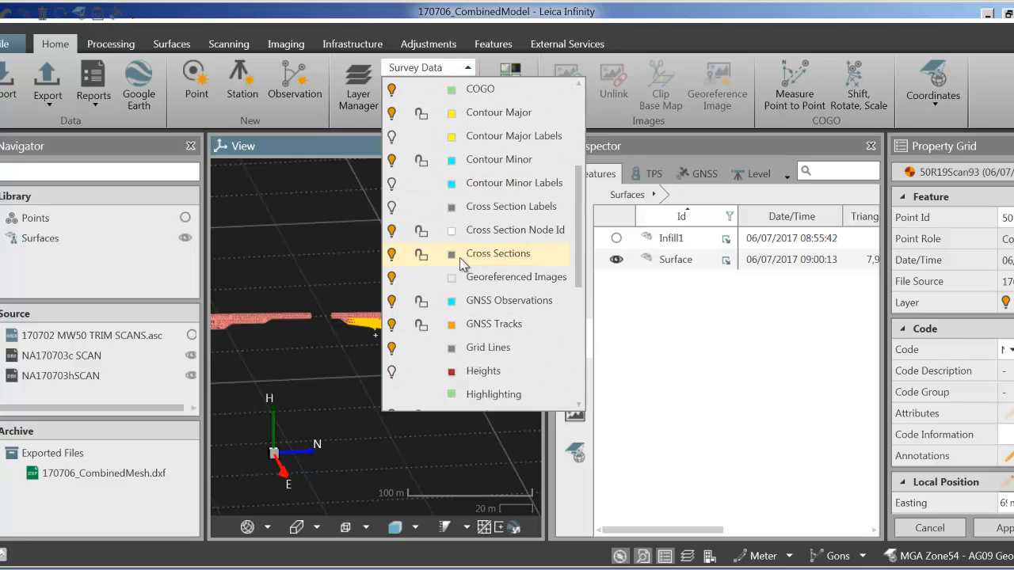
pyautogui.scroll(-3)
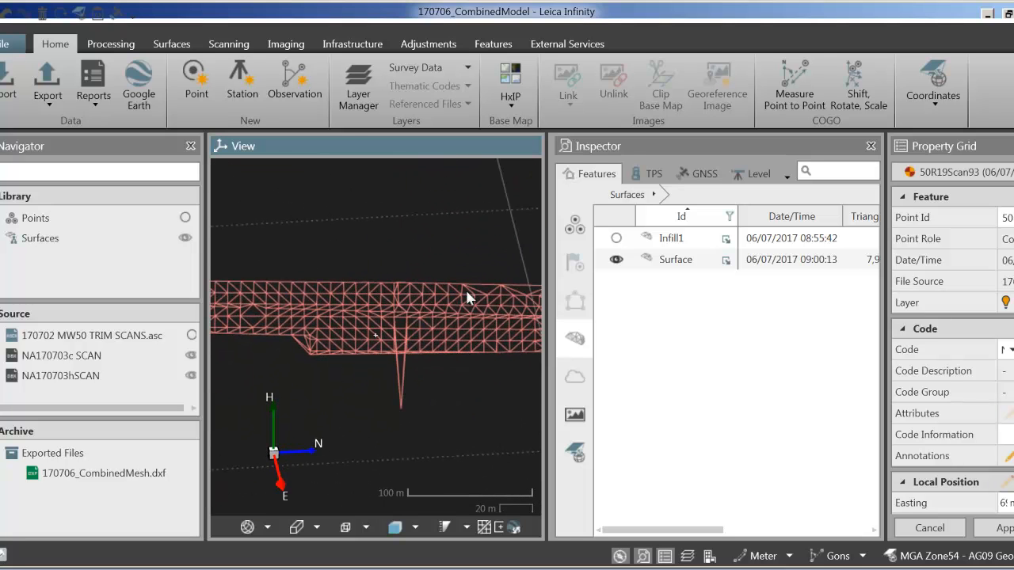
pyautogui.click(675, 260)
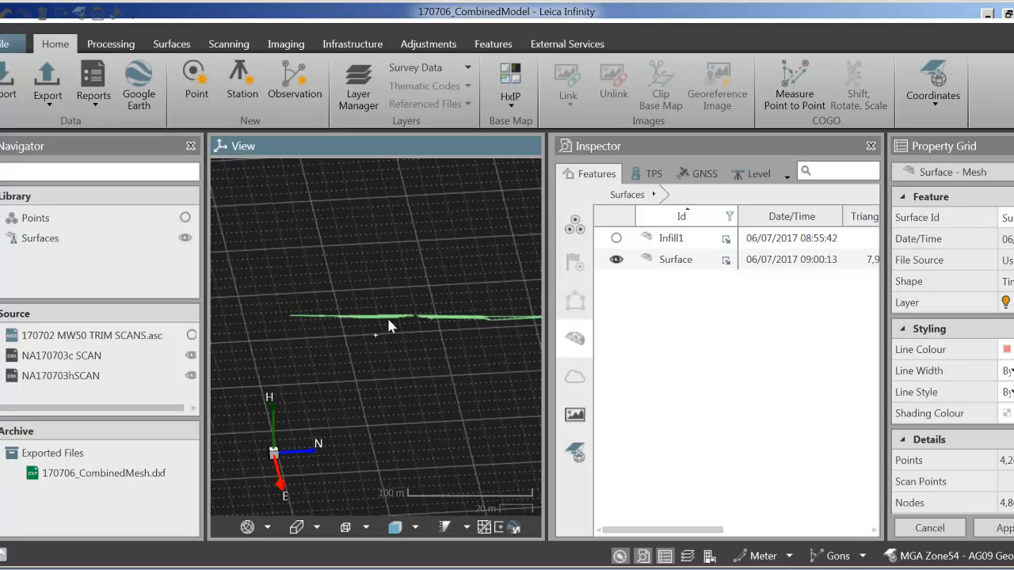
# Make Infill1 visible beside the Surface mesh and select the red infill patch
pyautogui.moveTo(388, 326); pyautogui.dragTo(374, 316)
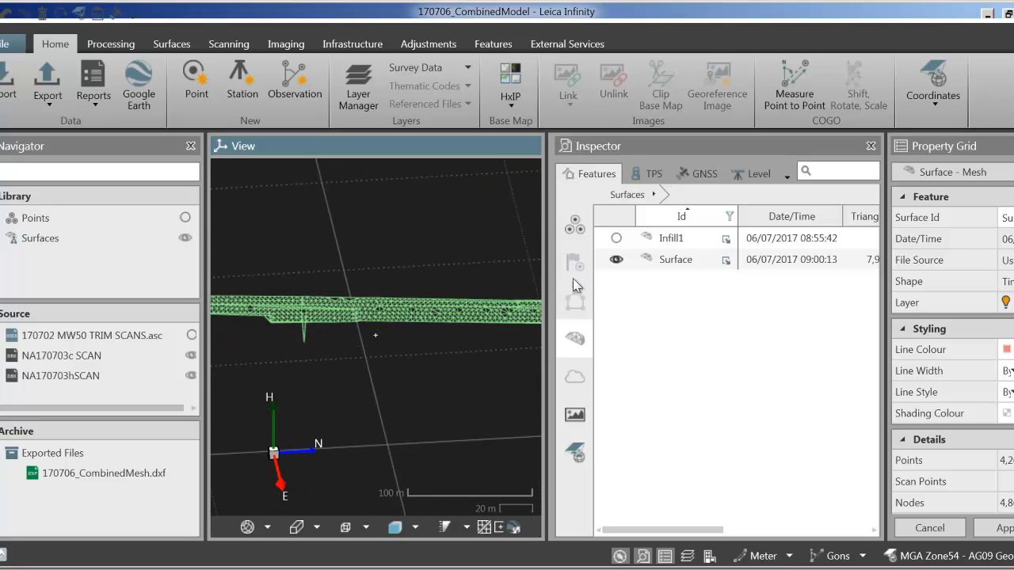
pyautogui.click(616, 238)
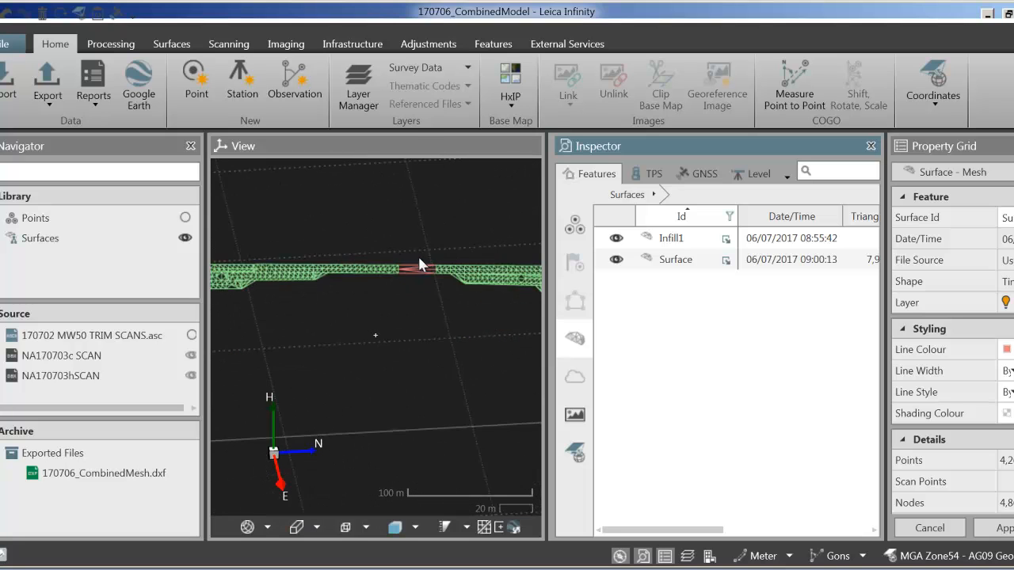
pyautogui.click(616, 237)
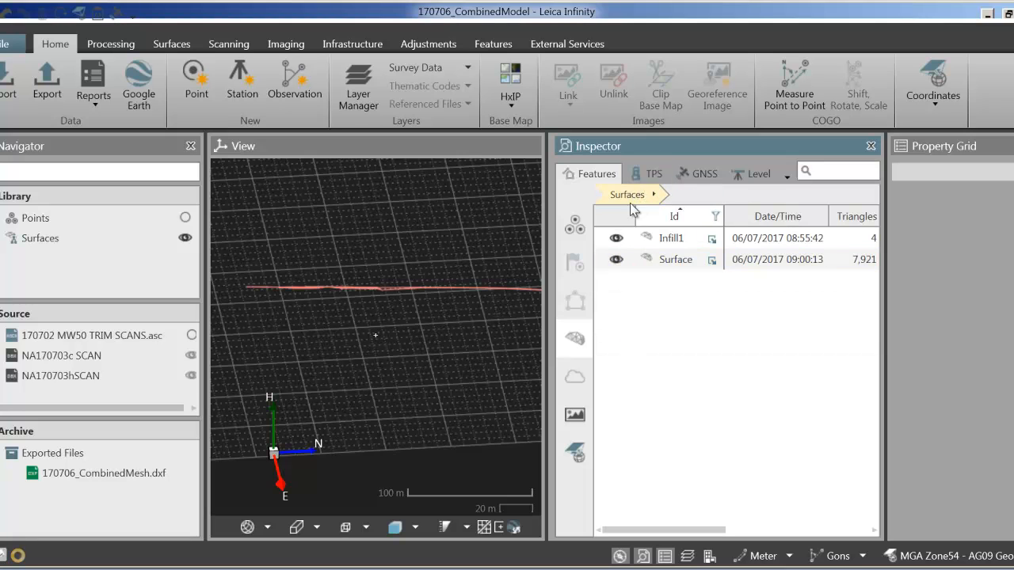
# Select Infill1 and add Surface so both surfaces are selected
pyautogui.click(672, 238)
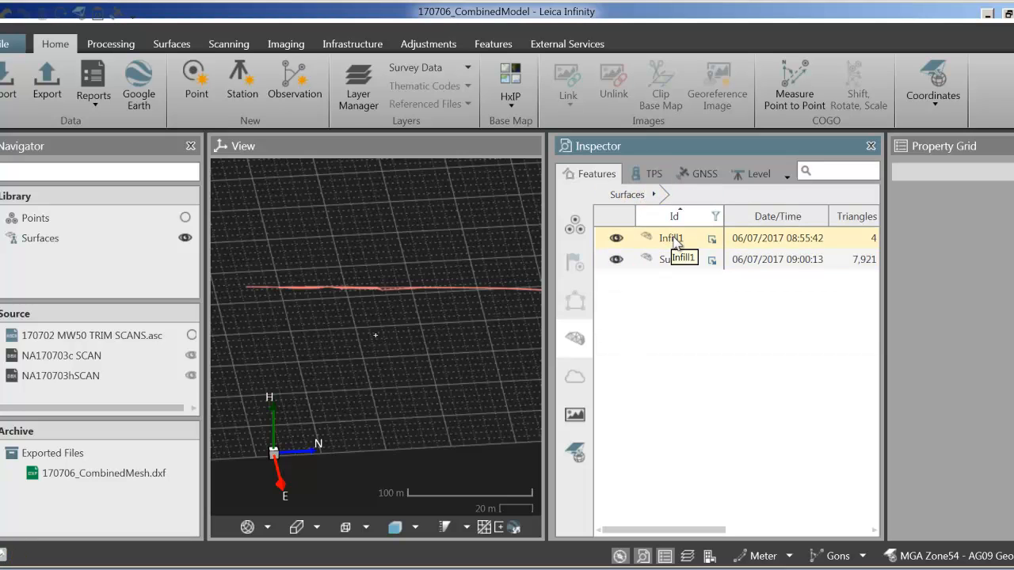
pyautogui.click(672, 237)
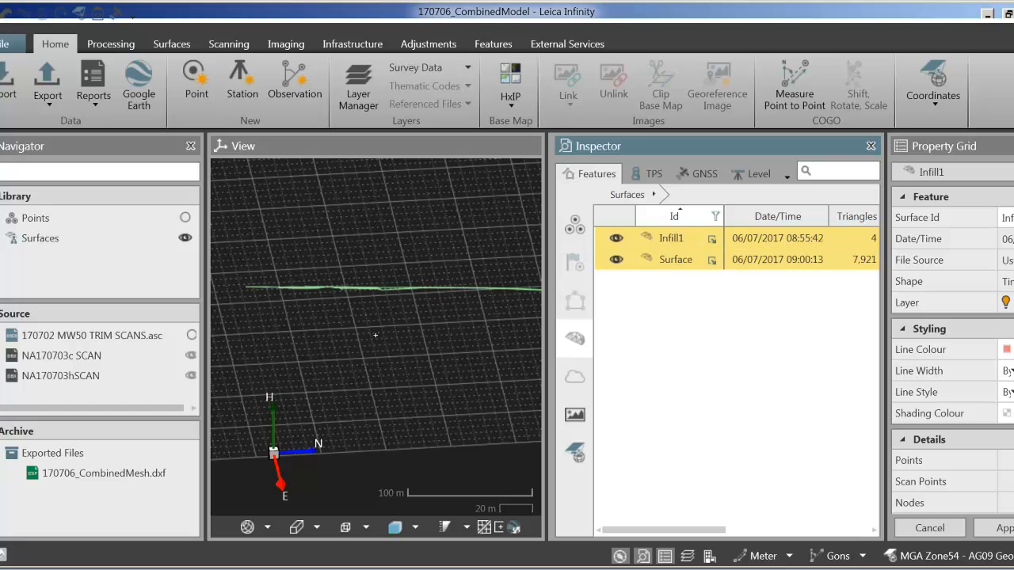
pyautogui.click(47, 87)
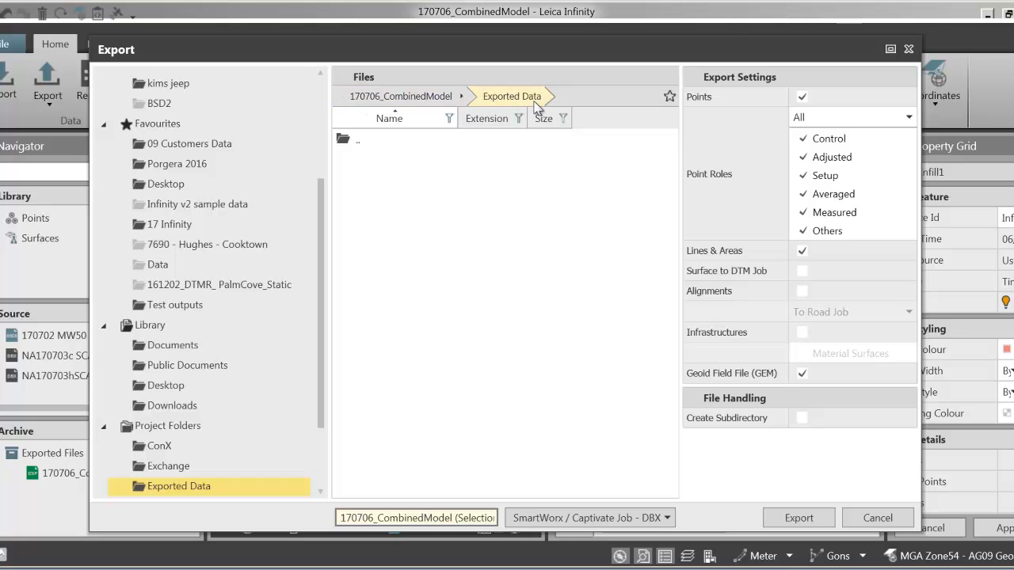
pyautogui.moveTo(476, 114)
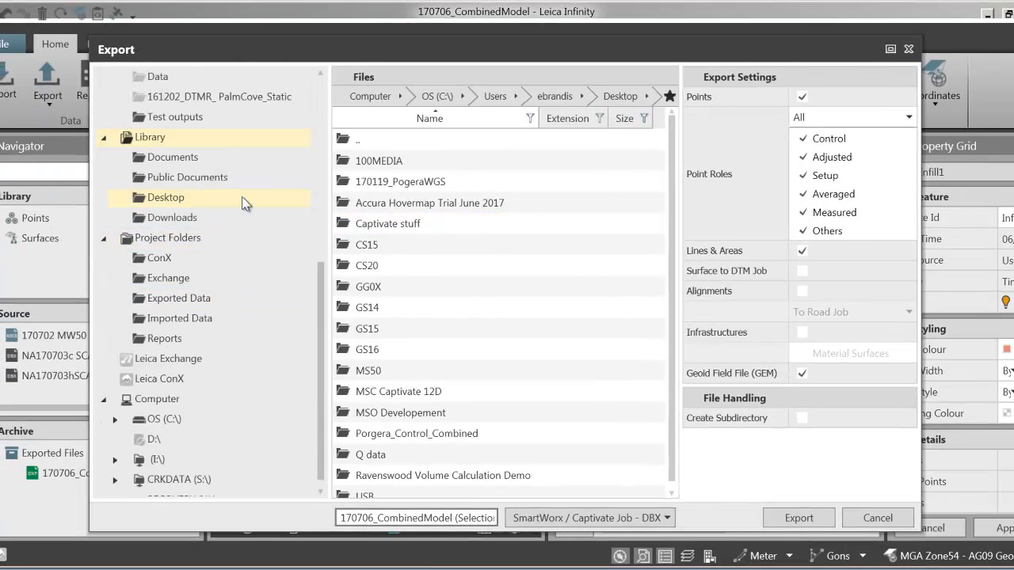
# Browse C: > 01 DATA > 01 Simulator Directory > SD Card > Data and use the saved Data favourite as export target
pyautogui.click(165, 404)
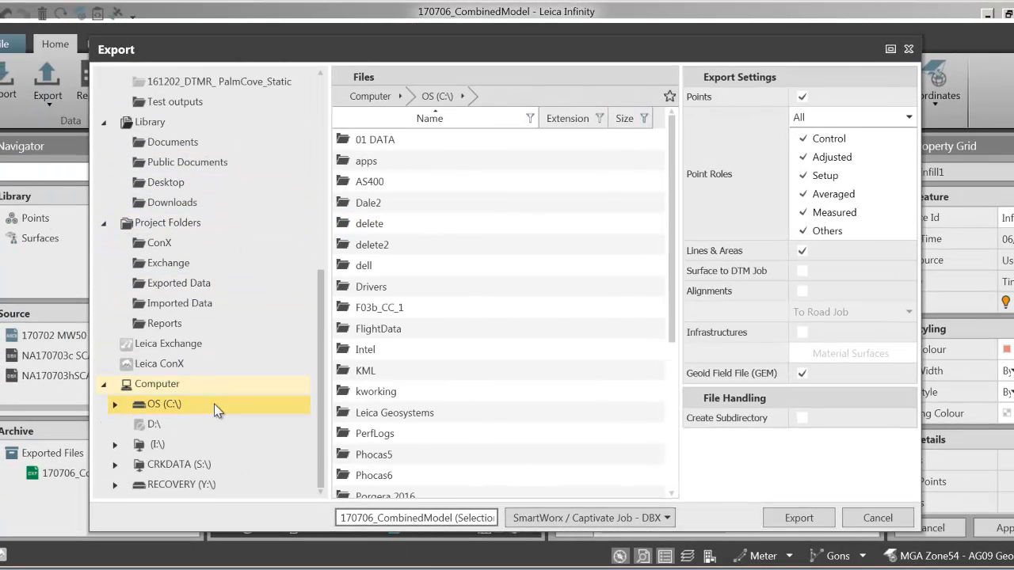
pyautogui.doubleClick(374, 140)
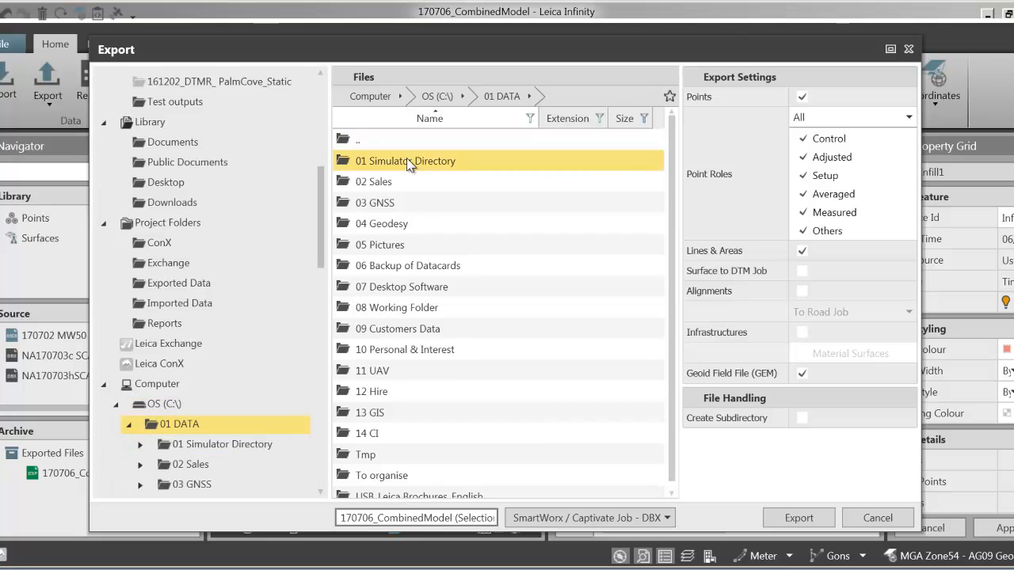
pyautogui.doubleClick(406, 162)
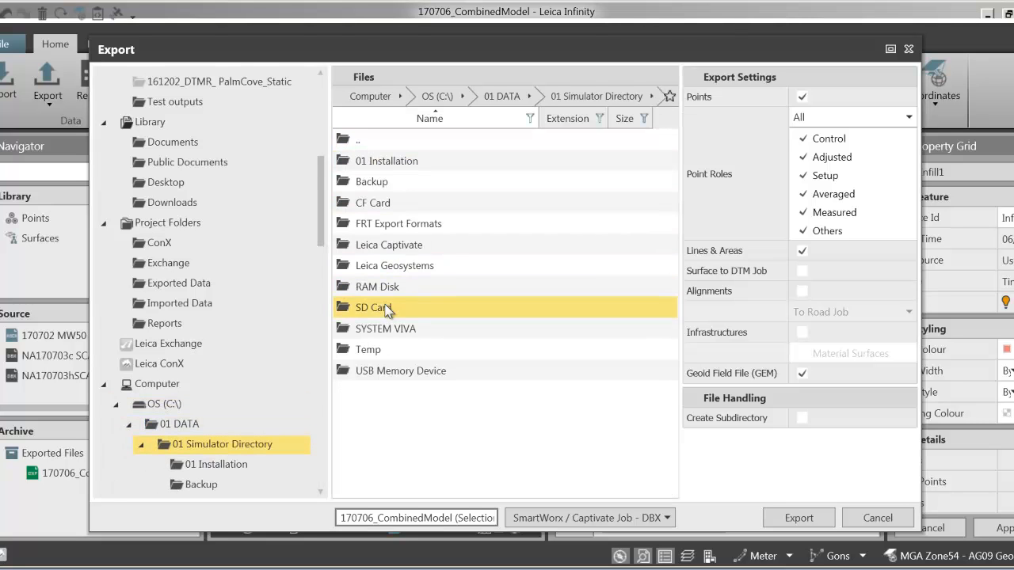
pyautogui.doubleClick(374, 307)
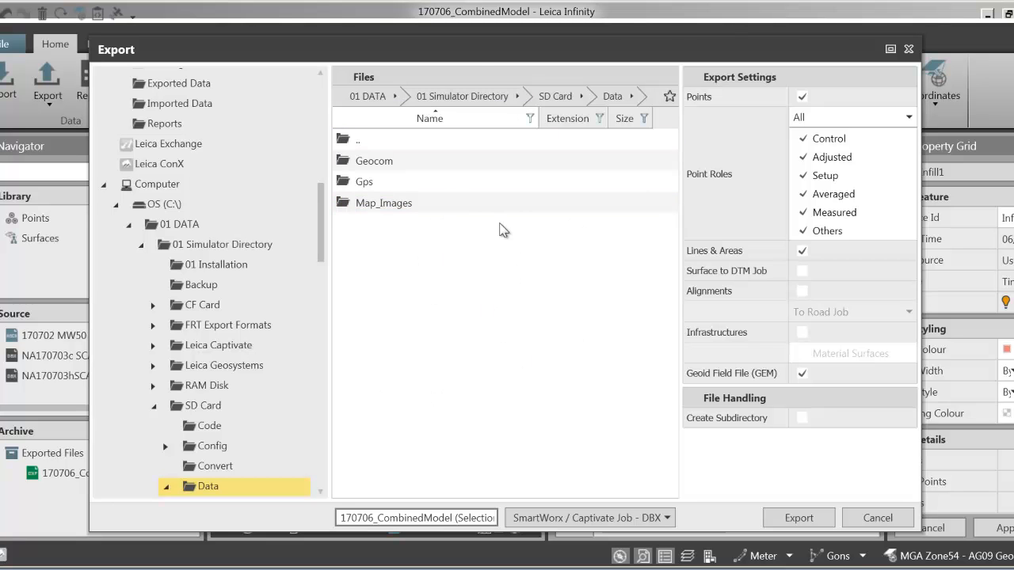
pyautogui.moveTo(669, 96)
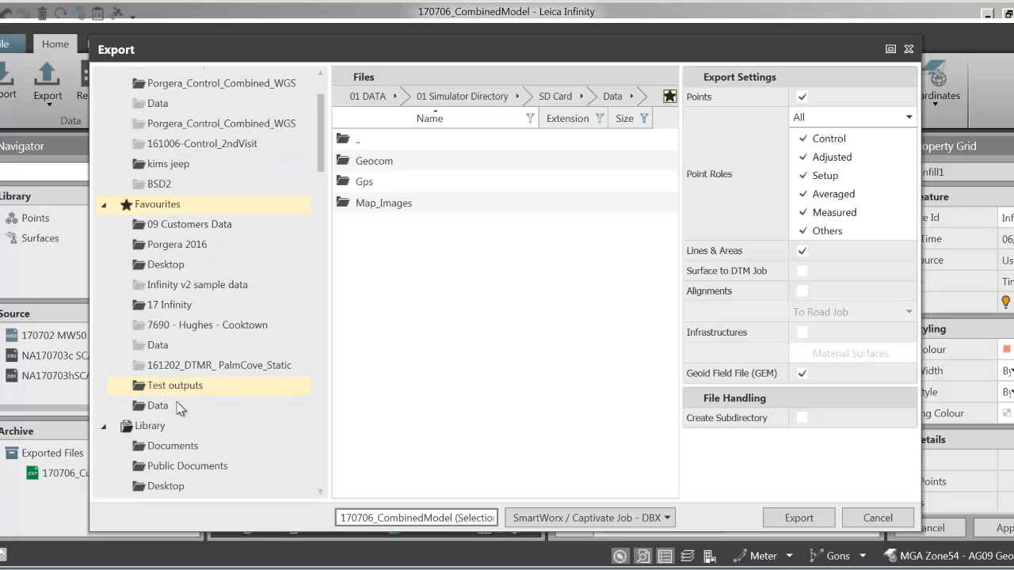
pyautogui.click(158, 405)
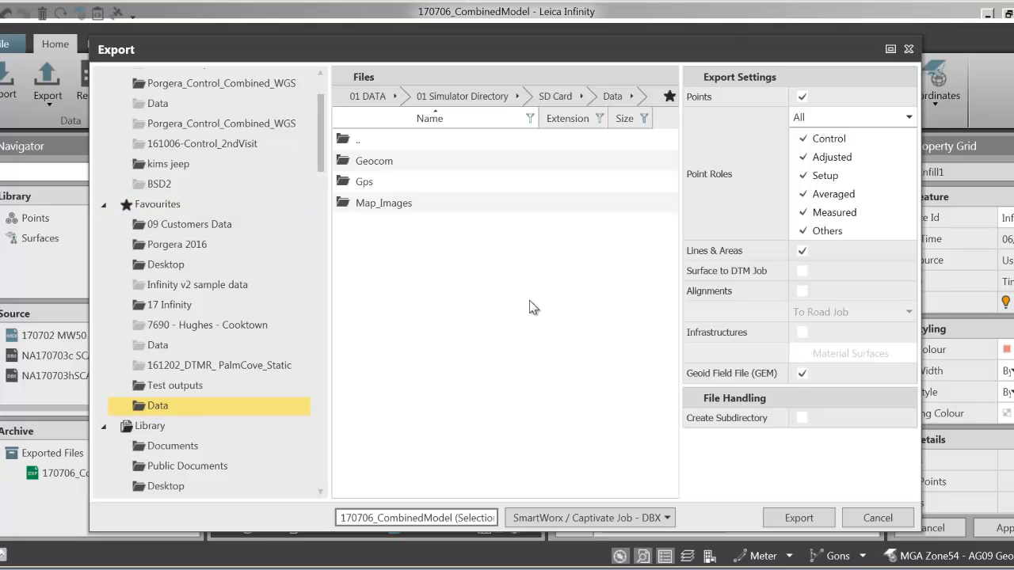
pyautogui.click(380, 518)
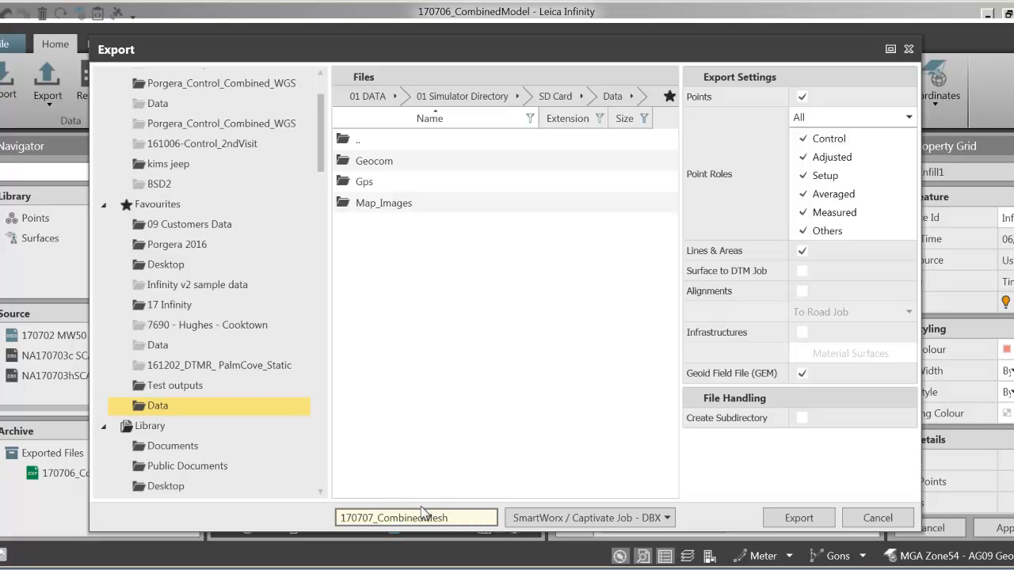
pyautogui.moveTo(488, 390)
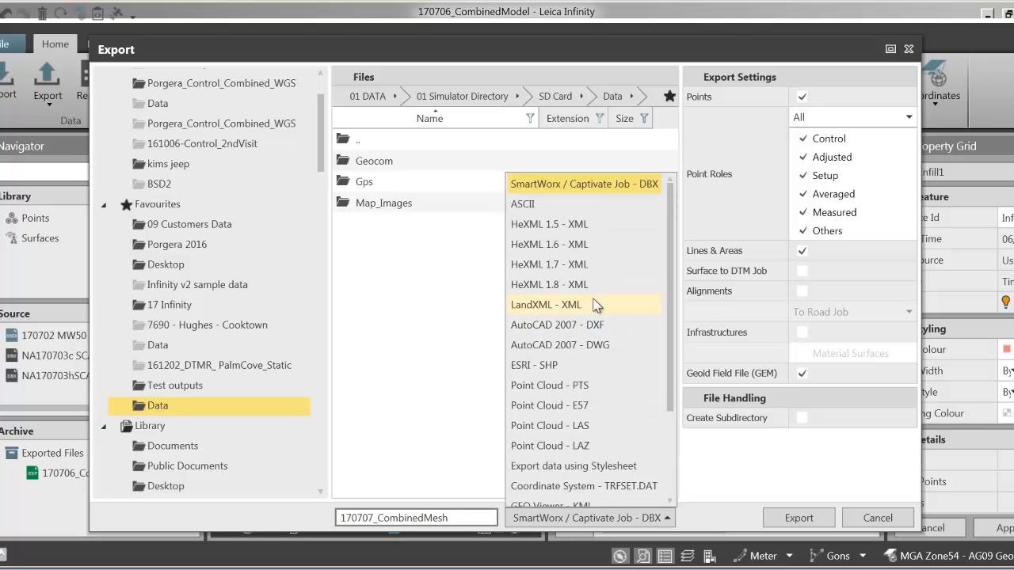
# Export the surfaces as AutoCAD 2007 DXF named 170707_CombinedMesh to the Data folder
pyautogui.click(558, 325)
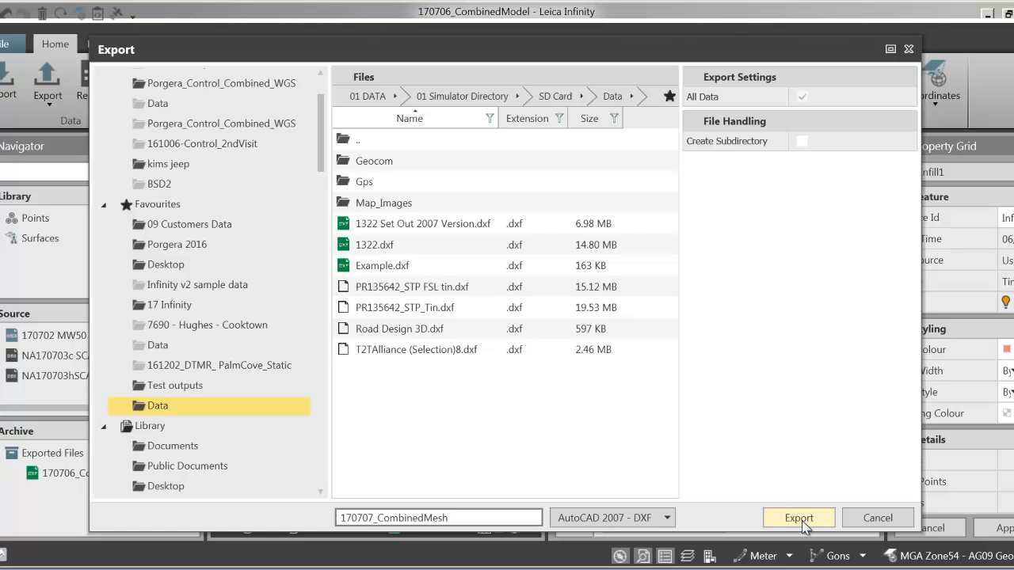
pyautogui.click(798, 517)
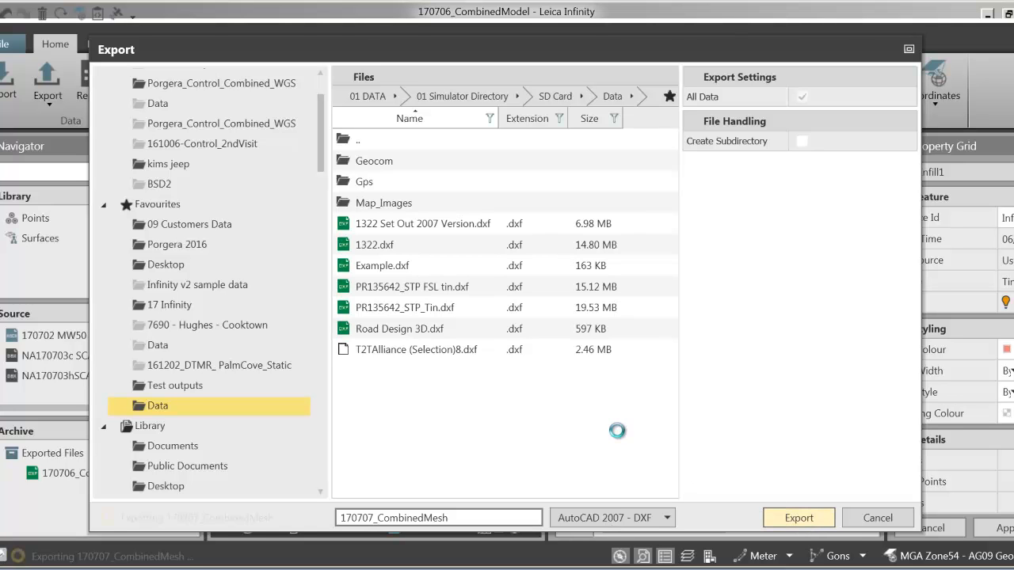
pyautogui.click(799, 517)
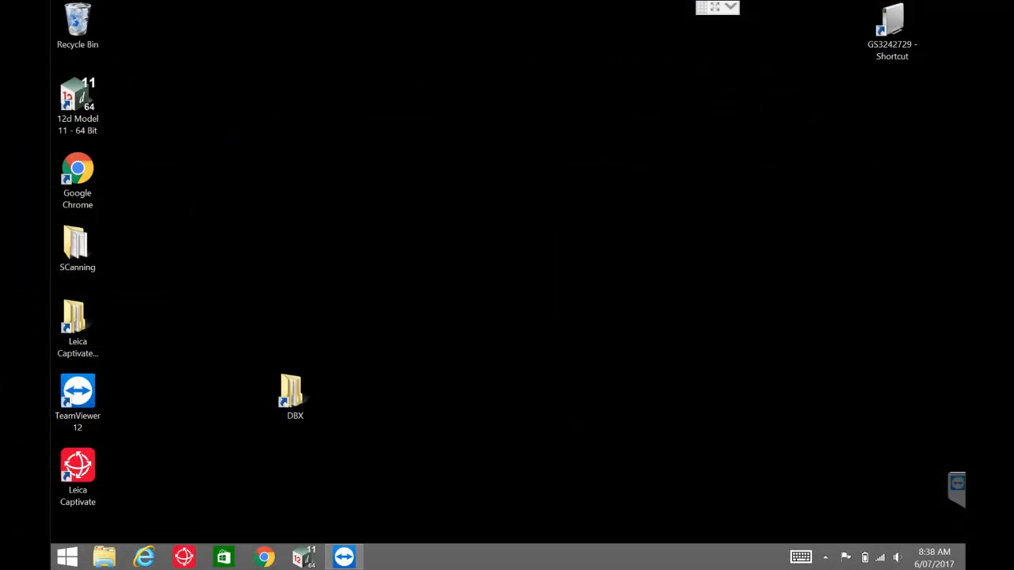
pyautogui.moveTo(838, 203)
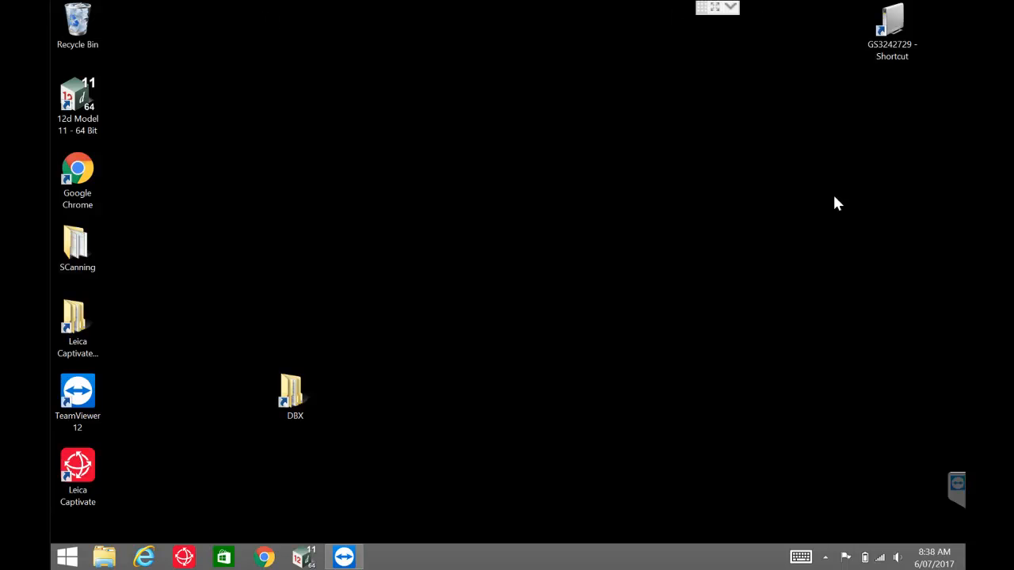
pyautogui.moveTo(507, 285)
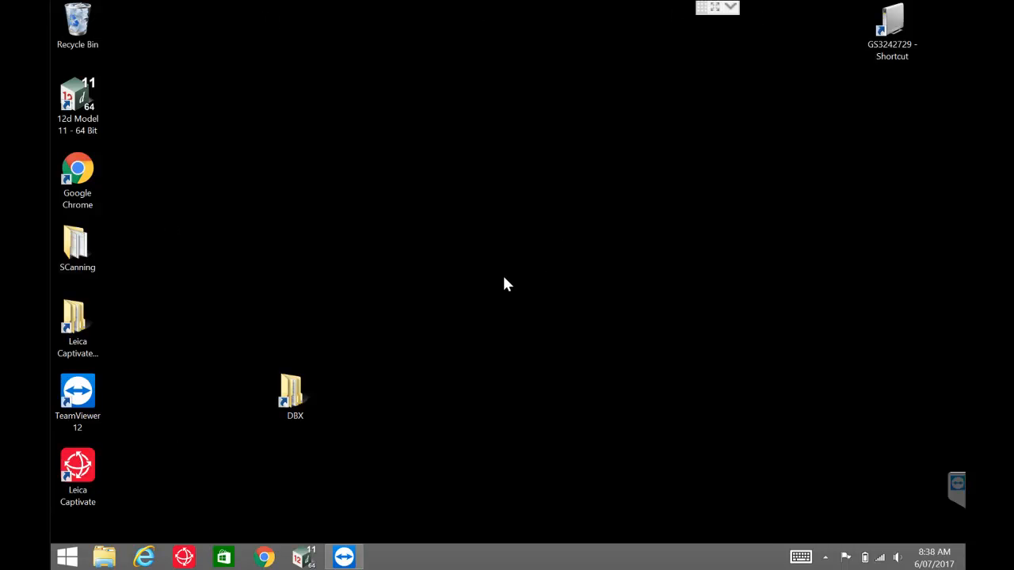
pyautogui.click(78, 325)
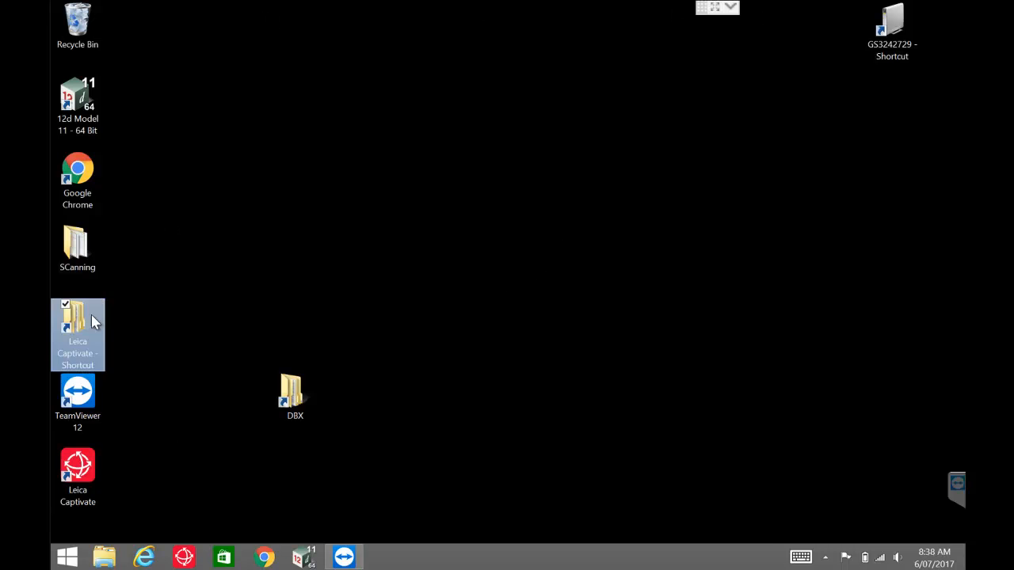
pyautogui.moveTo(89, 324)
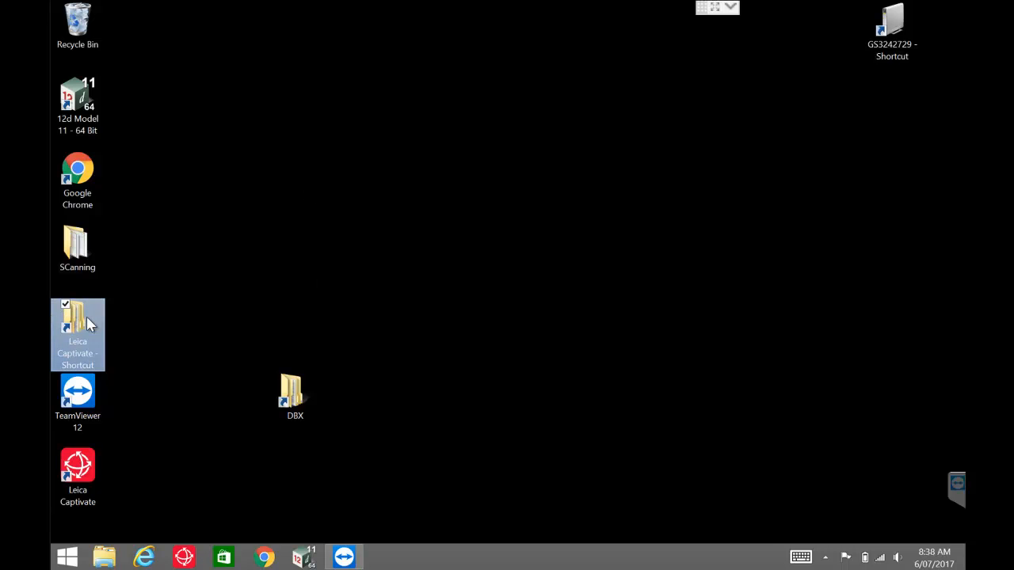
pyautogui.doubleClick(78, 325)
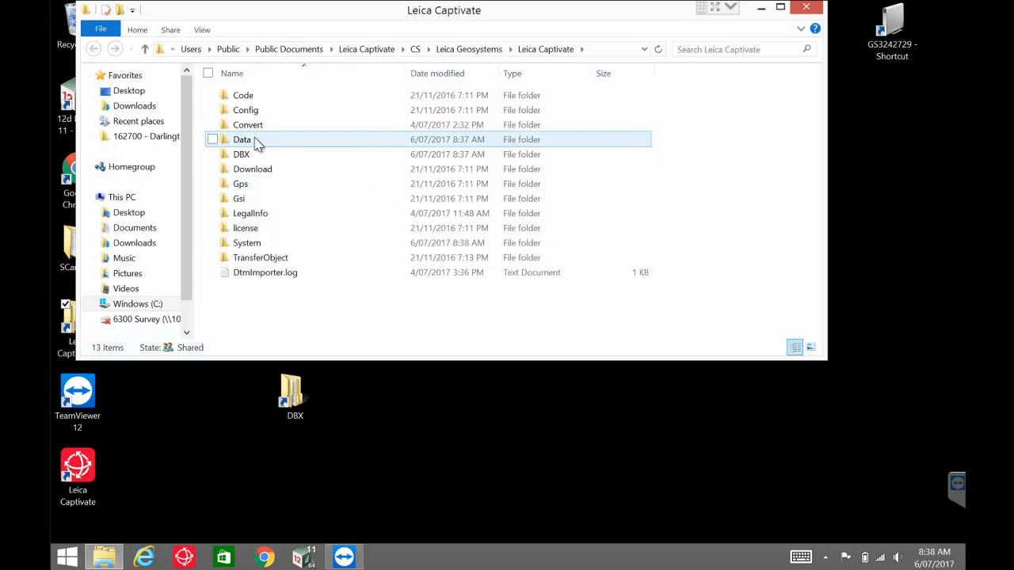
pyautogui.doubleClick(242, 139)
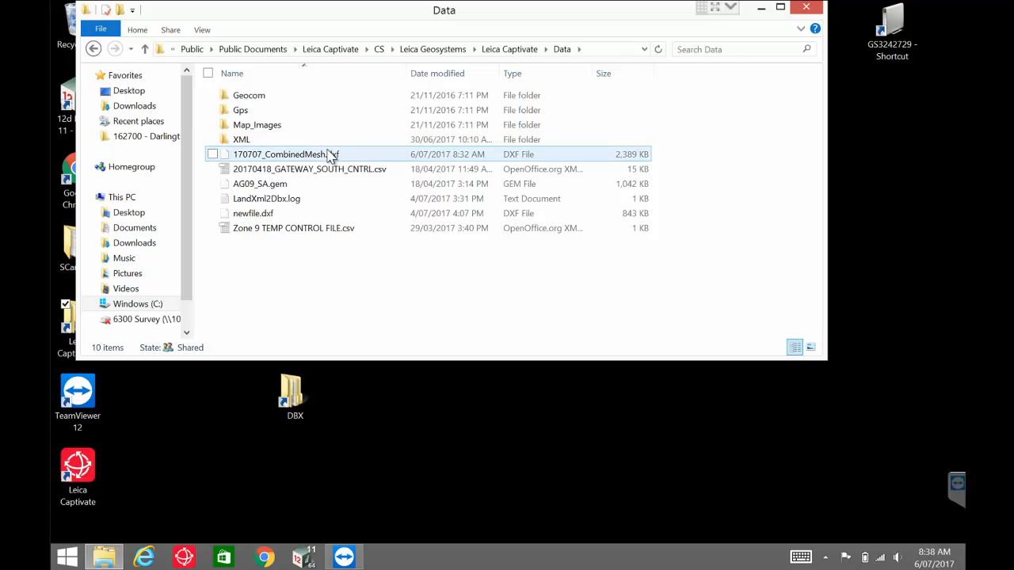
pyautogui.click(285, 153)
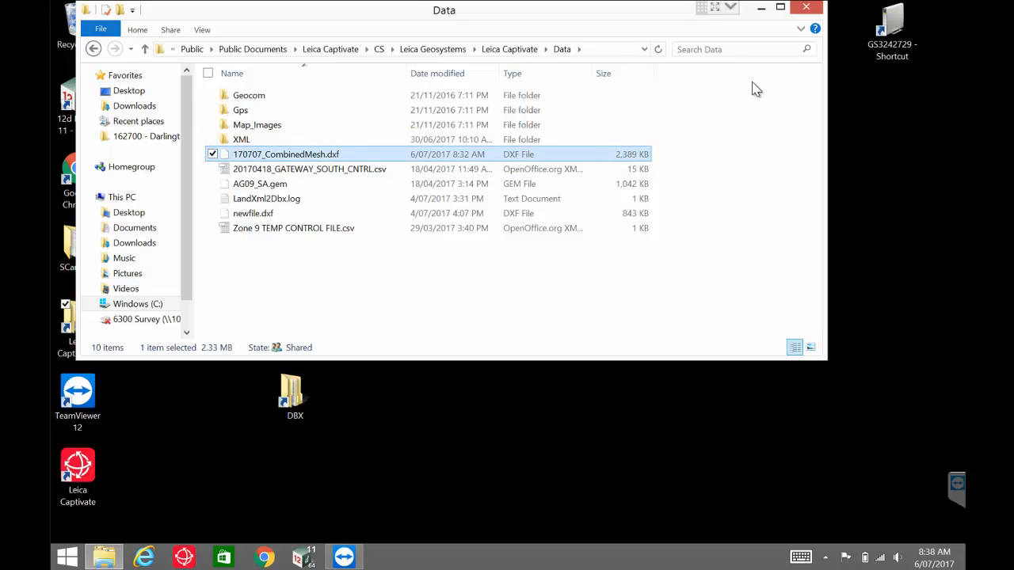
pyautogui.click(806, 6)
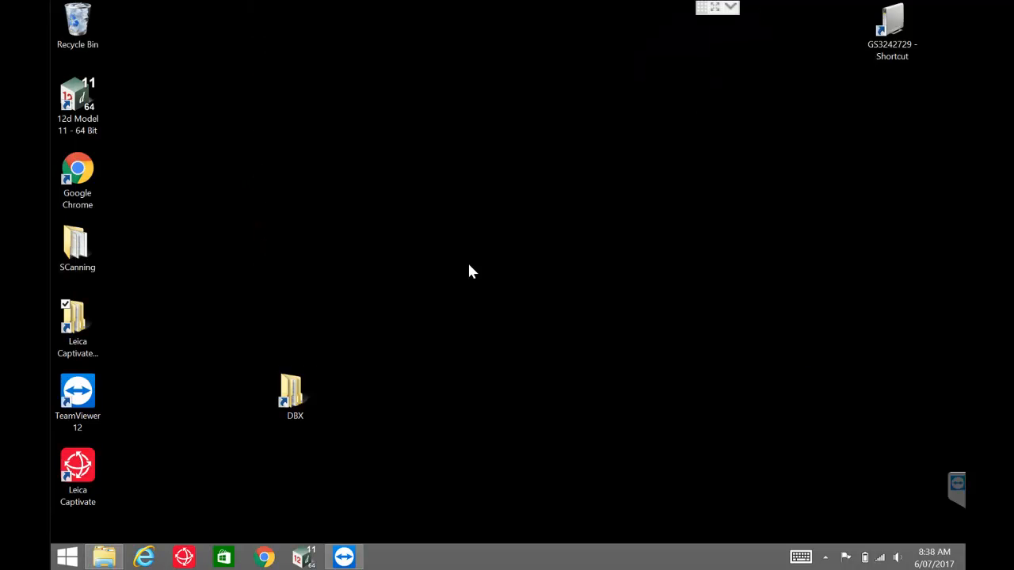
pyautogui.click(78, 475)
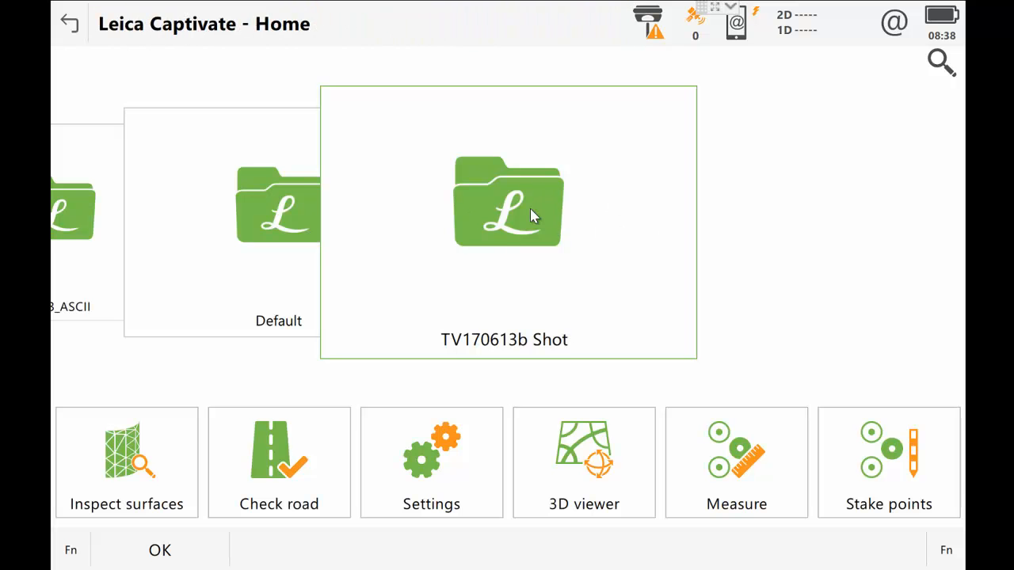
pyautogui.moveTo(602, 193)
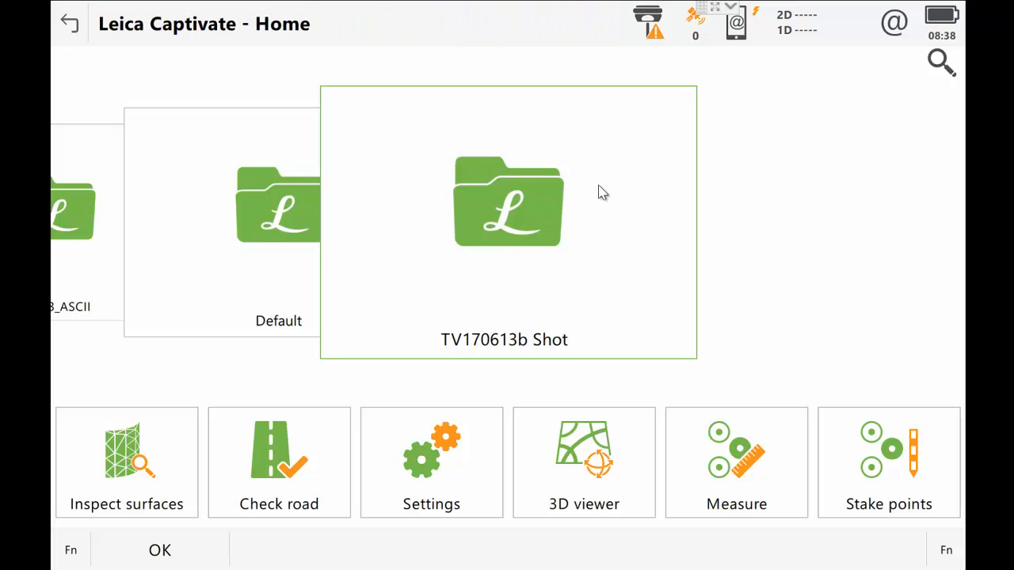
pyautogui.moveTo(599, 230)
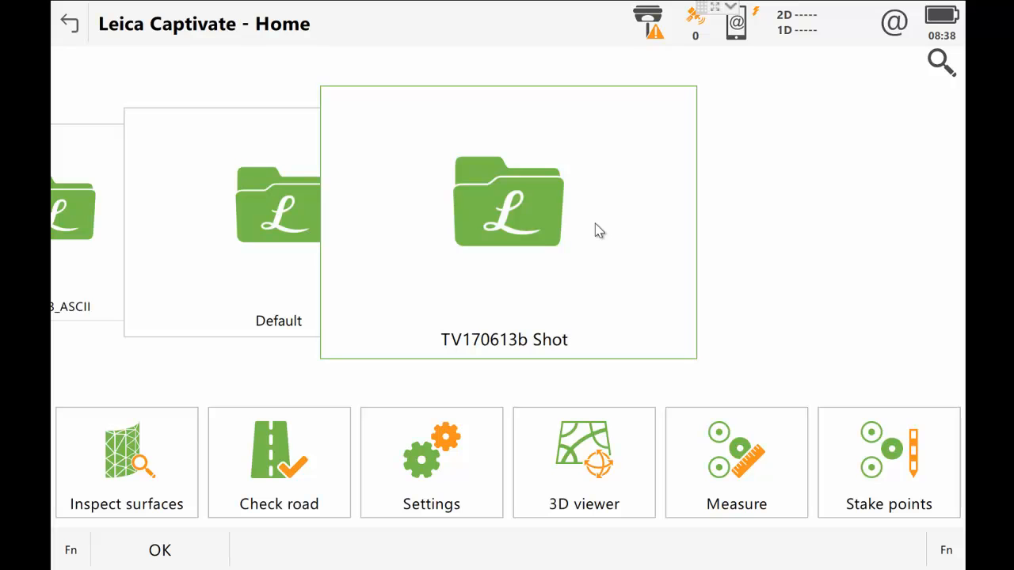
pyautogui.moveTo(515, 220)
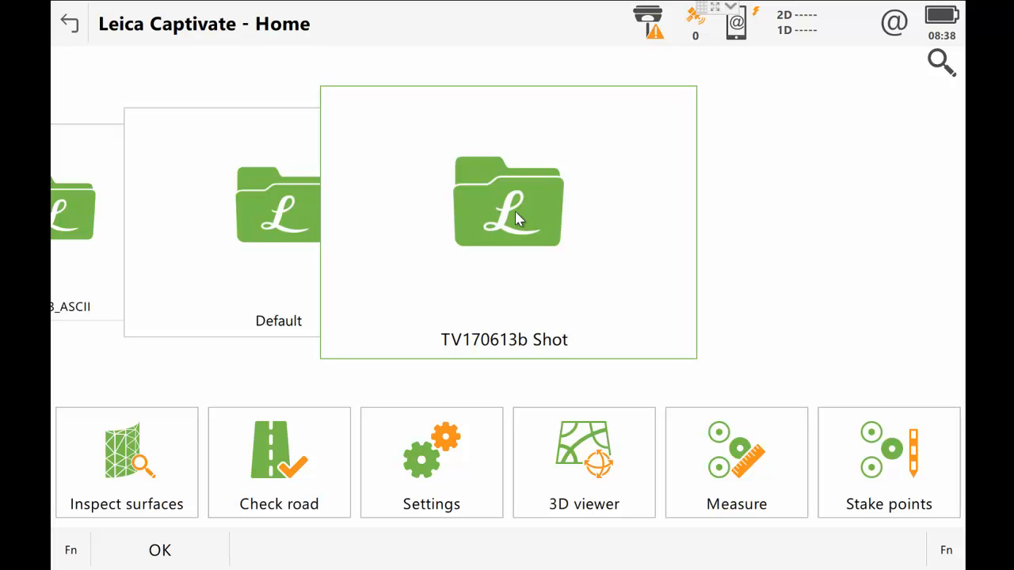
pyautogui.moveTo(542, 219)
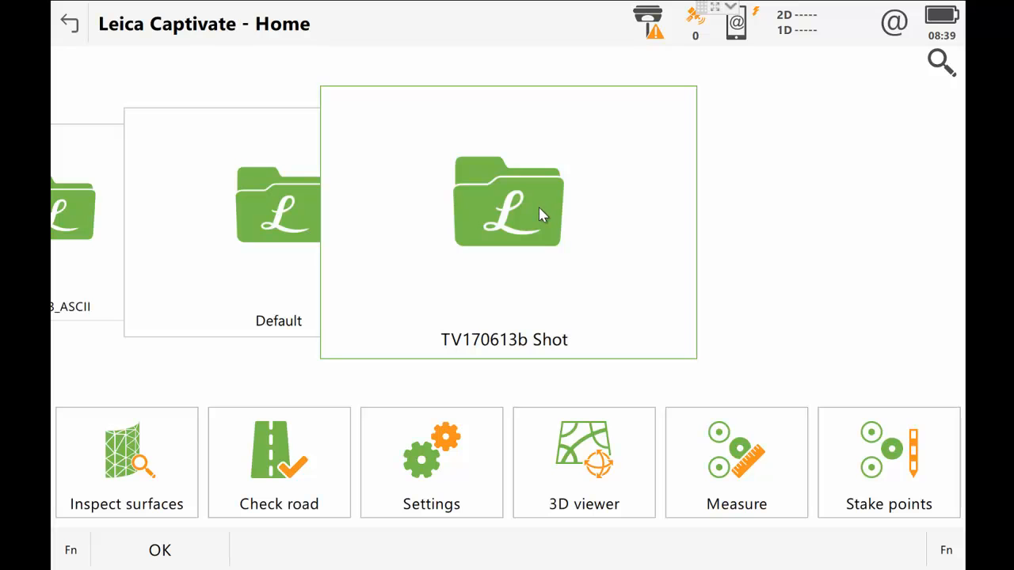
pyautogui.moveTo(146, 472)
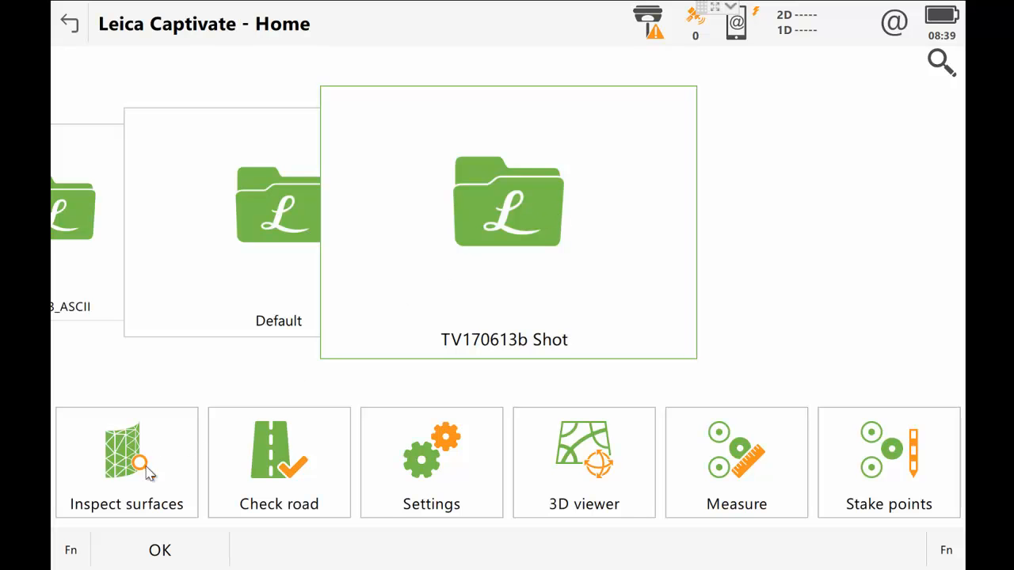
pyautogui.moveTo(155, 451)
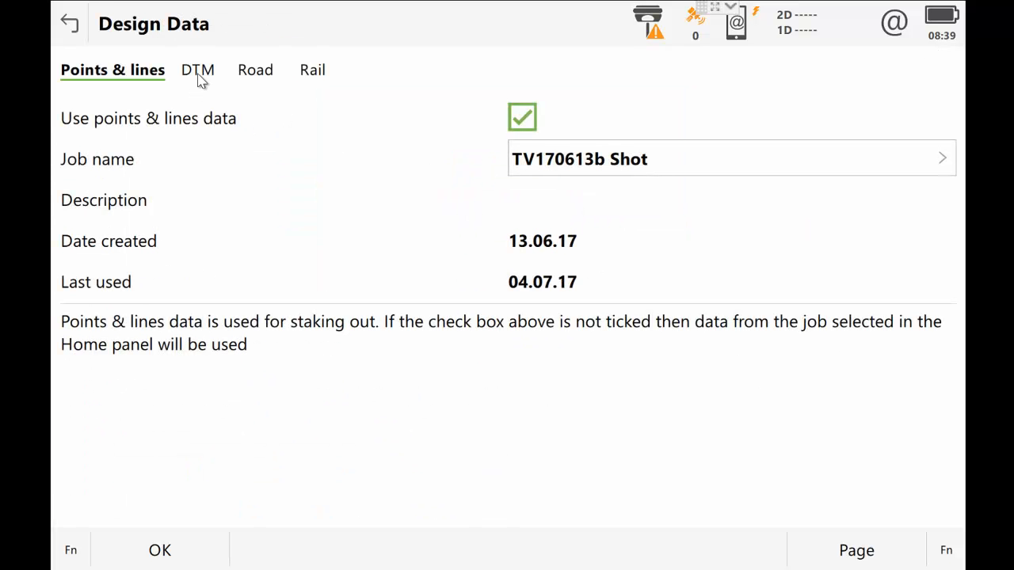
# Review the DTM and Rail design data pages, then return to Points & lines
pyautogui.click(190, 70)
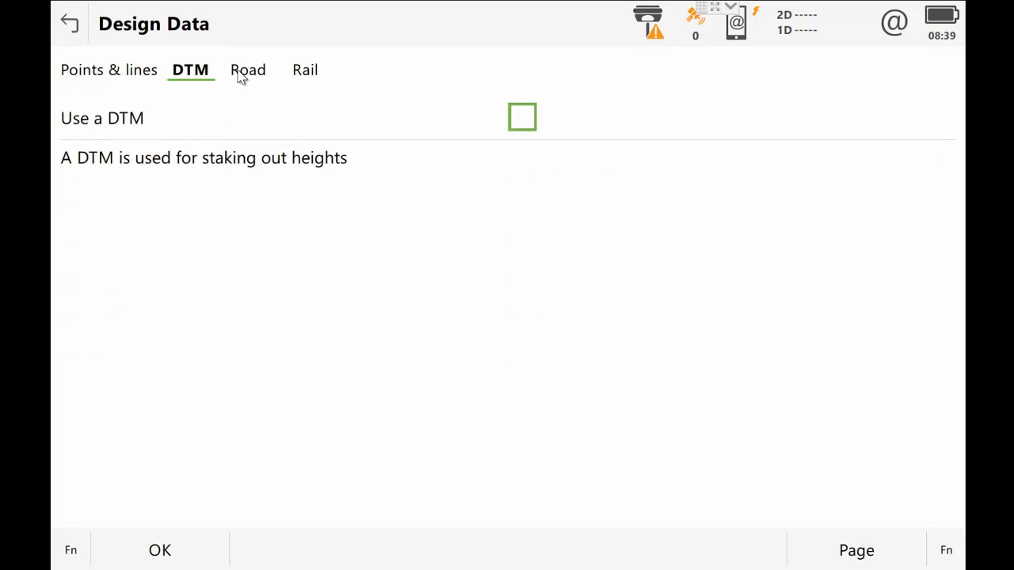
pyautogui.click(304, 70)
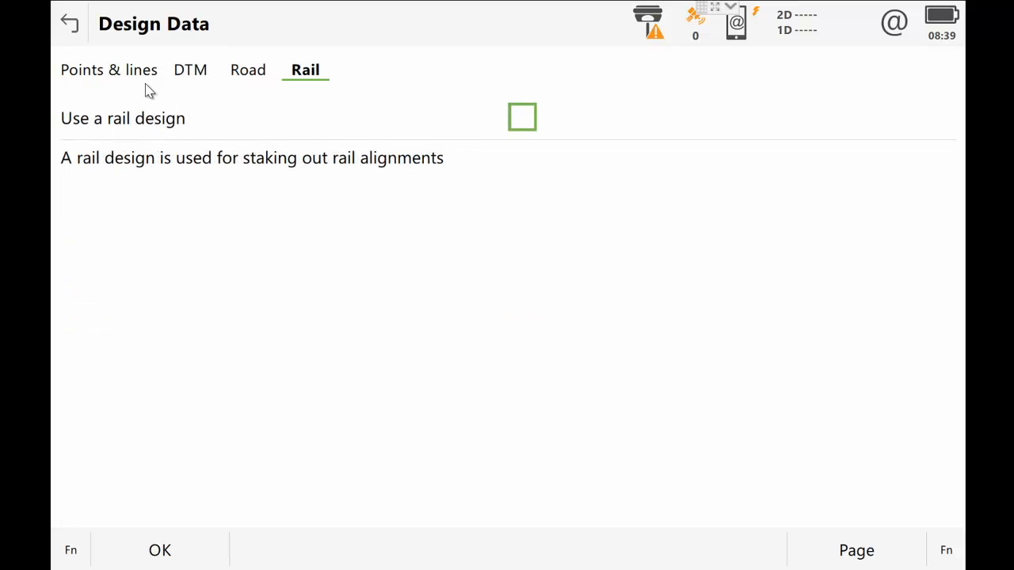
pyautogui.click(108, 70)
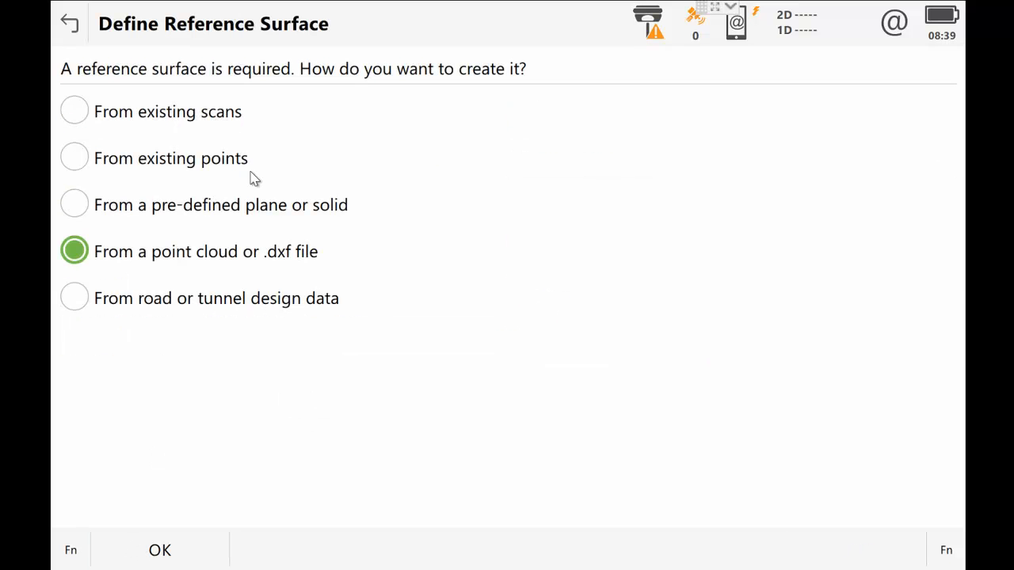
pyautogui.moveTo(117, 51)
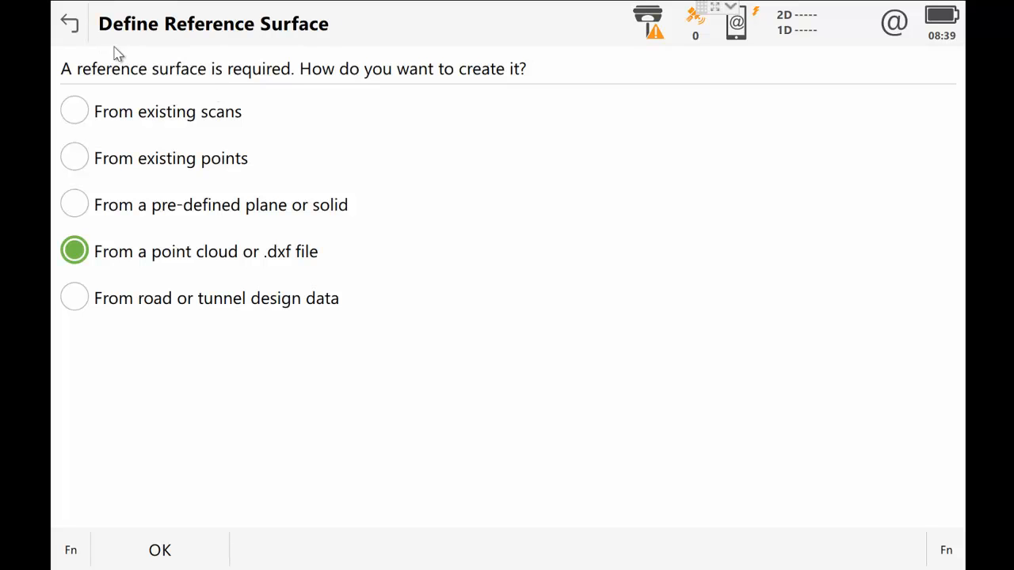
pyautogui.moveTo(108, 82)
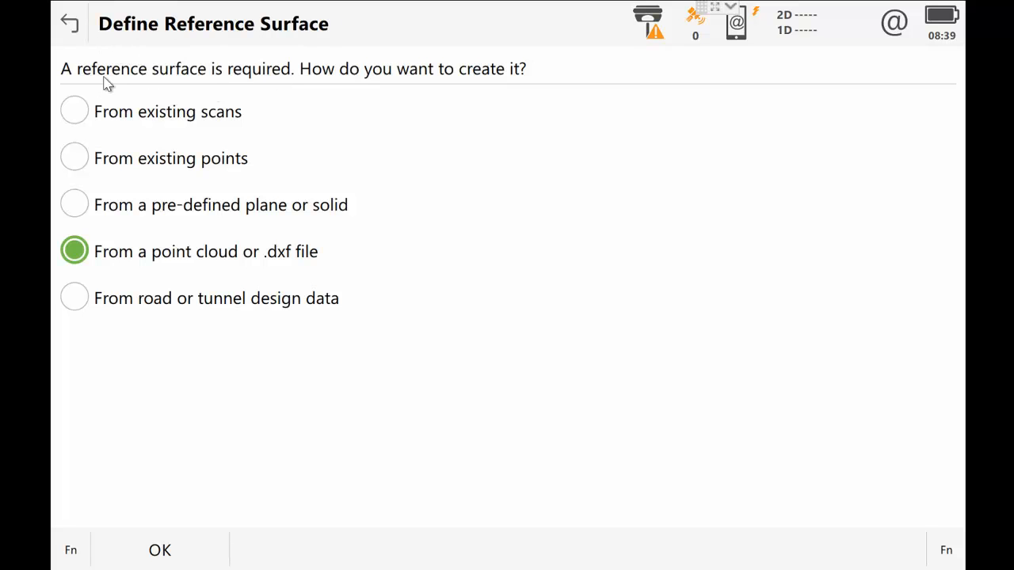
pyautogui.moveTo(140, 86)
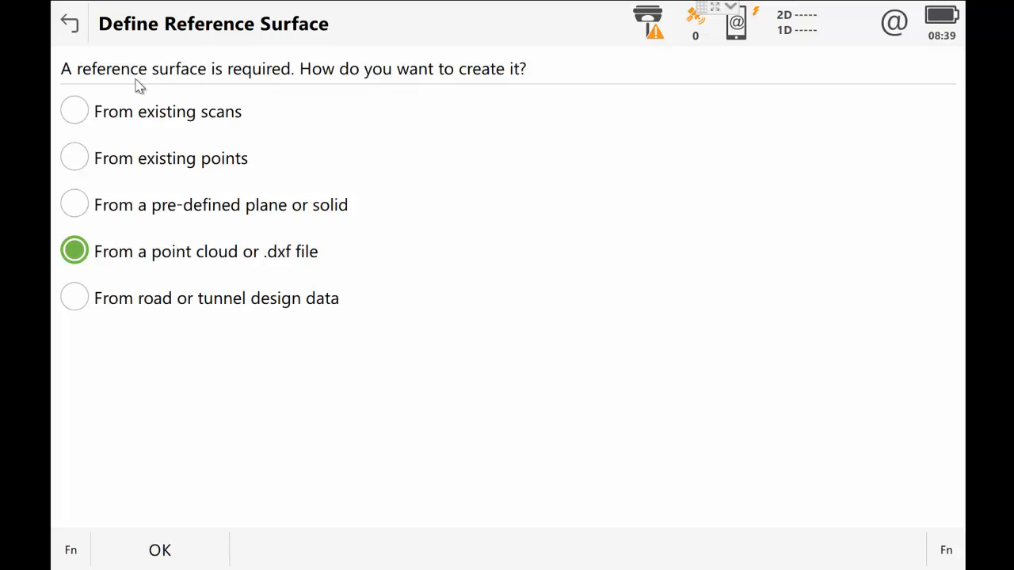
pyautogui.moveTo(276, 90)
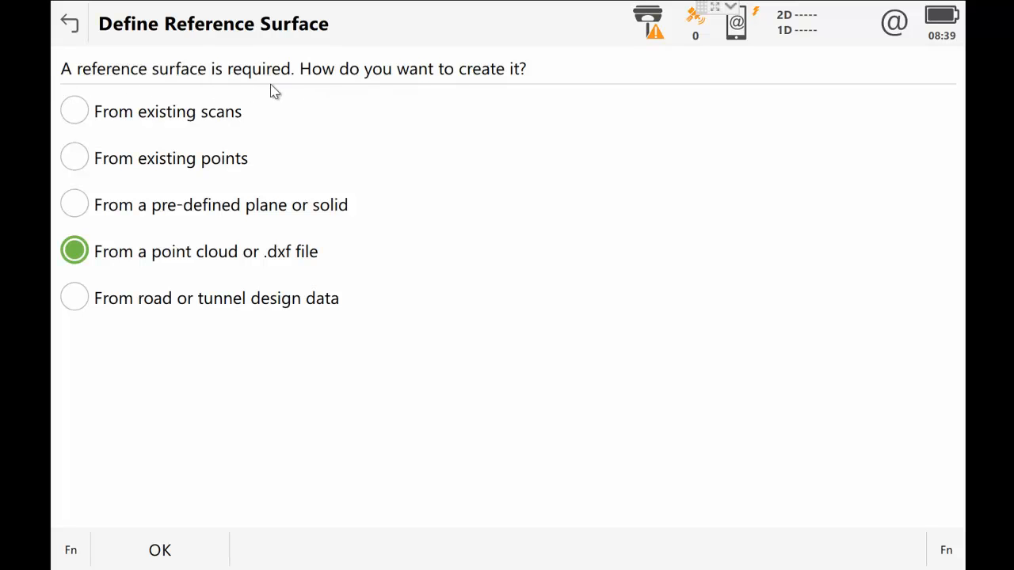
pyautogui.moveTo(108, 266)
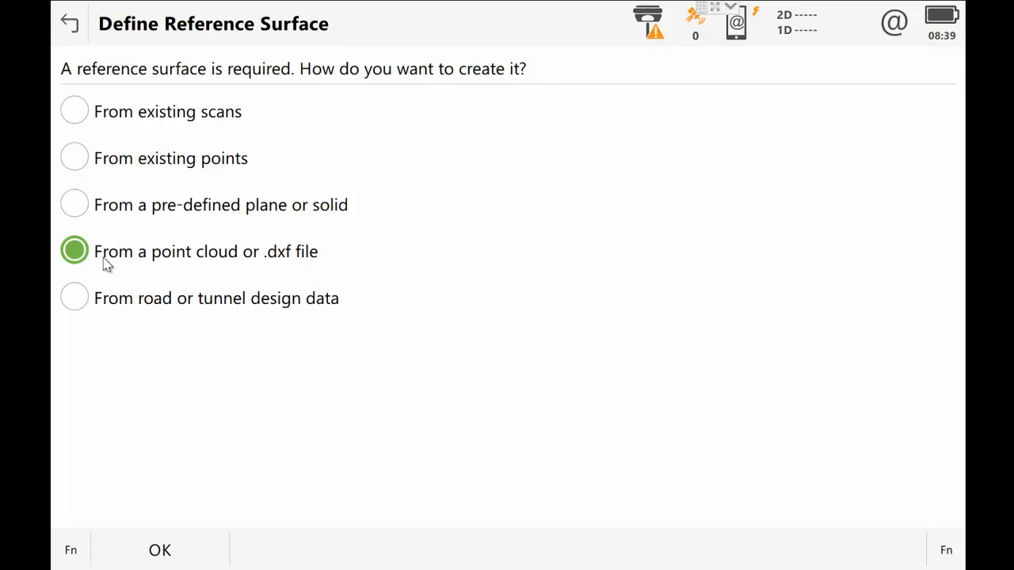
pyautogui.moveTo(299, 265)
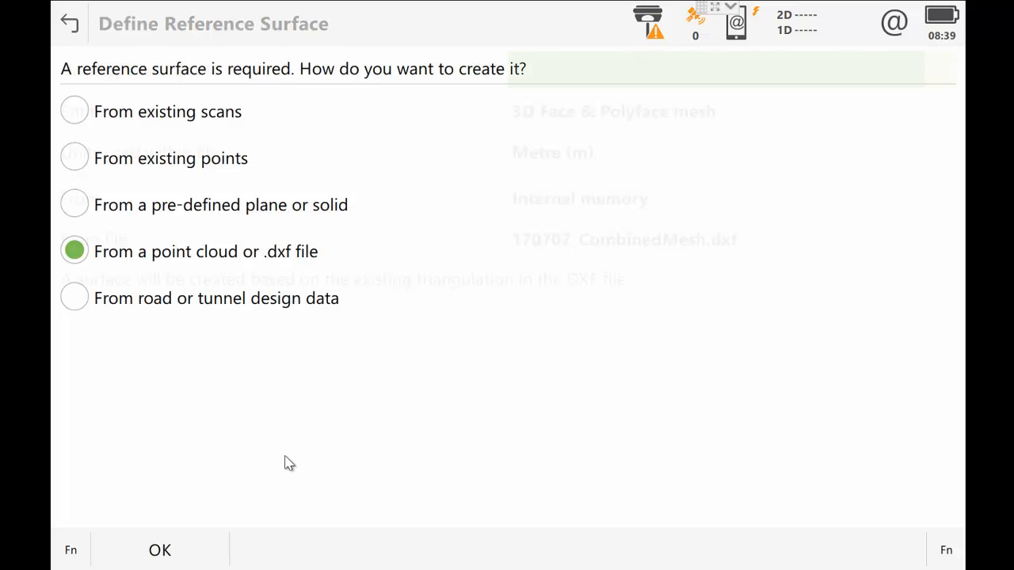
# Import 170707_CombinedMesh.dxf as a surface with 4866 points and 7925 triangles
pyautogui.click(158, 550)
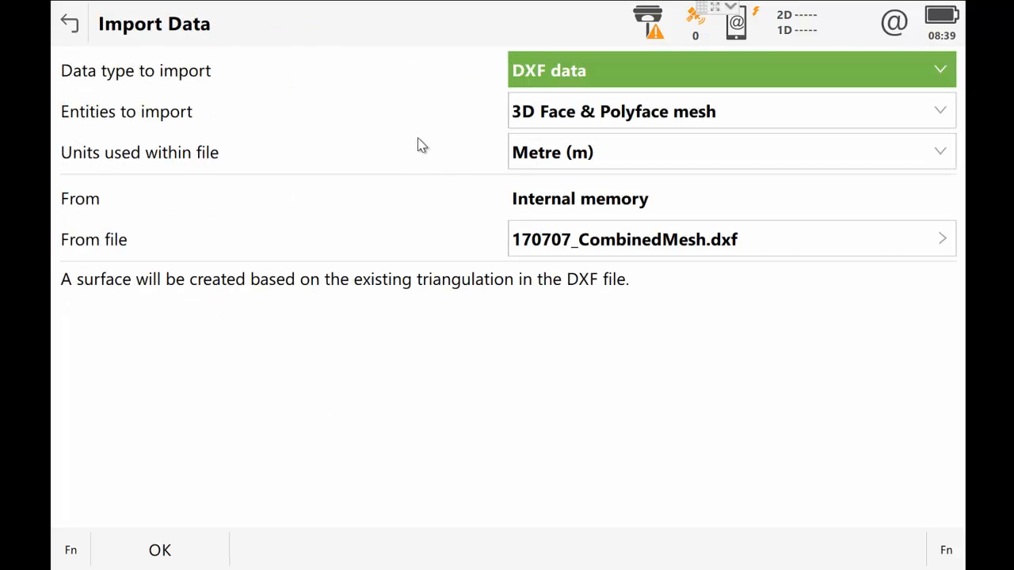
pyautogui.moveTo(536, 124)
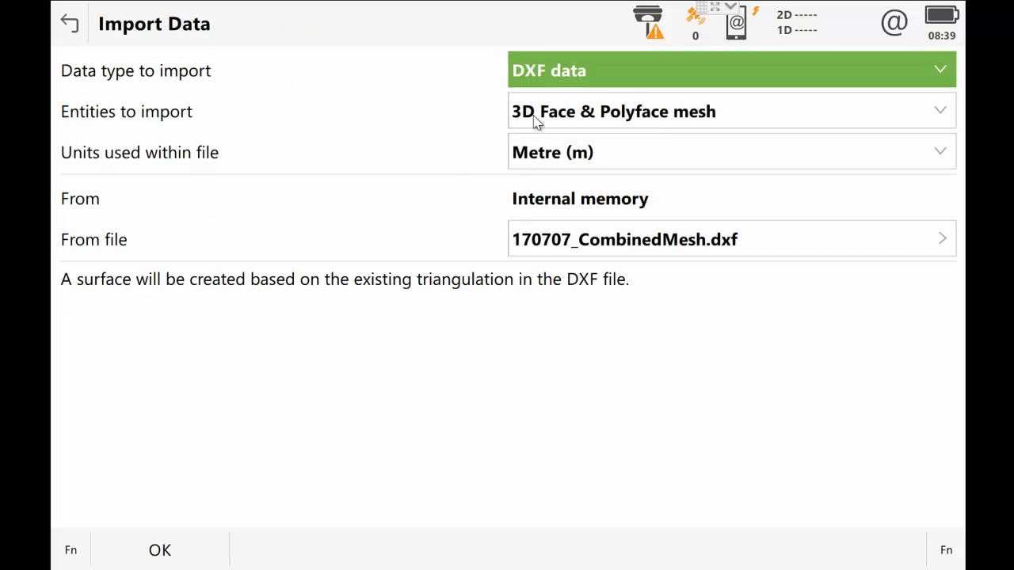
pyautogui.moveTo(570, 124)
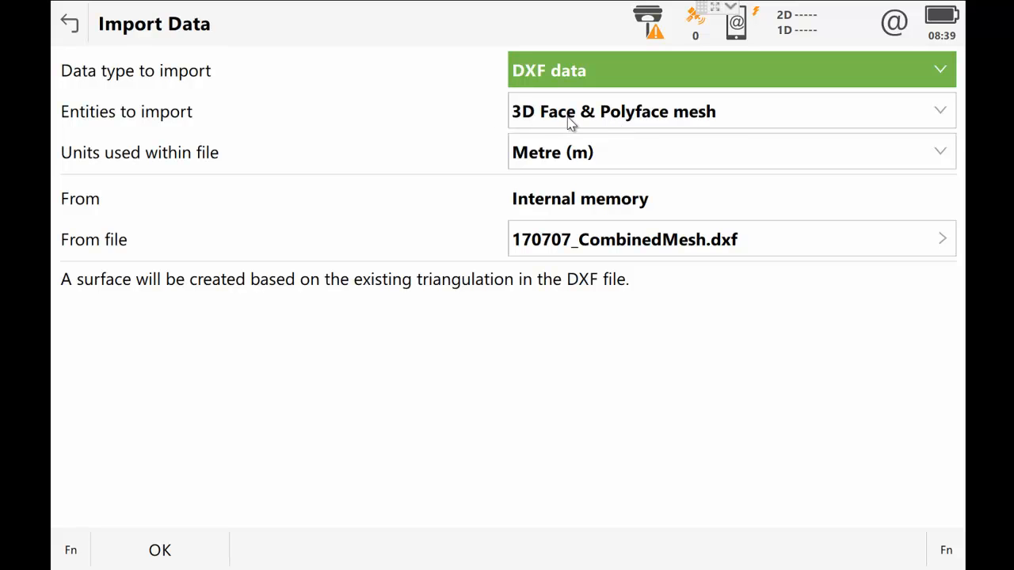
pyautogui.moveTo(594, 124)
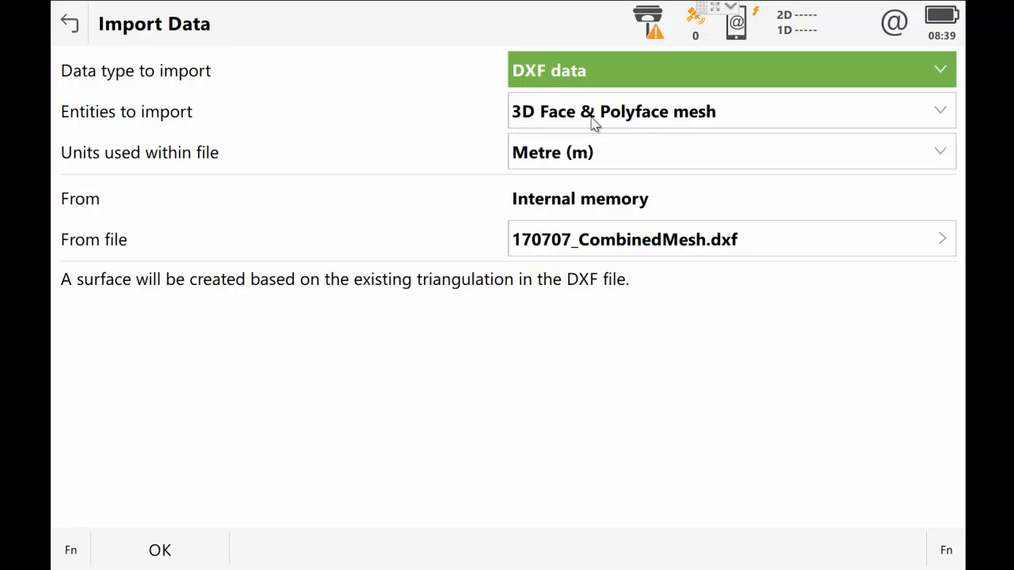
pyautogui.moveTo(624, 125)
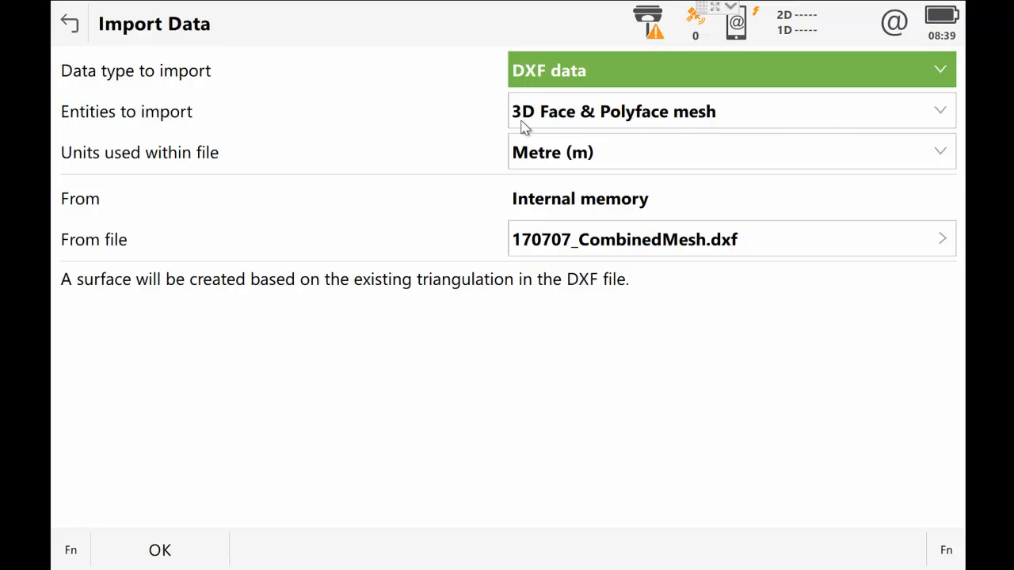
pyautogui.moveTo(721, 121)
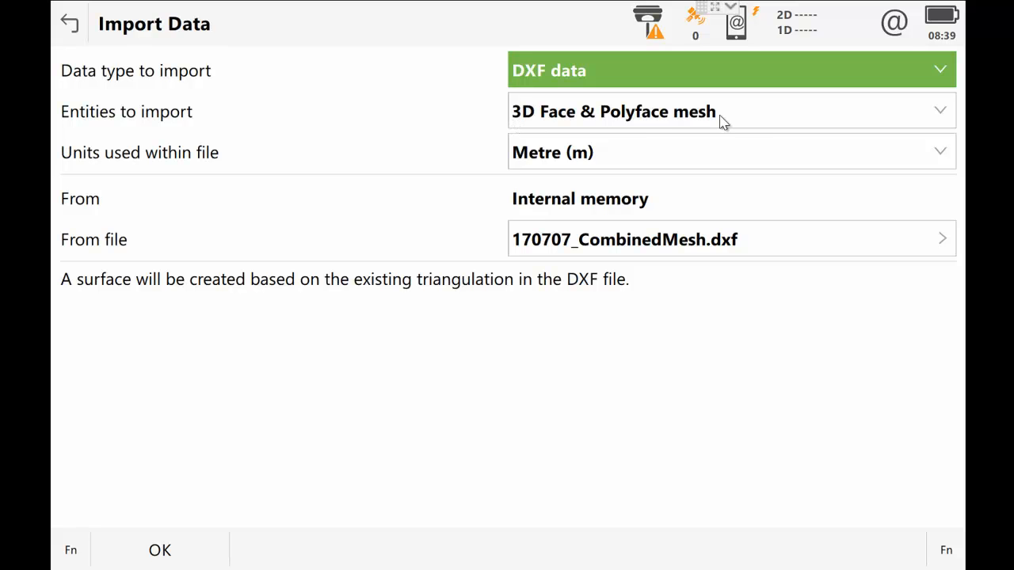
pyautogui.moveTo(653, 263)
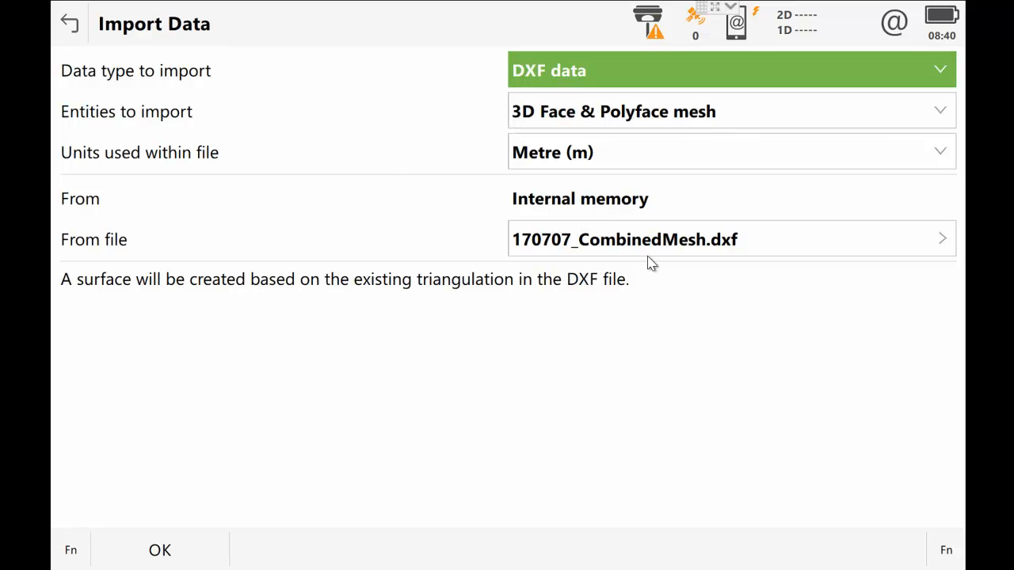
pyautogui.moveTo(753, 251)
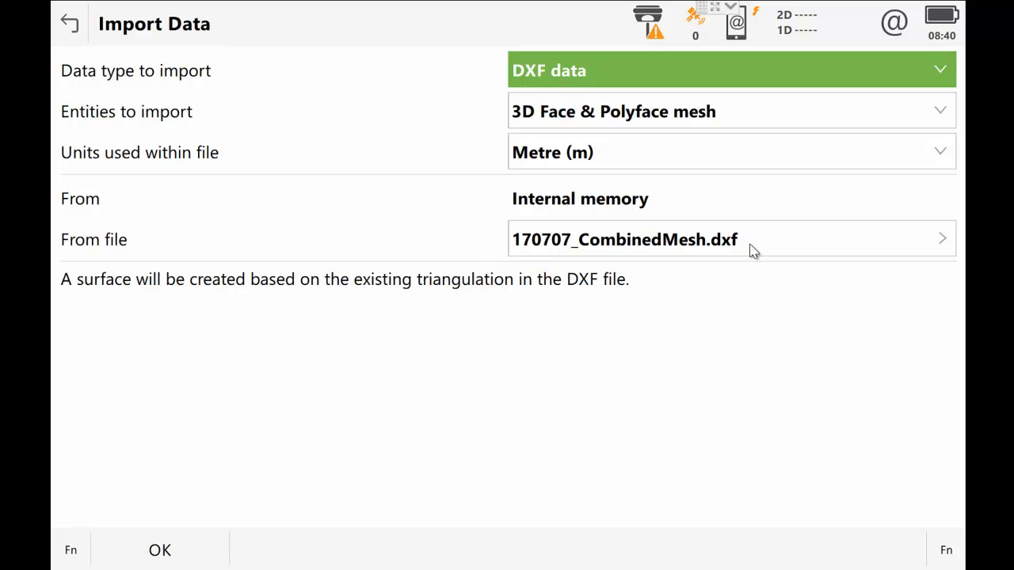
pyautogui.moveTo(564, 244)
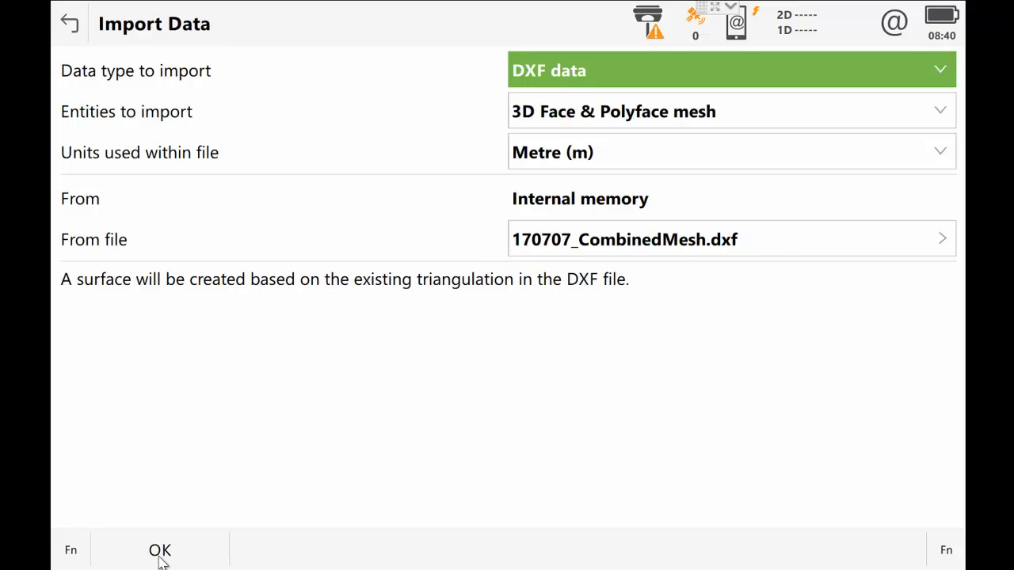
pyautogui.click(158, 552)
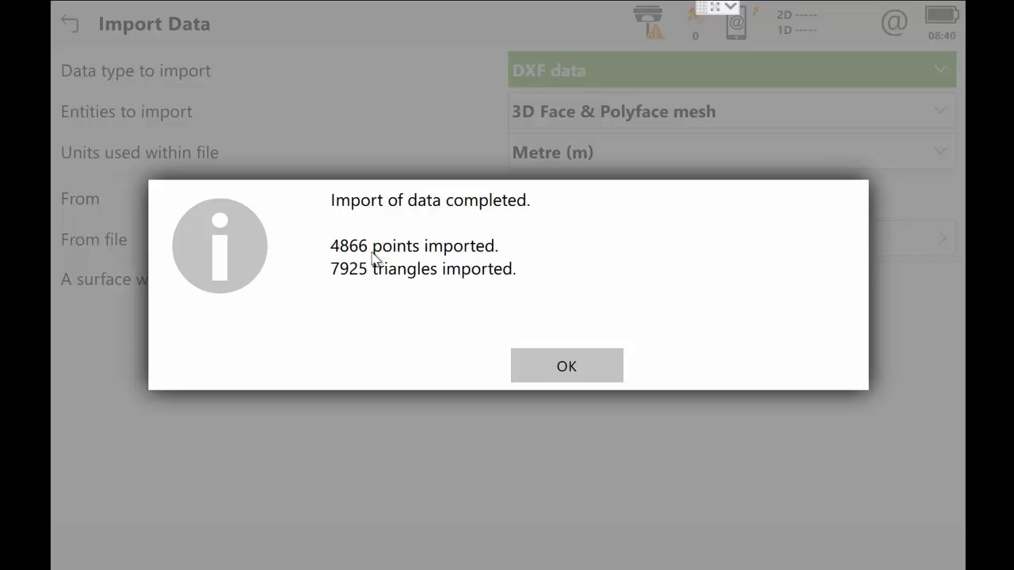
pyautogui.moveTo(355, 261)
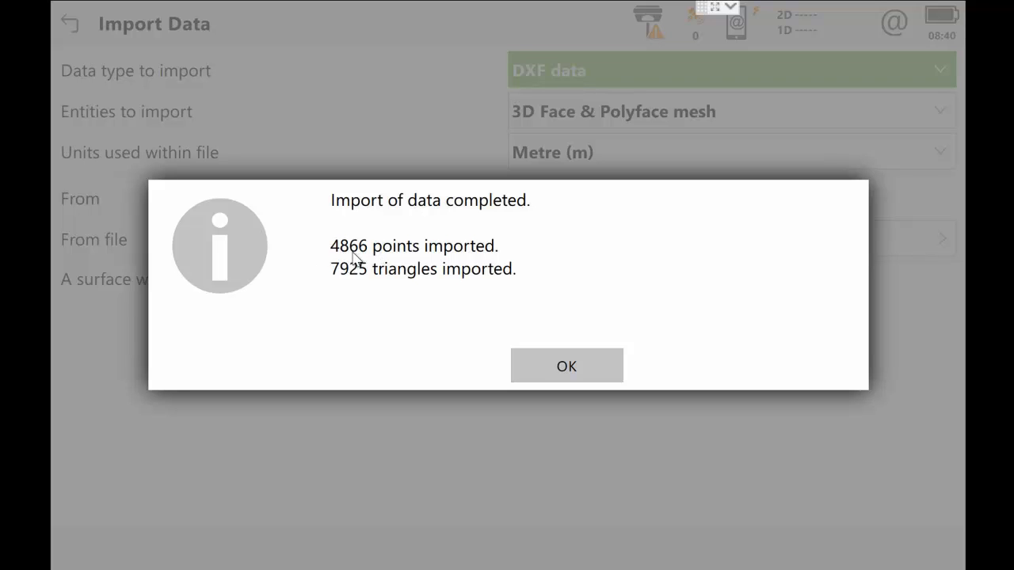
pyautogui.moveTo(361, 269)
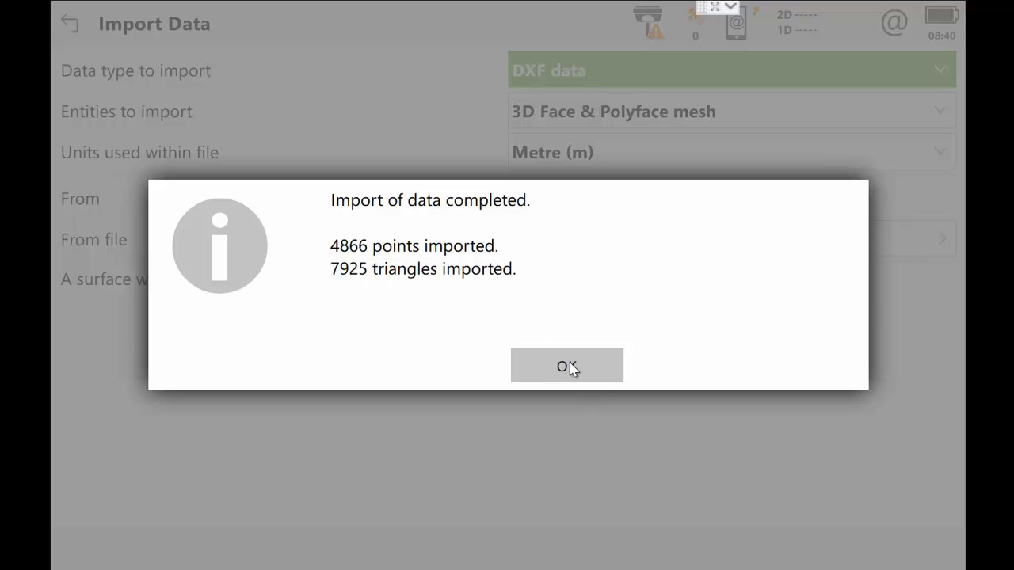
# Dismiss the import summary, confirm comparing against job points, and view the Select Points list
pyautogui.click(567, 364)
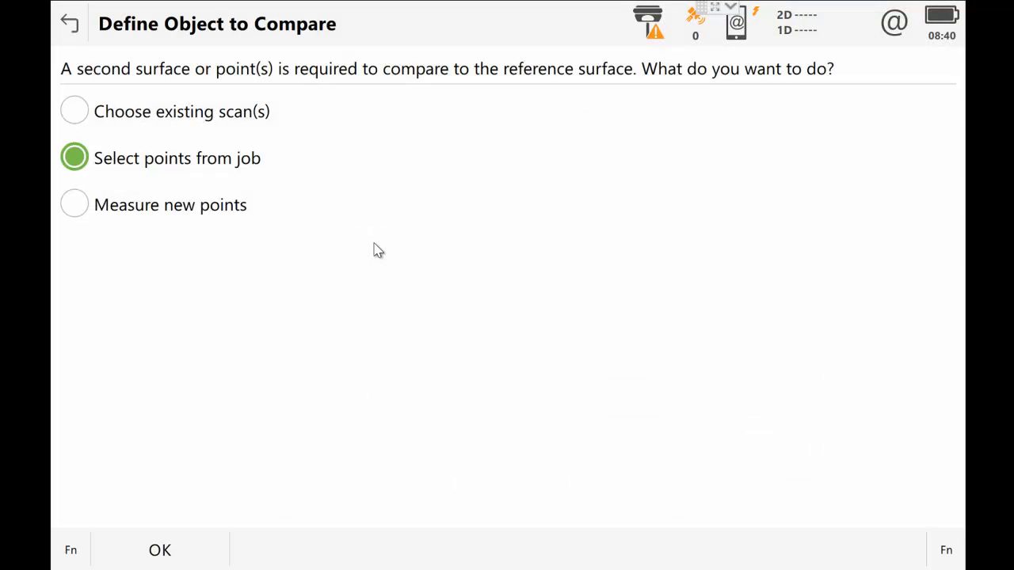
pyautogui.moveTo(443, 78)
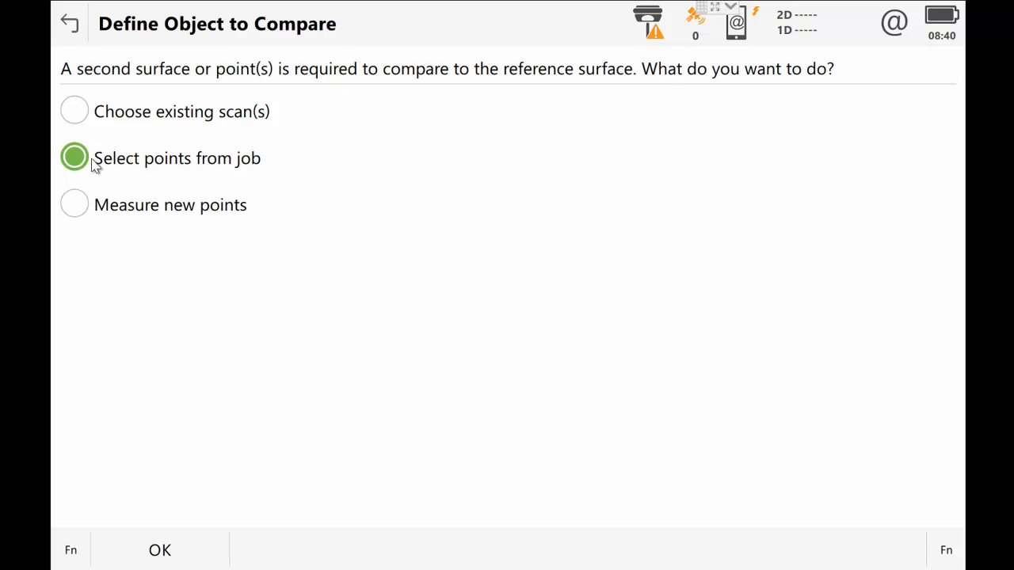
pyautogui.moveTo(249, 510)
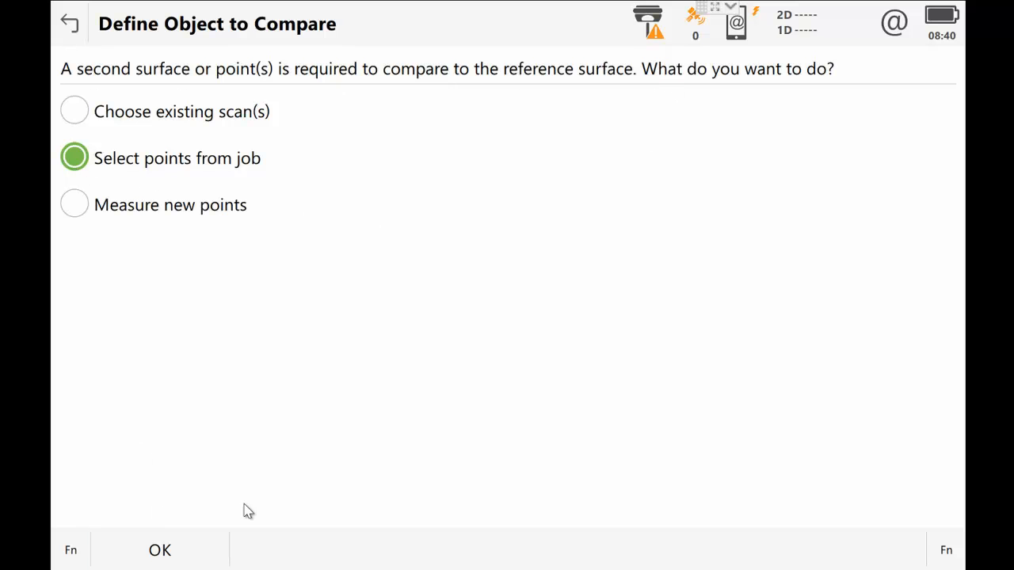
pyautogui.click(159, 550)
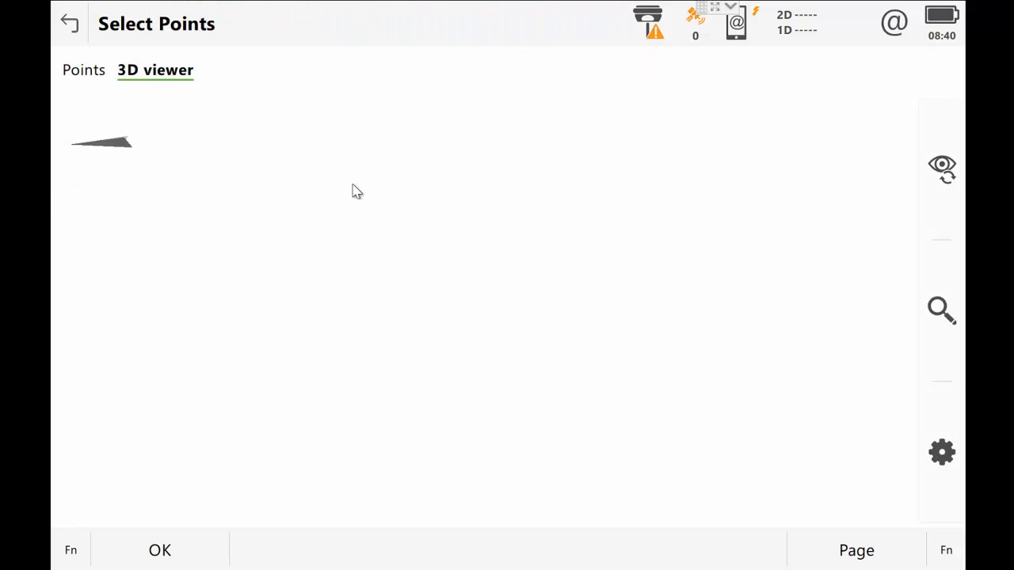
pyautogui.moveTo(855, 549)
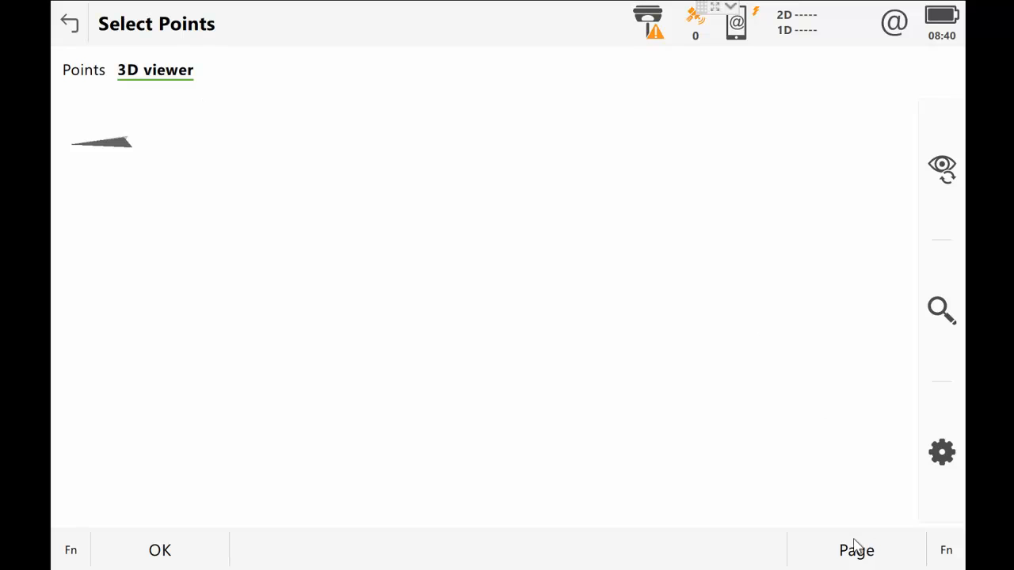
pyautogui.click(82, 70)
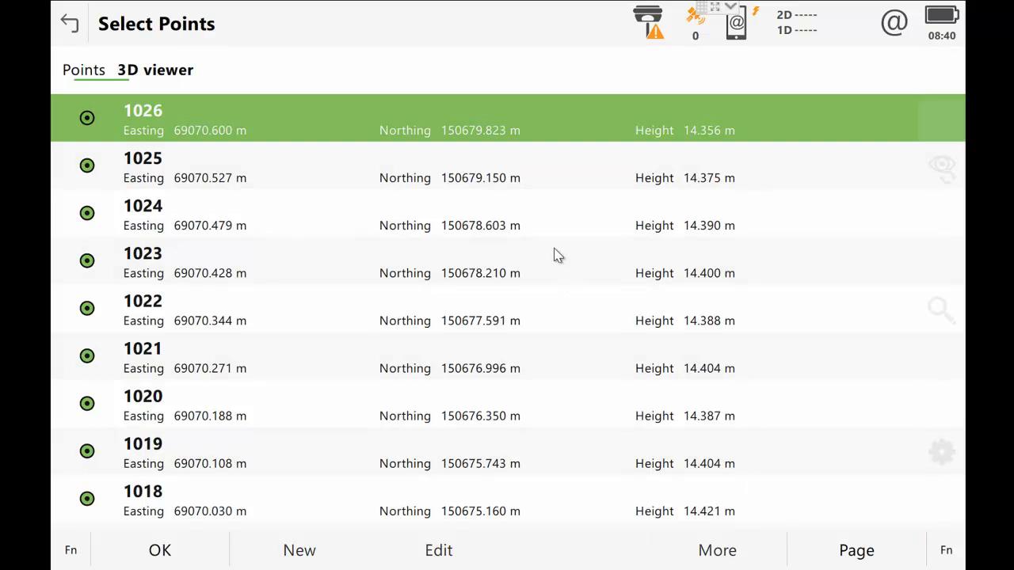
pyautogui.click(155, 70)
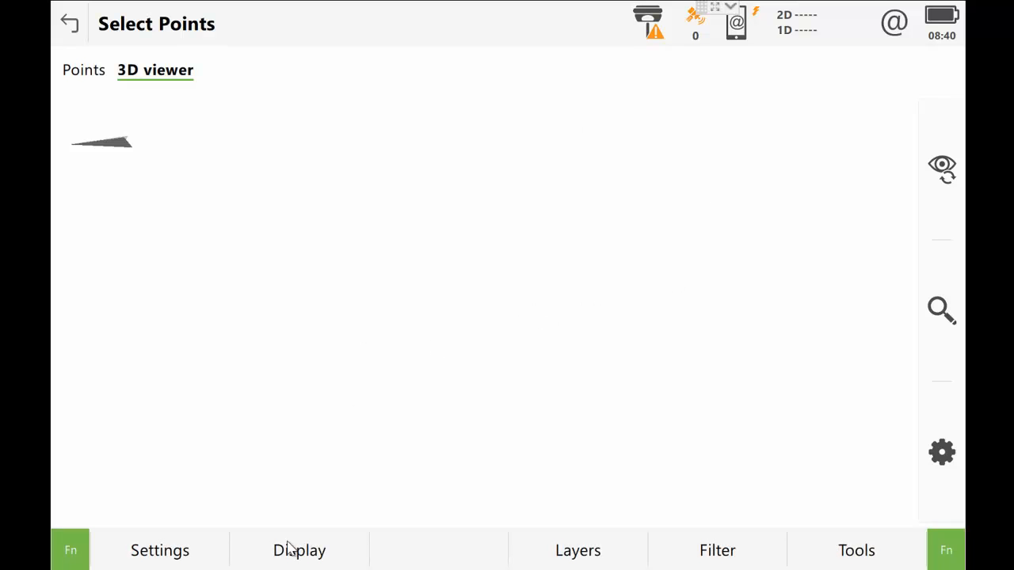
# Turn on Points in the 3D viewer display and select the job's grid of points
pyautogui.click(300, 551)
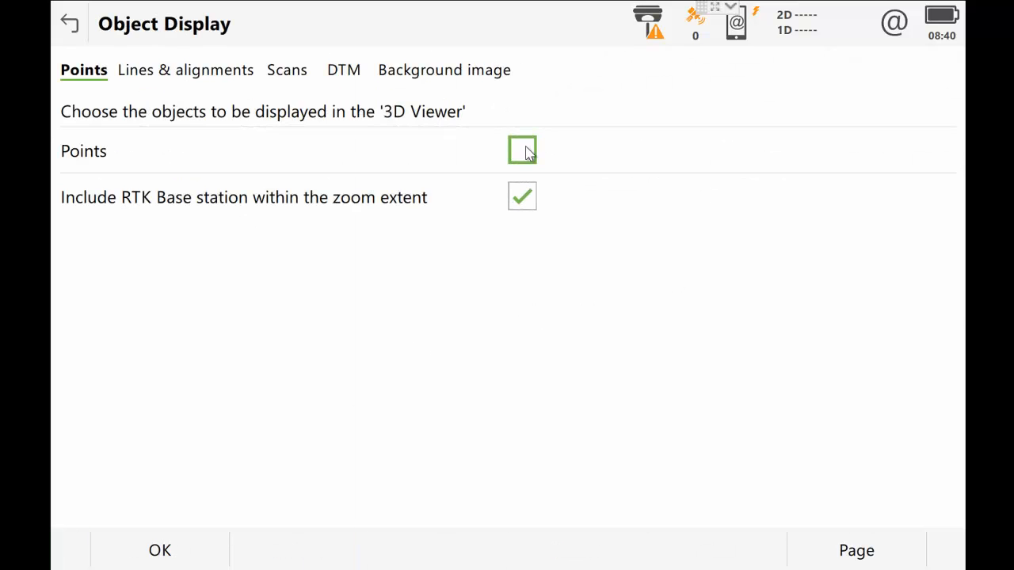
pyautogui.click(523, 150)
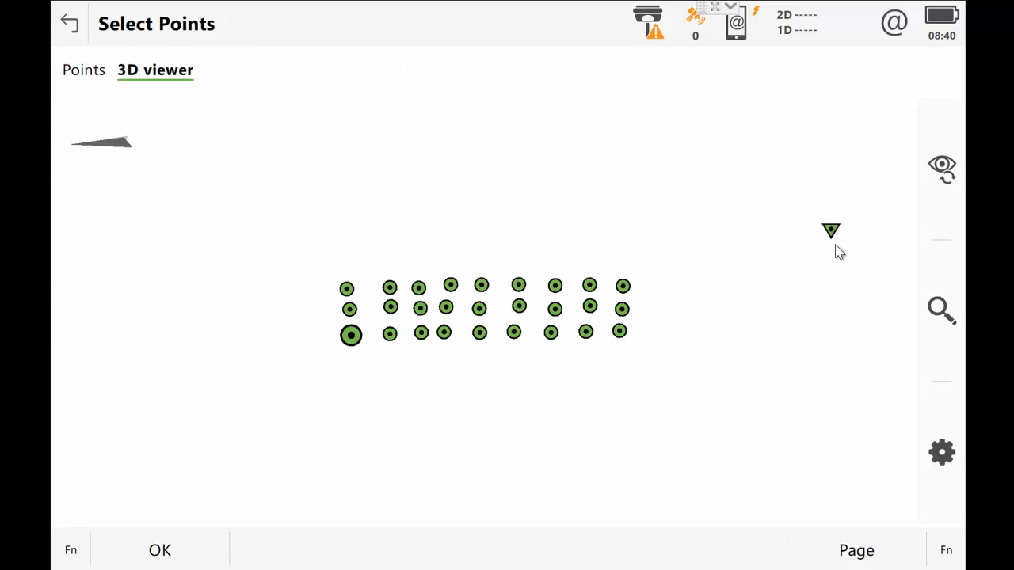
pyautogui.moveTo(783, 399)
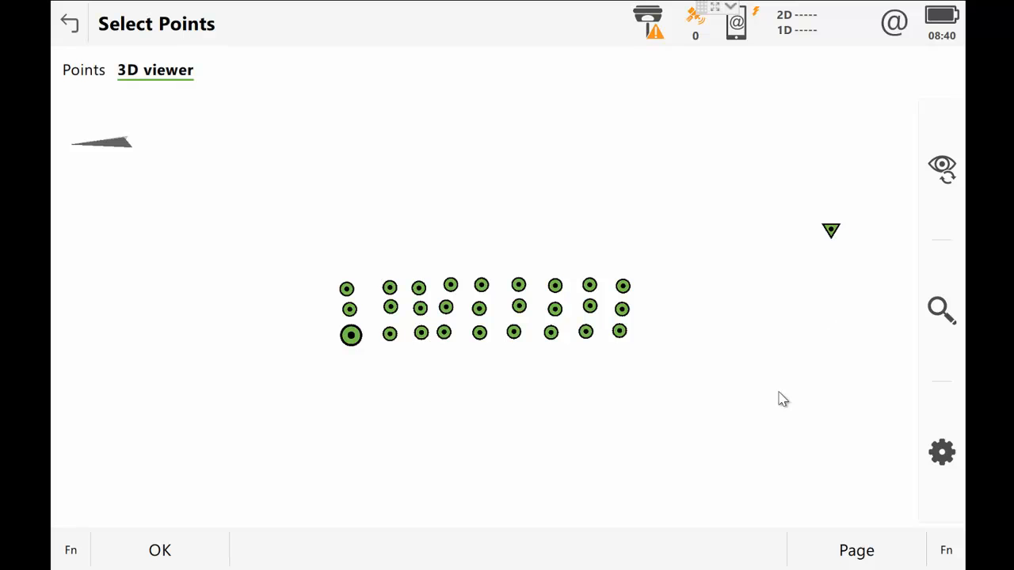
pyautogui.moveTo(632, 351)
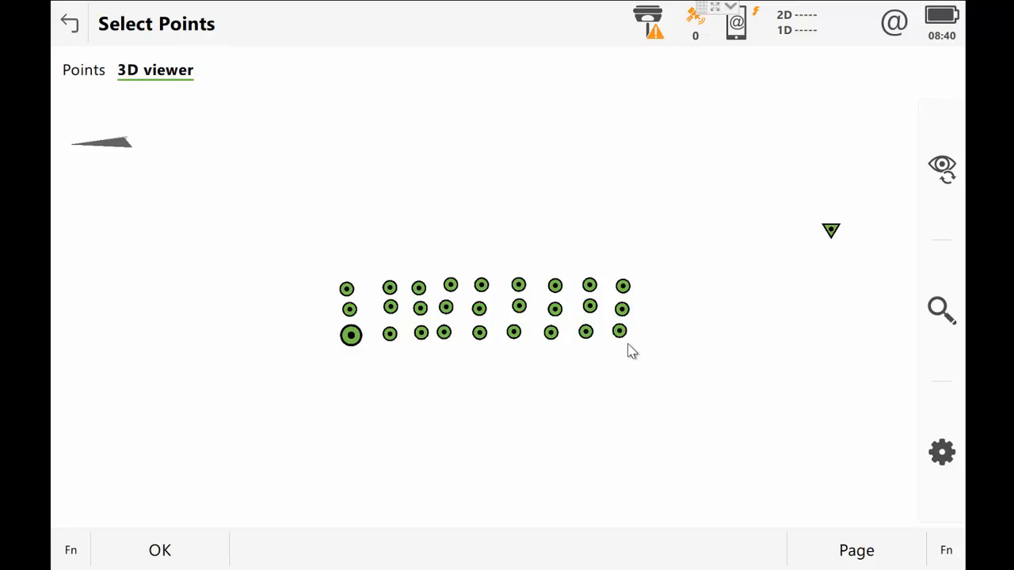
pyautogui.click(941, 453)
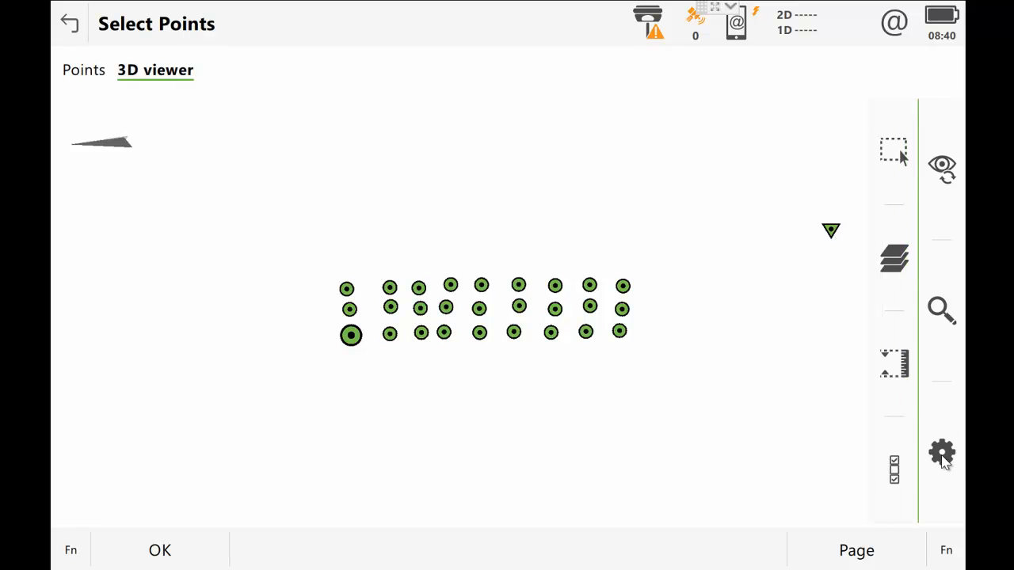
pyautogui.moveTo(893, 150)
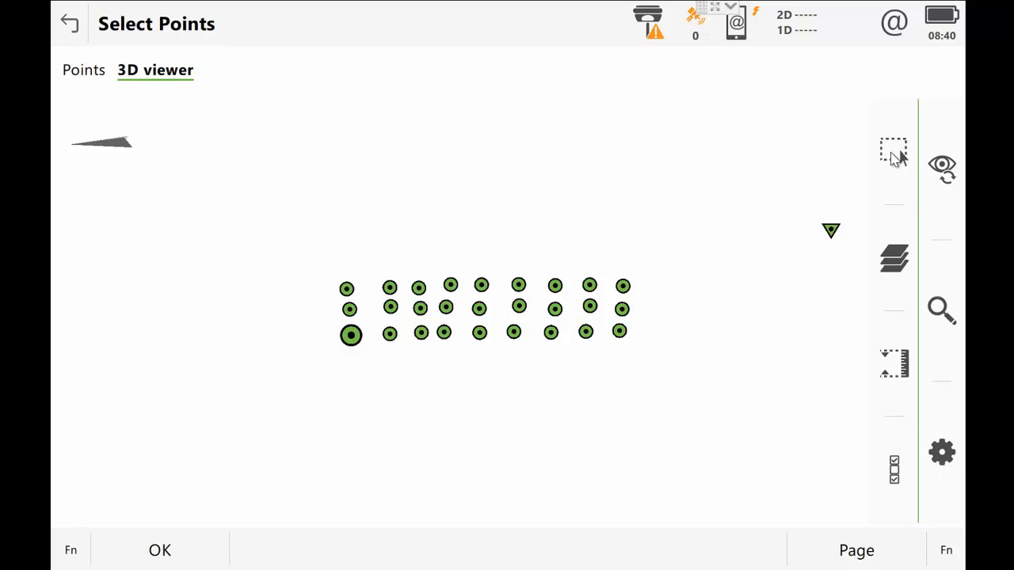
pyautogui.click(893, 150)
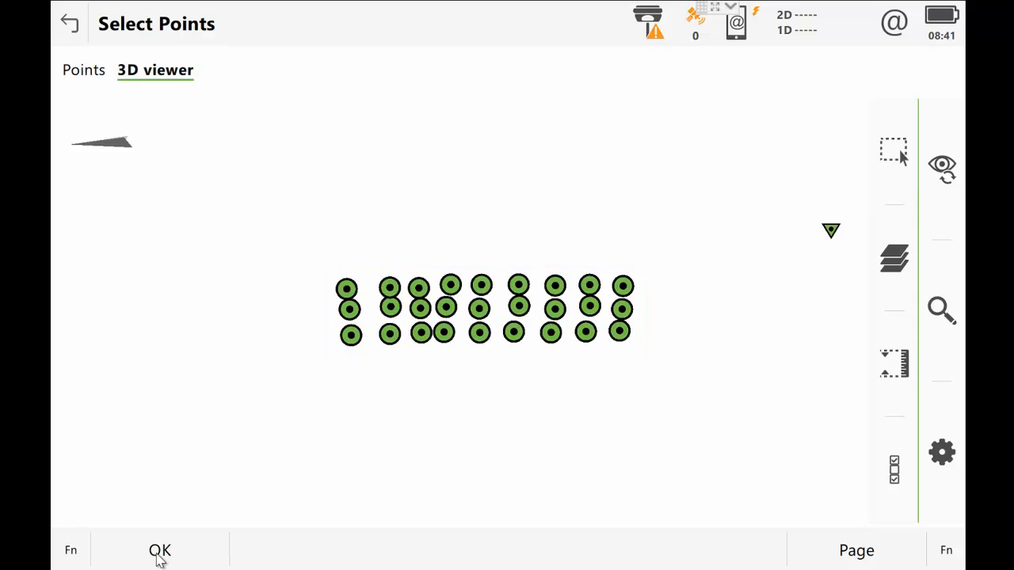
# Accept the selected points, reaching Define Colour Scale with five bands 0.100 m to -0.100 m
pyautogui.click(158, 550)
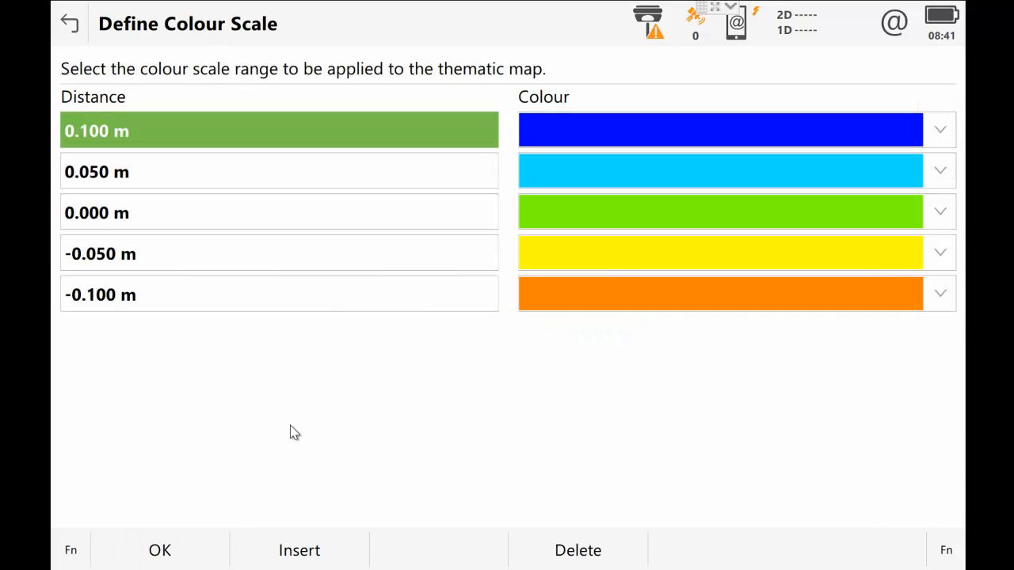
pyautogui.moveTo(504, 188)
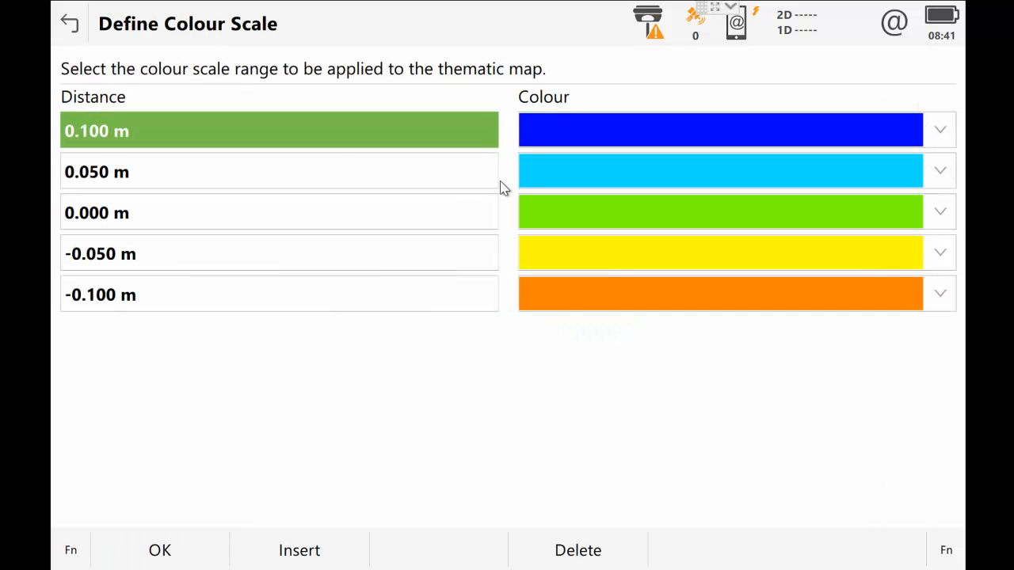
pyautogui.moveTo(450, 315)
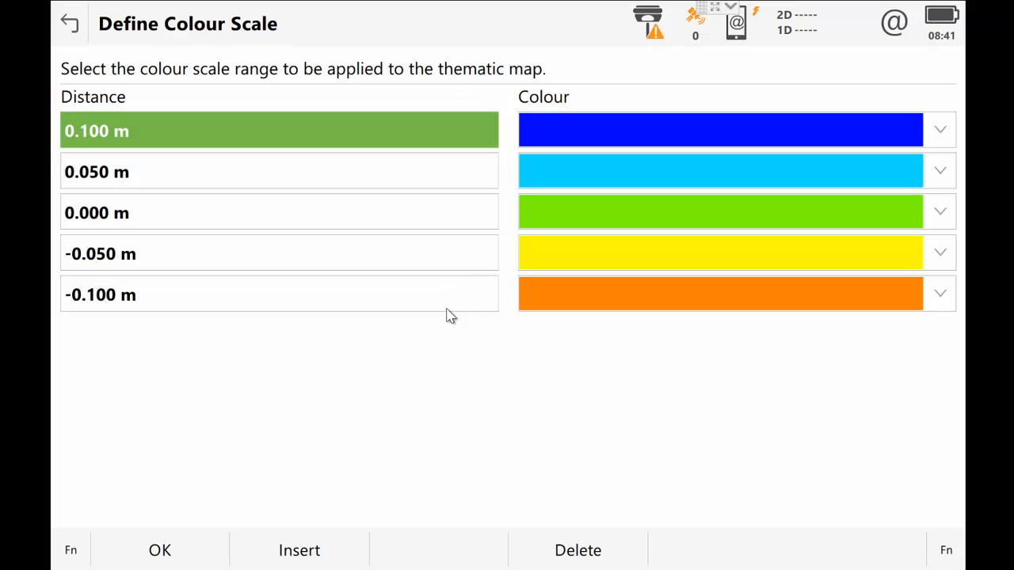
pyautogui.moveTo(123, 171)
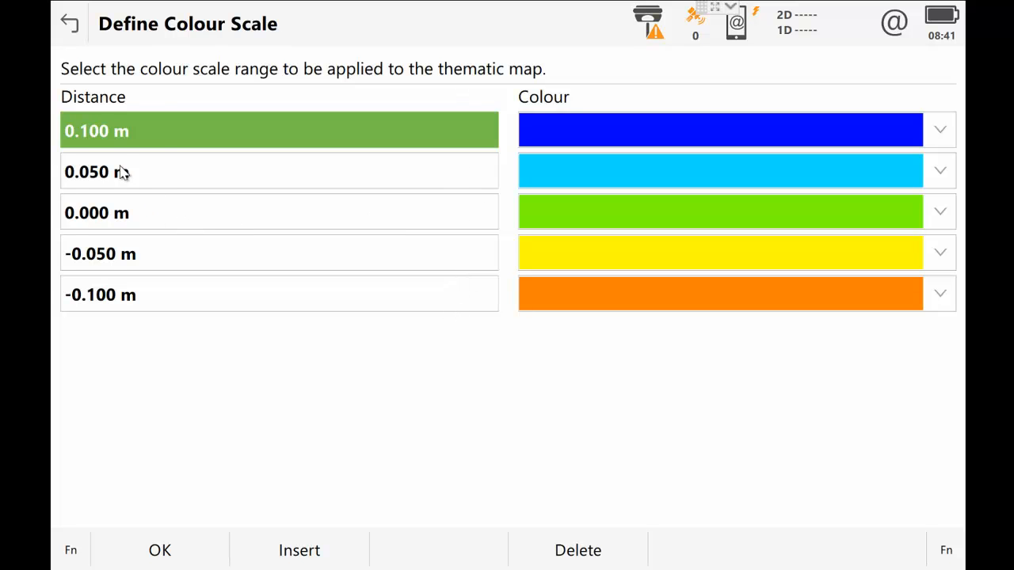
pyautogui.moveTo(176, 130)
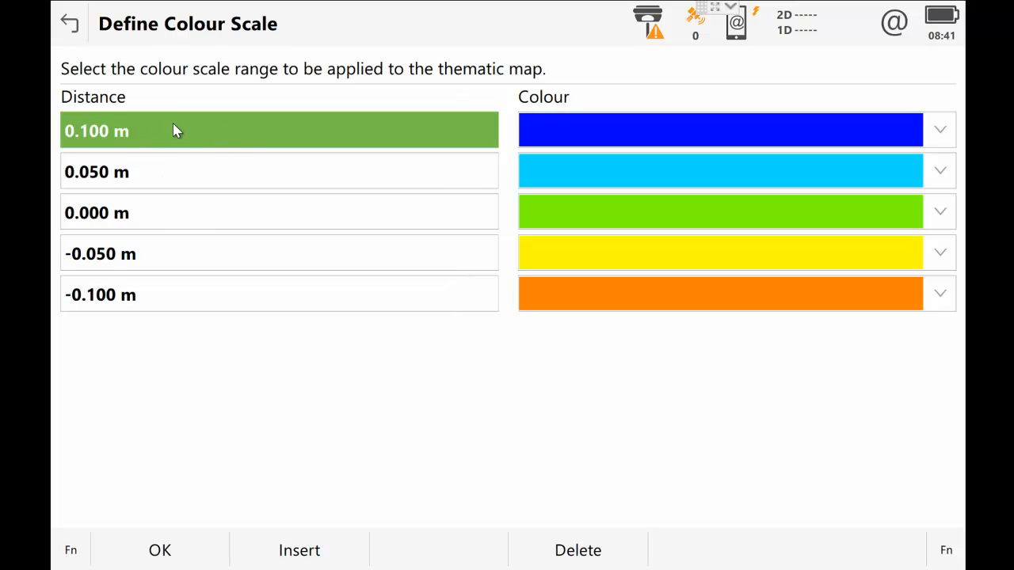
pyautogui.moveTo(380, 130)
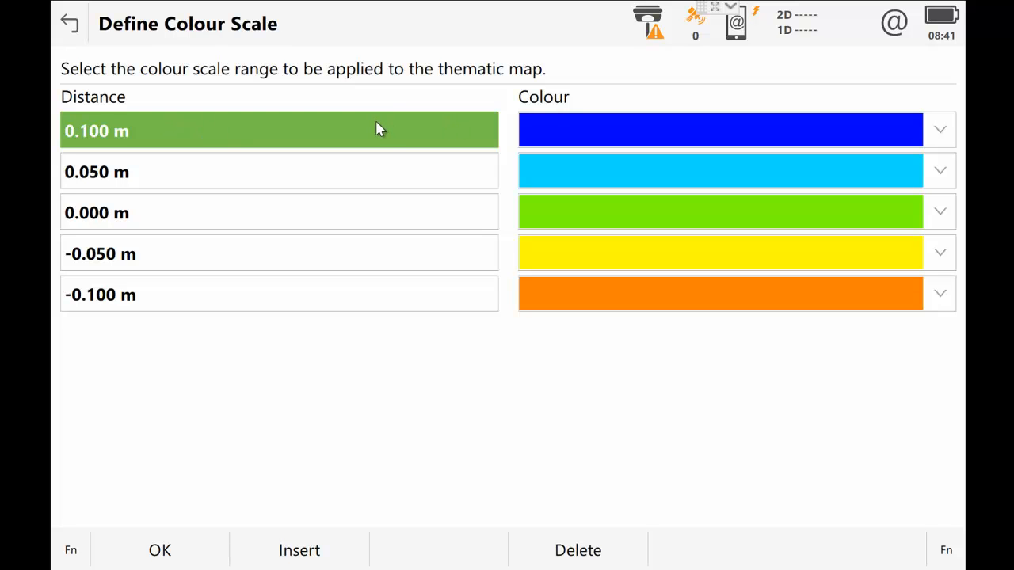
pyautogui.moveTo(383, 132)
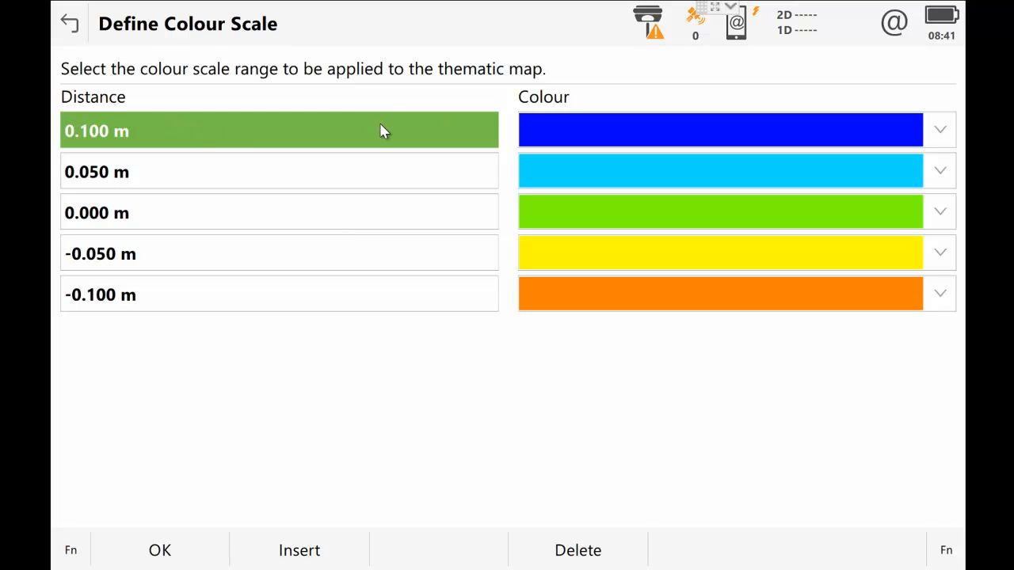
pyautogui.moveTo(389, 135)
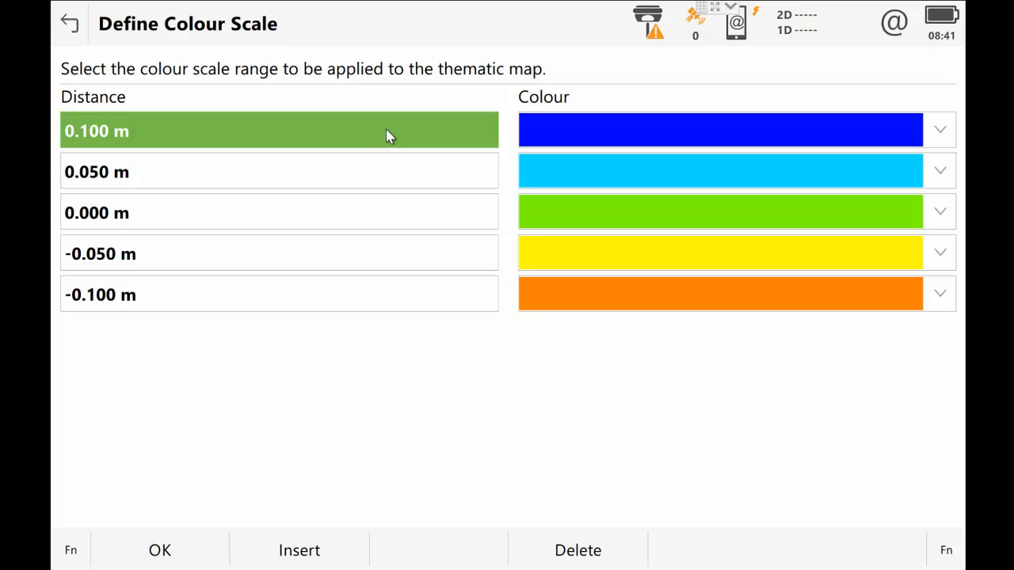
pyautogui.moveTo(133, 488)
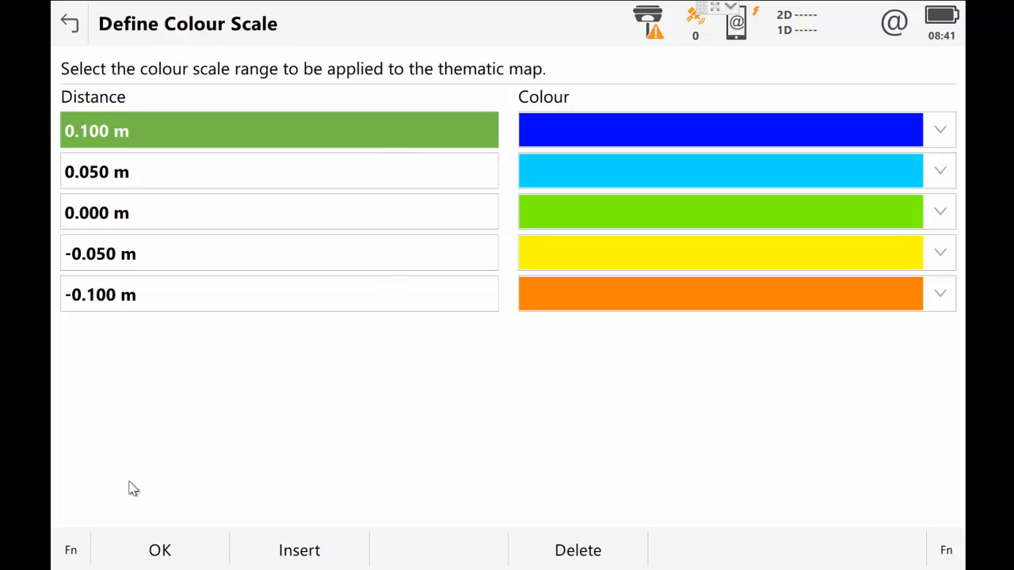
pyautogui.moveTo(79, 554)
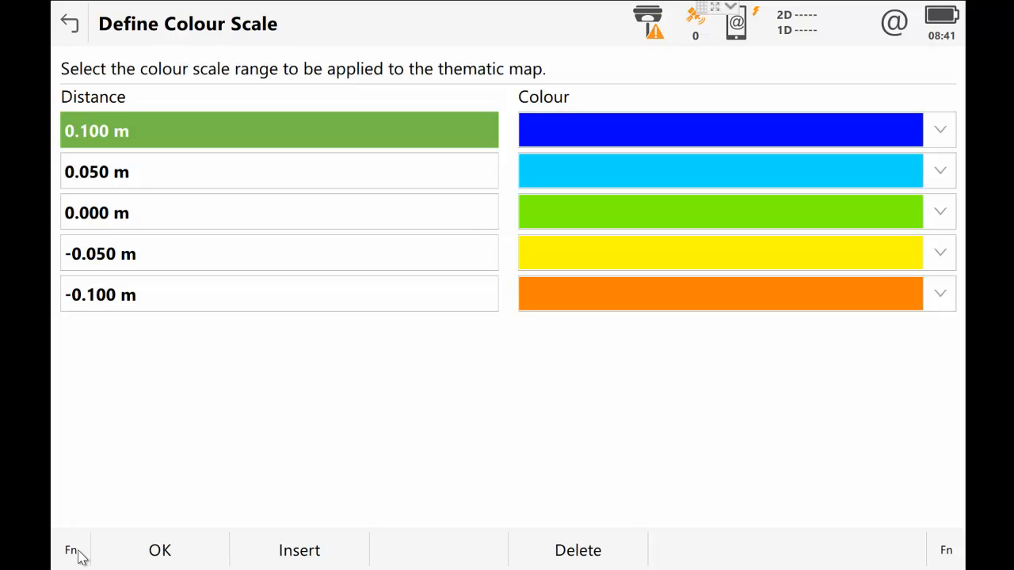
# Review the Design settings, keep the theoretical profile direction Clockwise, and accept them
pyautogui.click(70, 550)
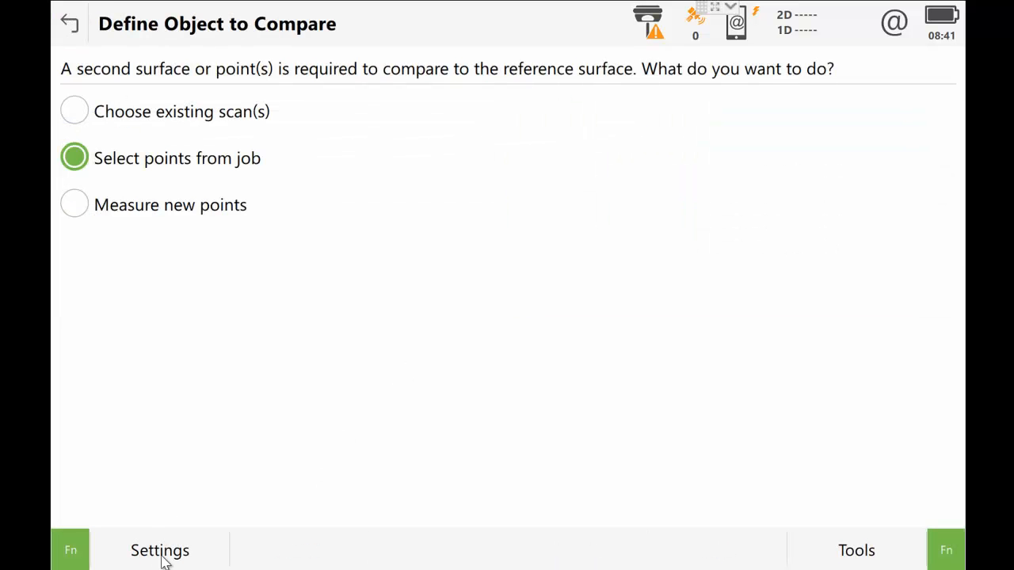
pyautogui.click(158, 550)
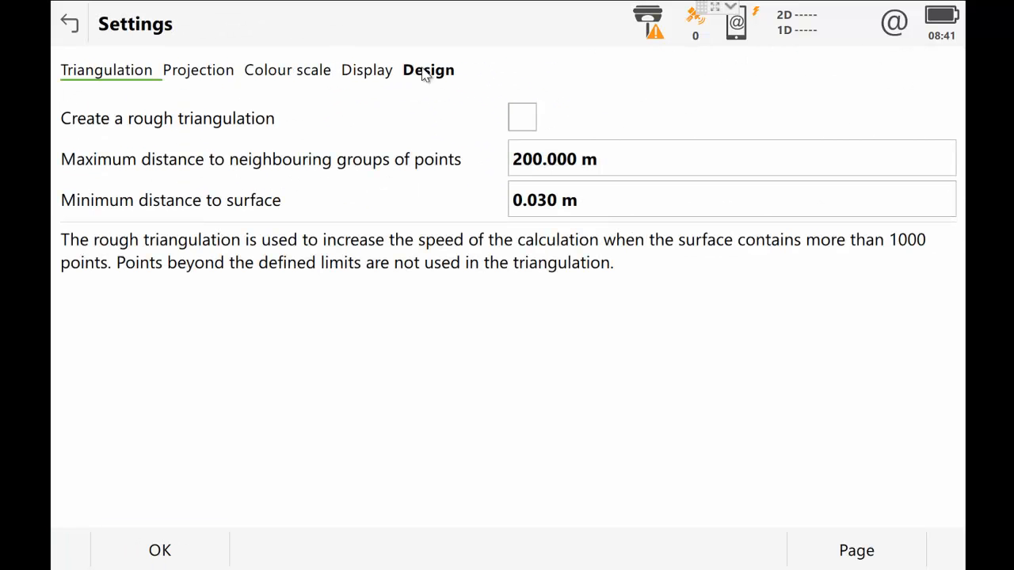
pyautogui.click(428, 70)
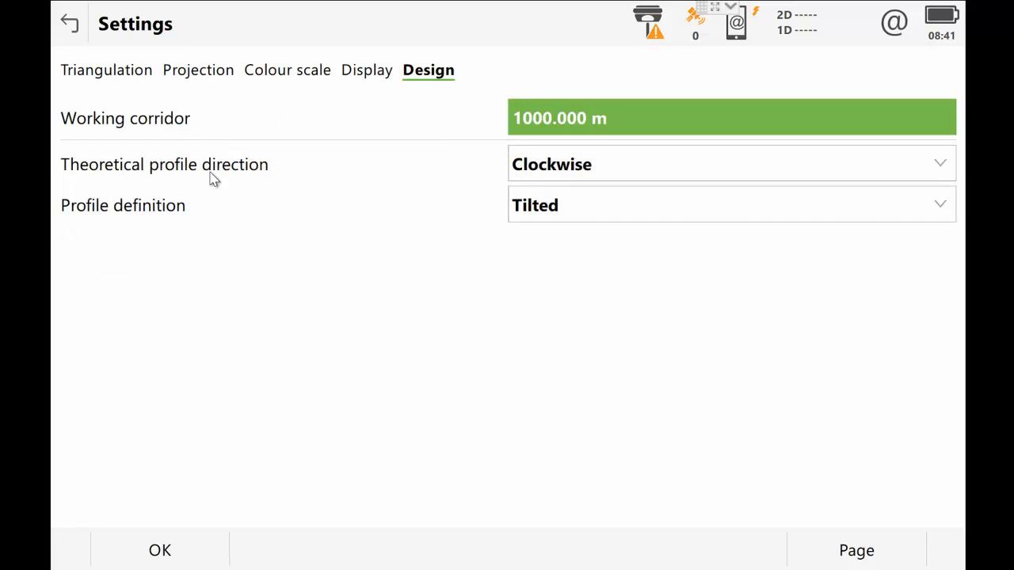
pyautogui.moveTo(187, 178)
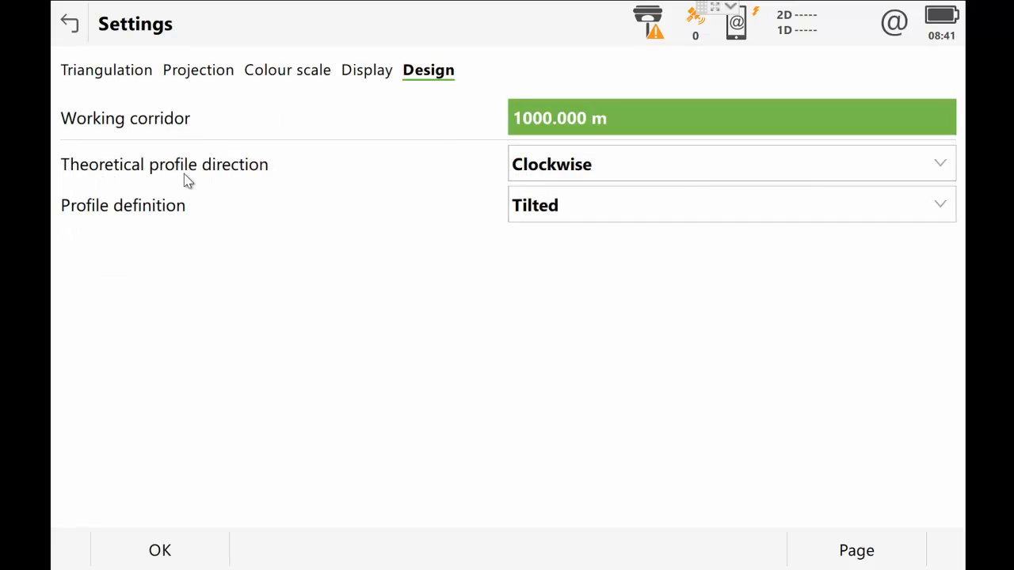
pyautogui.moveTo(713, 166)
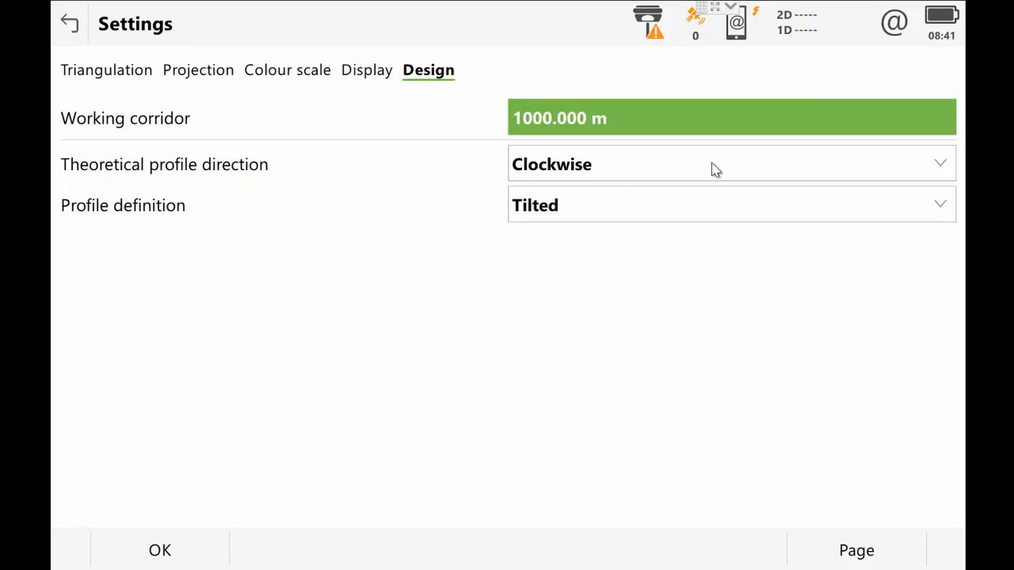
pyautogui.click(713, 163)
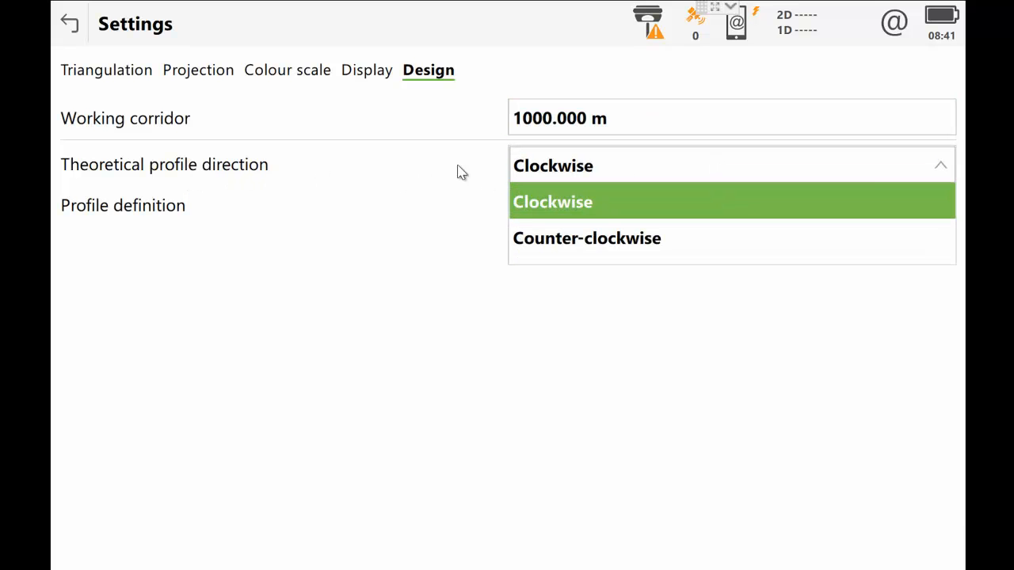
pyautogui.click(552, 201)
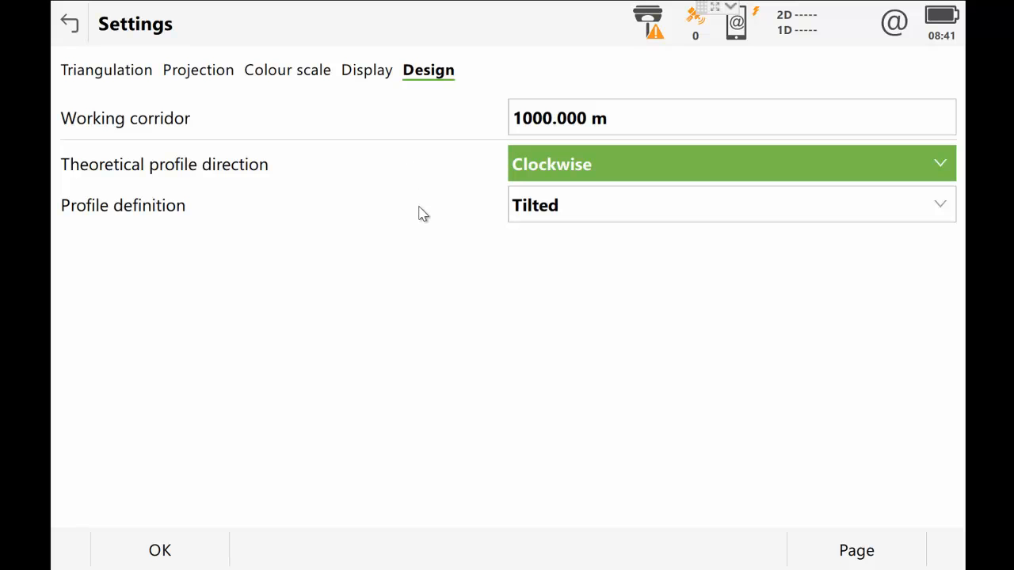
pyautogui.moveTo(309, 376)
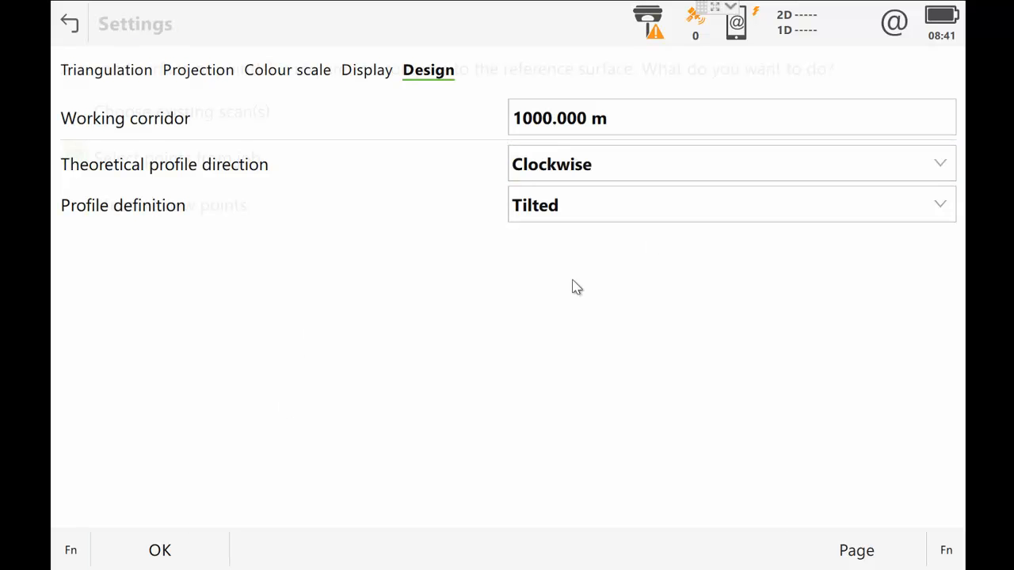
pyautogui.click(158, 550)
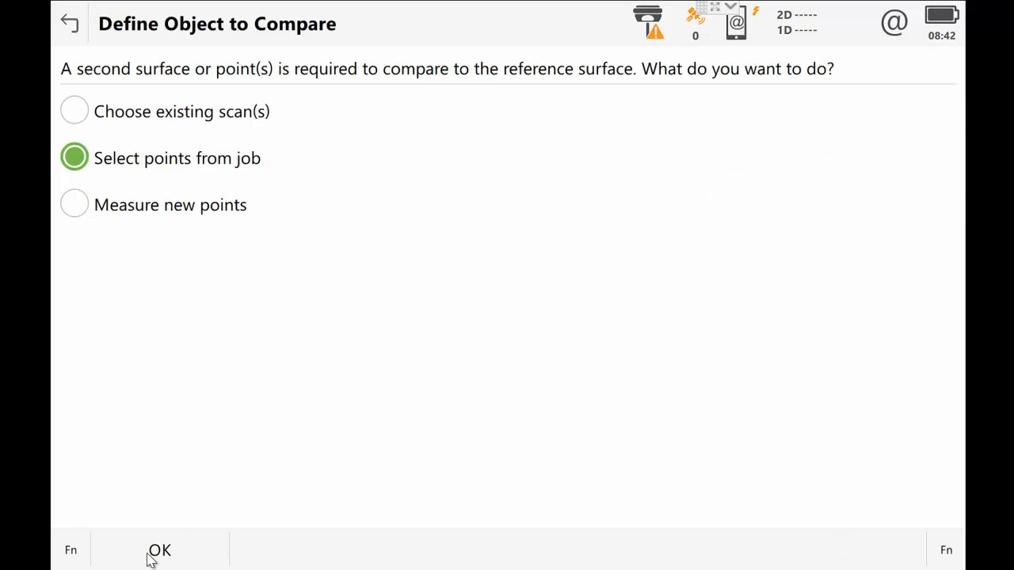
# Compare 170707_CombinedMesh against the 27 stored points of TV170613b Shot
pyautogui.click(159, 550)
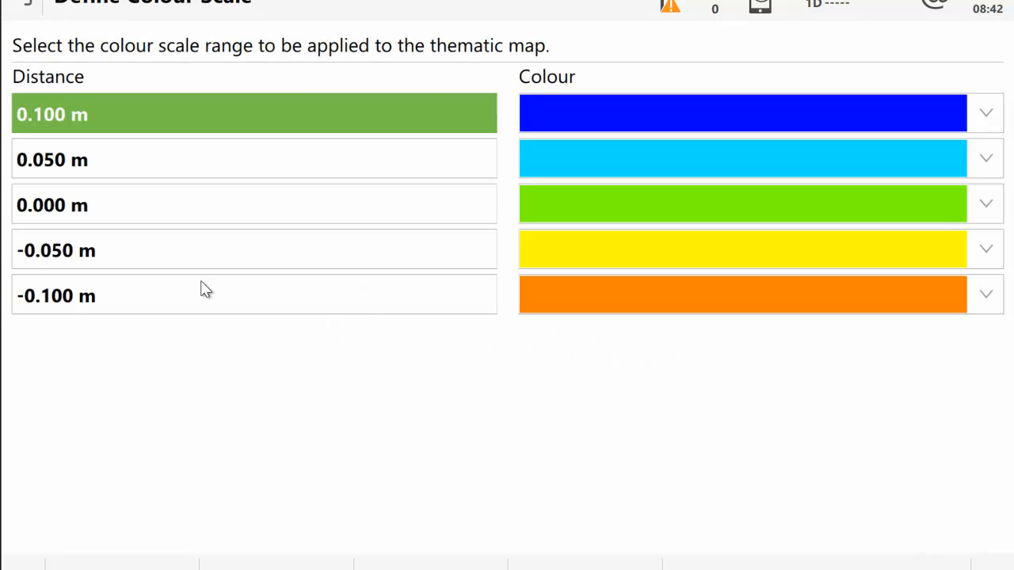
pyautogui.moveTo(149, 129)
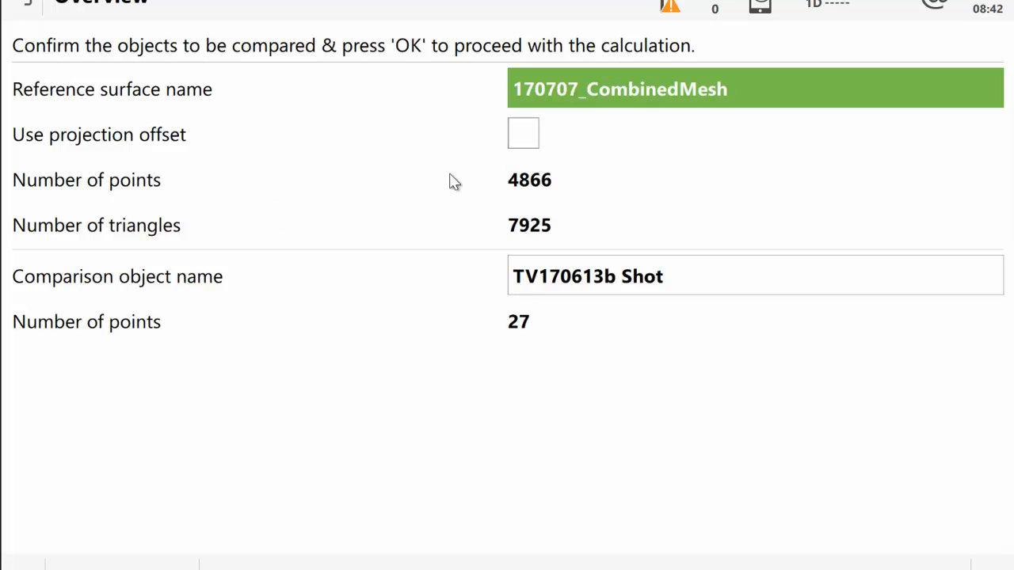
pyautogui.moveTo(576, 173)
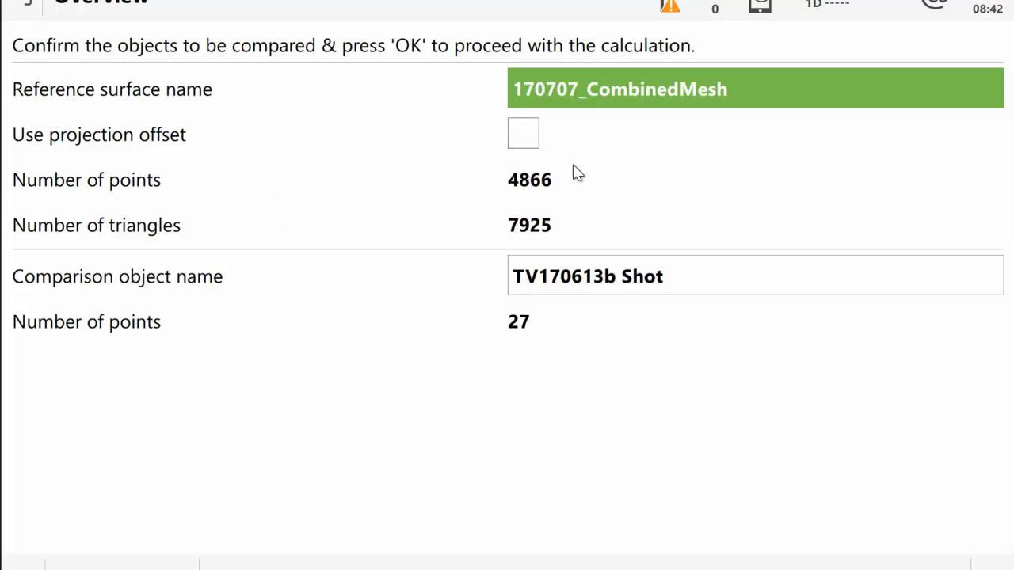
pyautogui.moveTo(24, 288)
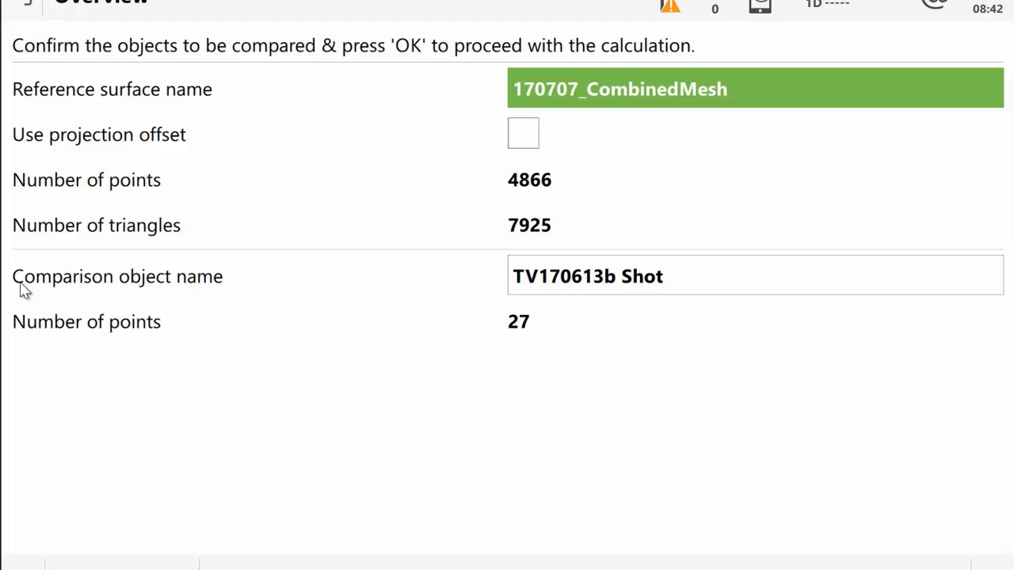
pyautogui.moveTo(374, 300)
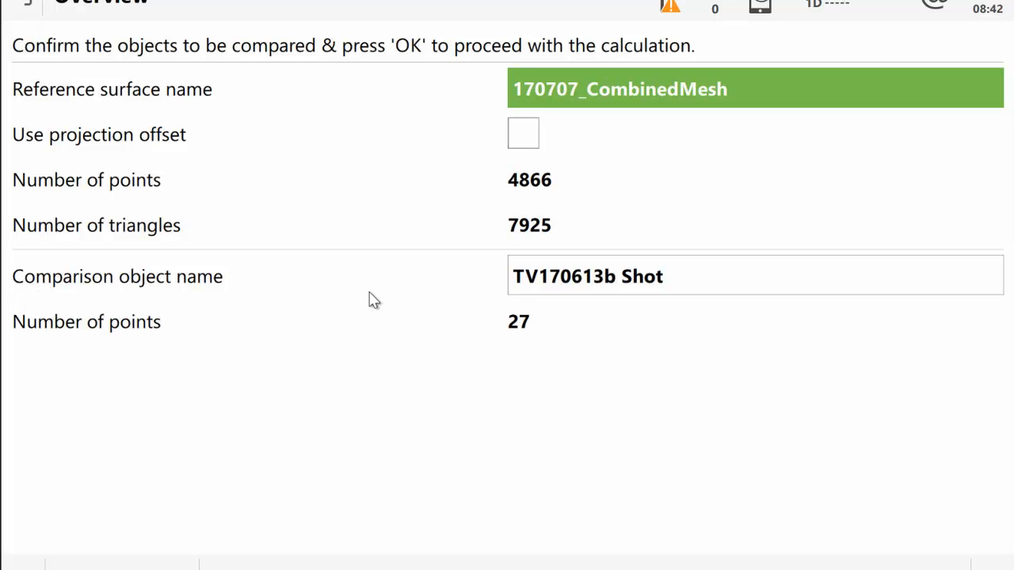
pyautogui.moveTo(751, 283)
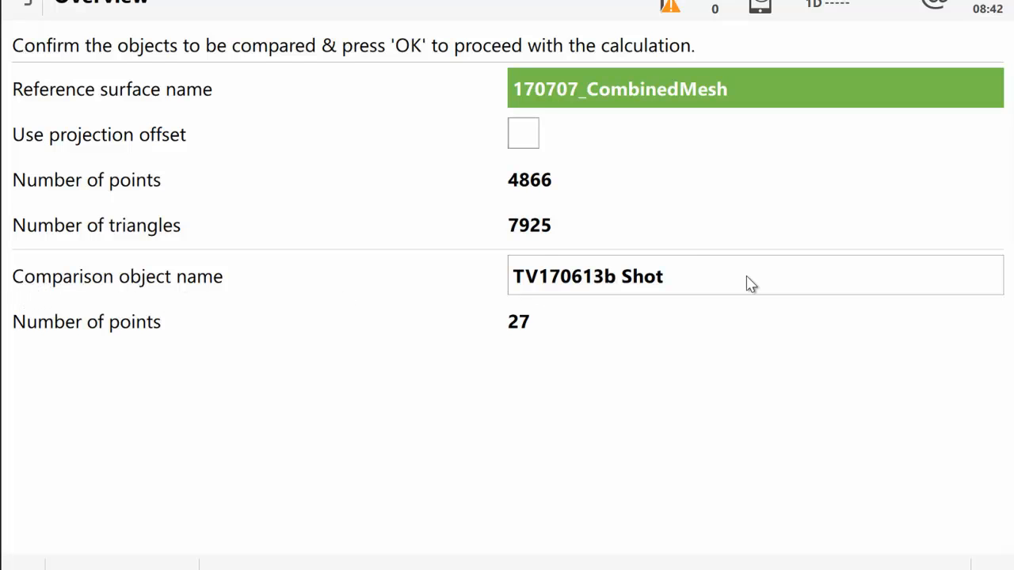
pyautogui.moveTo(499, 365)
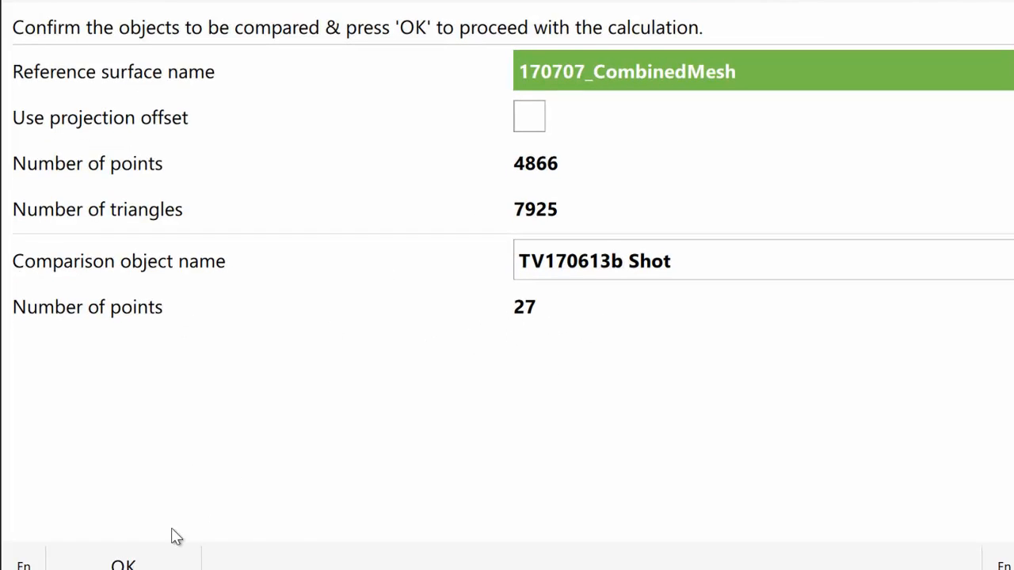
# Calculate the surface comparison and zoom in on the compared section of the mesh
pyautogui.click(123, 564)
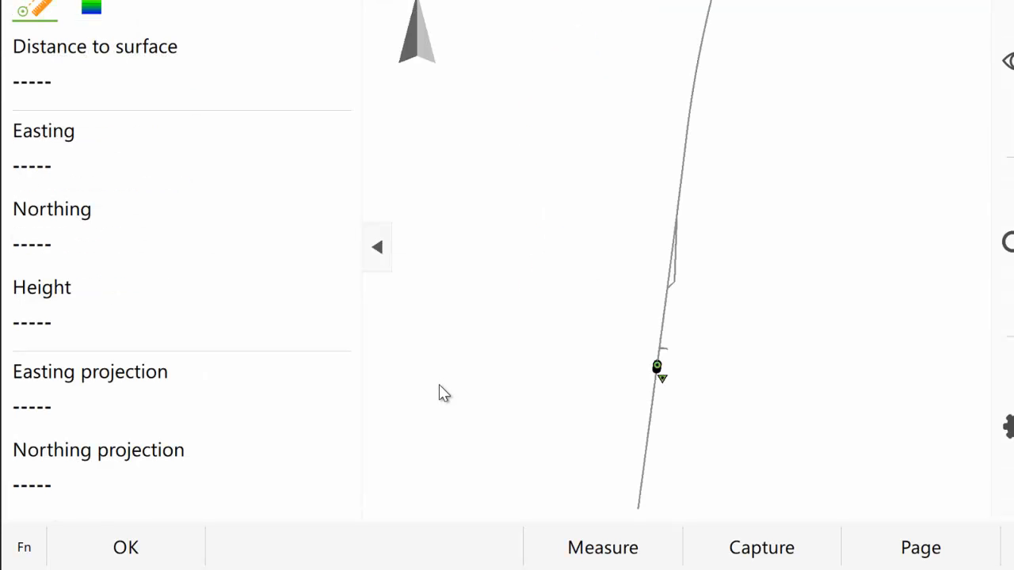
pyautogui.moveTo(539, 175)
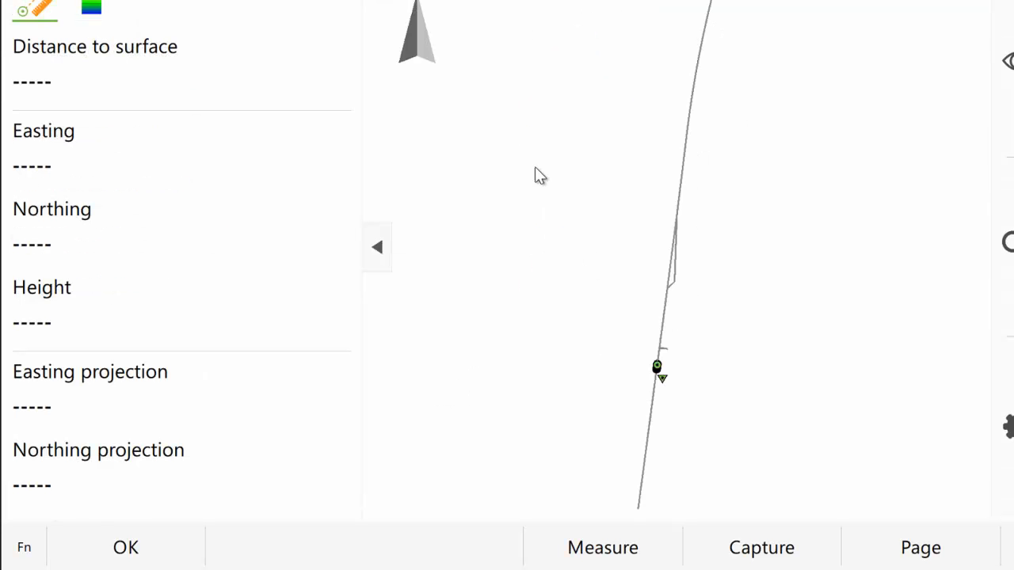
pyautogui.moveTo(665, 335)
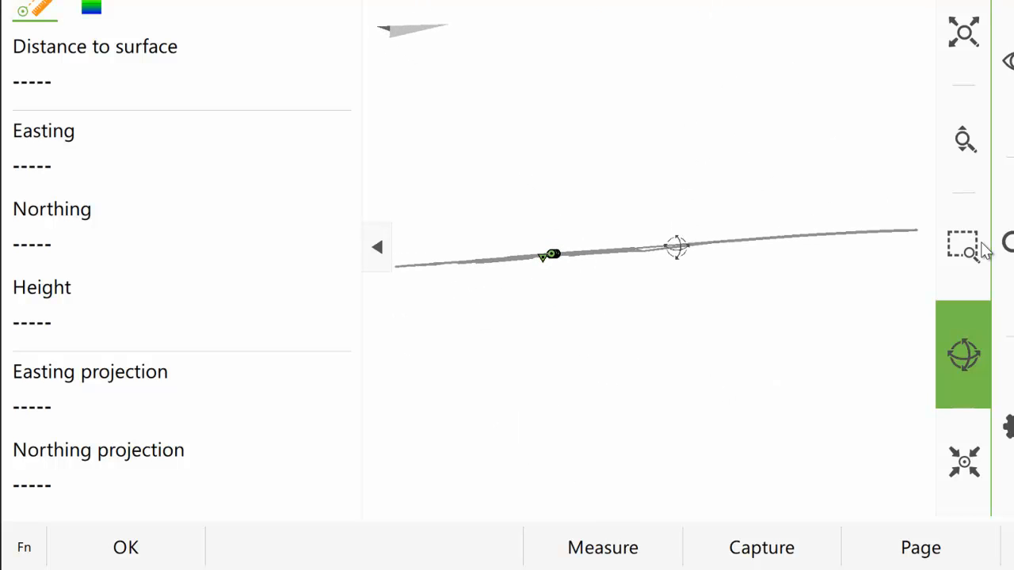
pyautogui.click(963, 247)
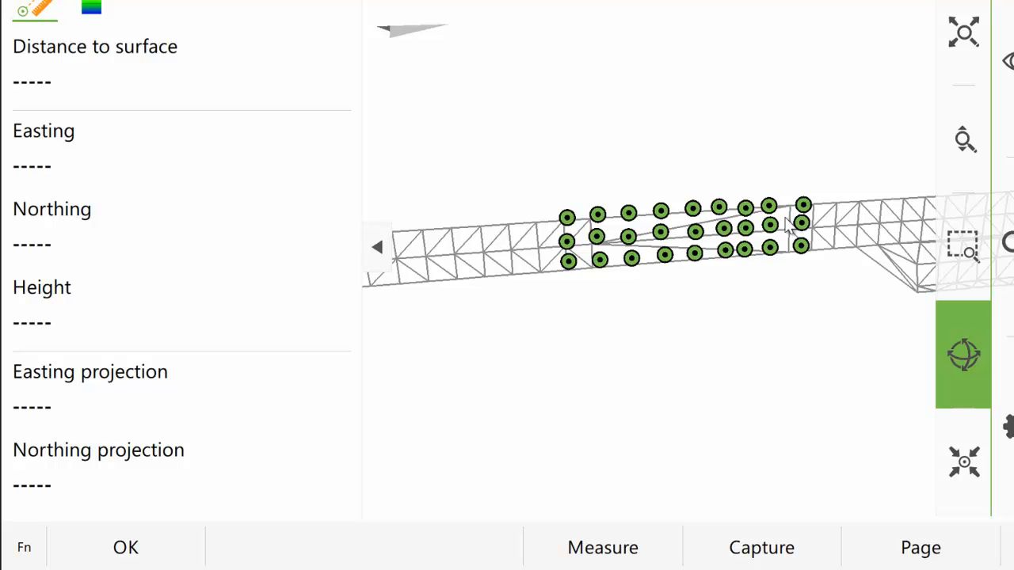
pyautogui.moveTo(608, 385)
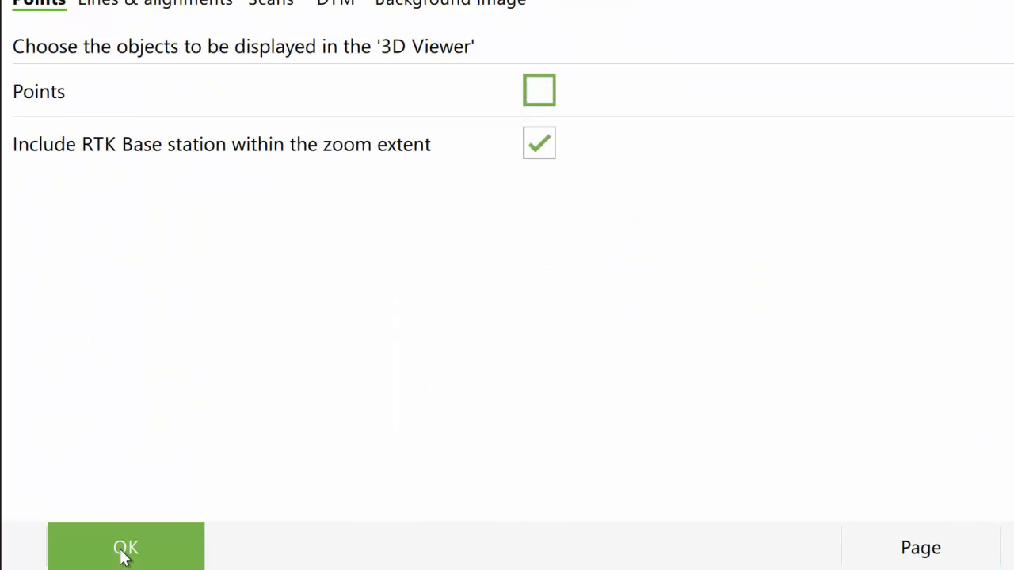
# Hide the points and zoom the 3D view to inspect the blue difference vectors to the mesh
pyautogui.click(125, 547)
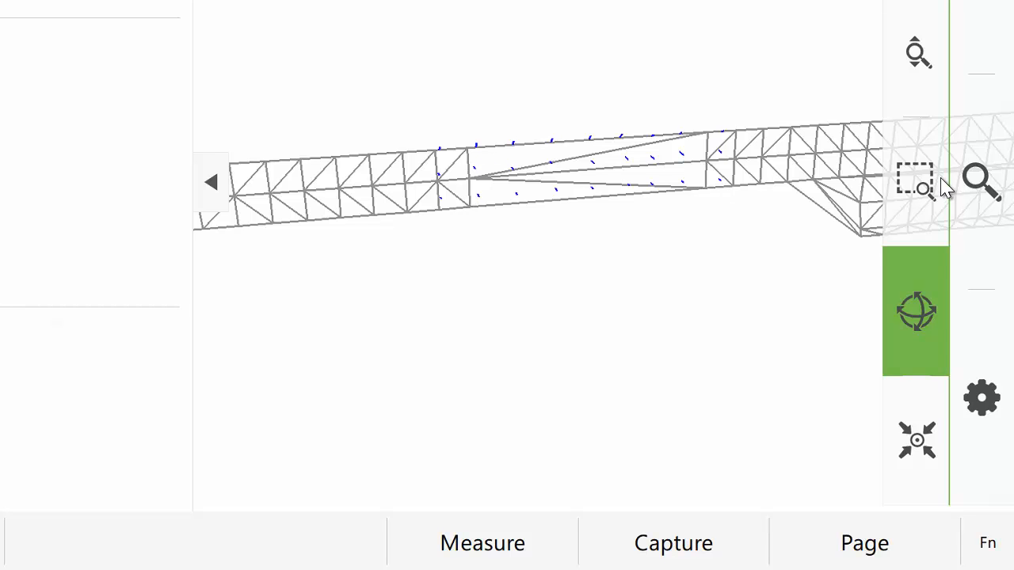
pyautogui.click(916, 180)
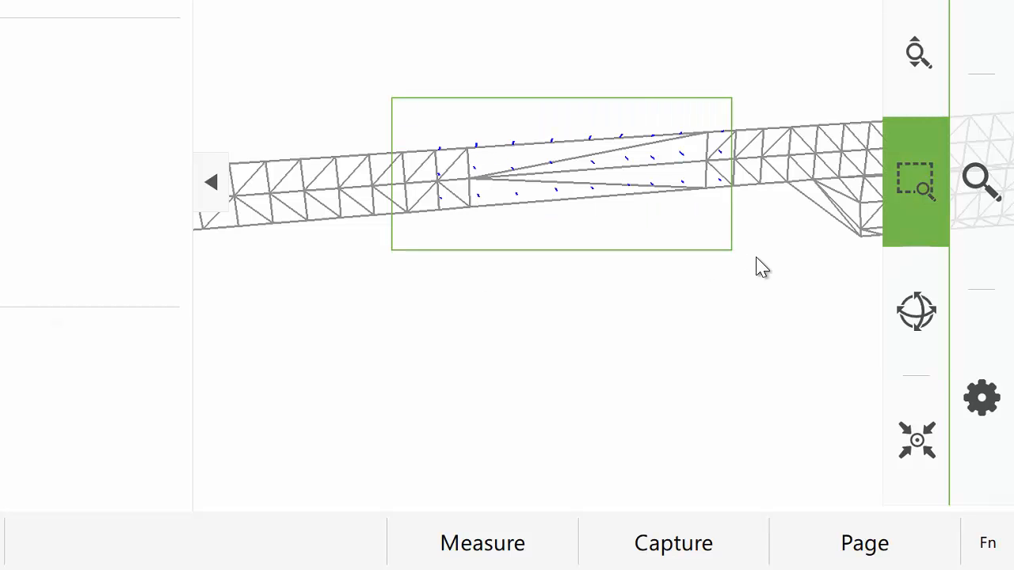
pyautogui.click(915, 311)
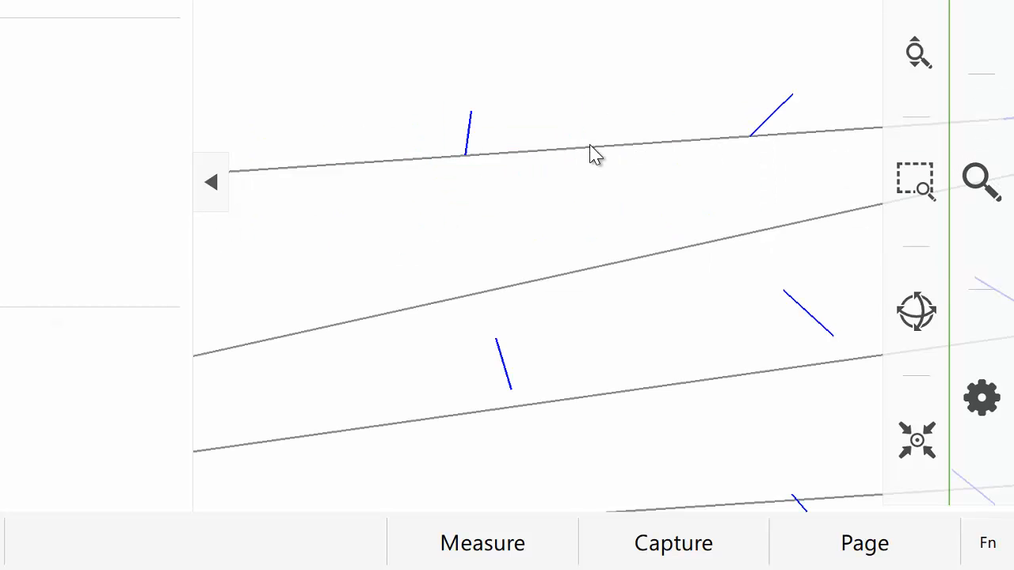
pyautogui.moveTo(748, 189)
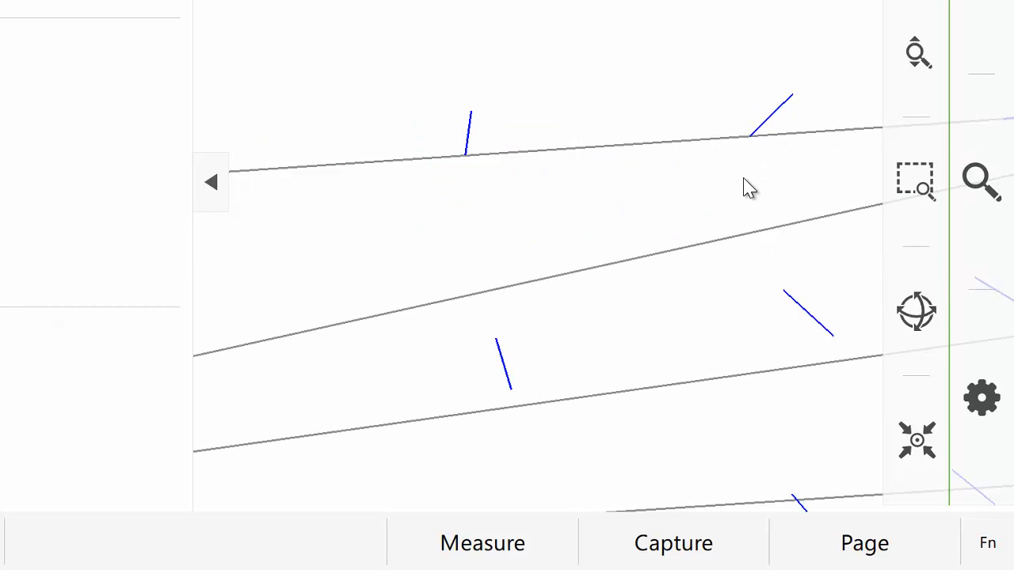
pyautogui.click(916, 310)
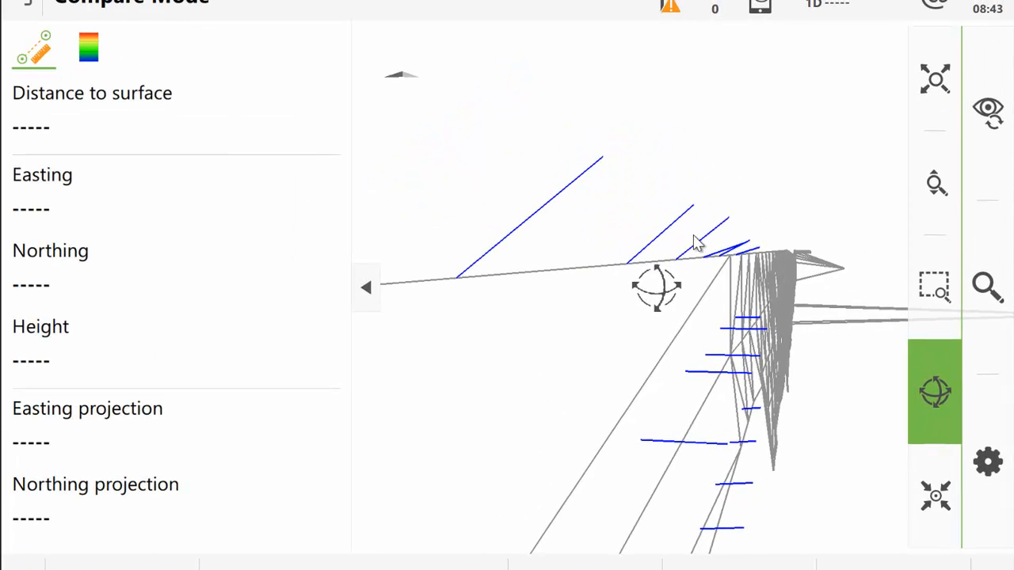
pyautogui.moveTo(317, 235)
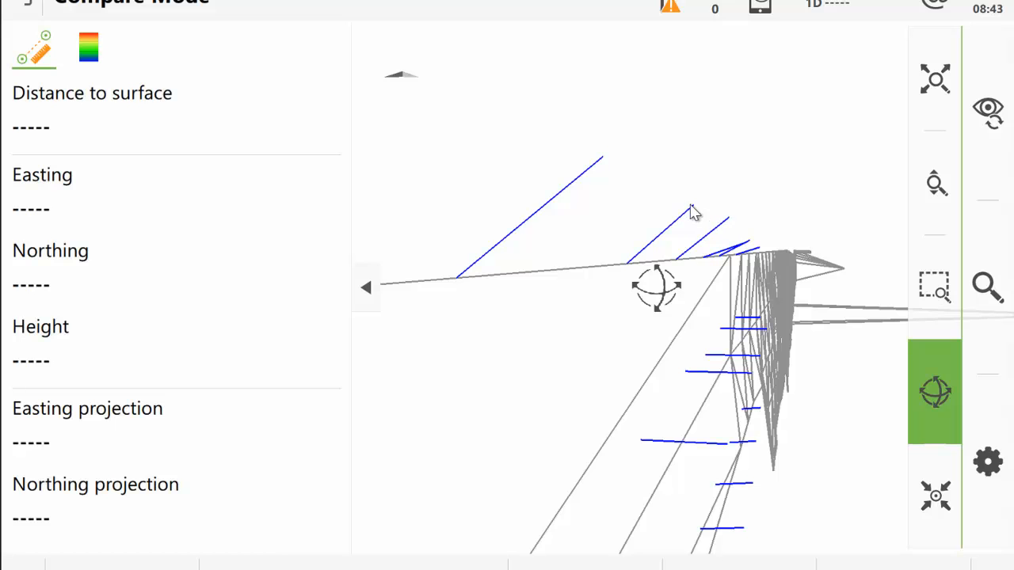
pyautogui.moveTo(473, 263)
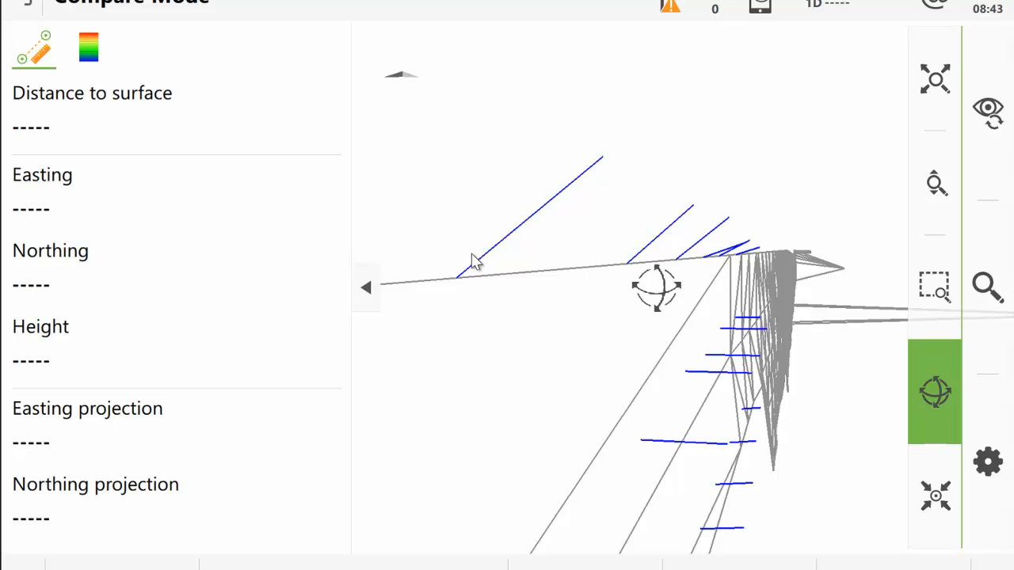
pyautogui.moveTo(972, 399)
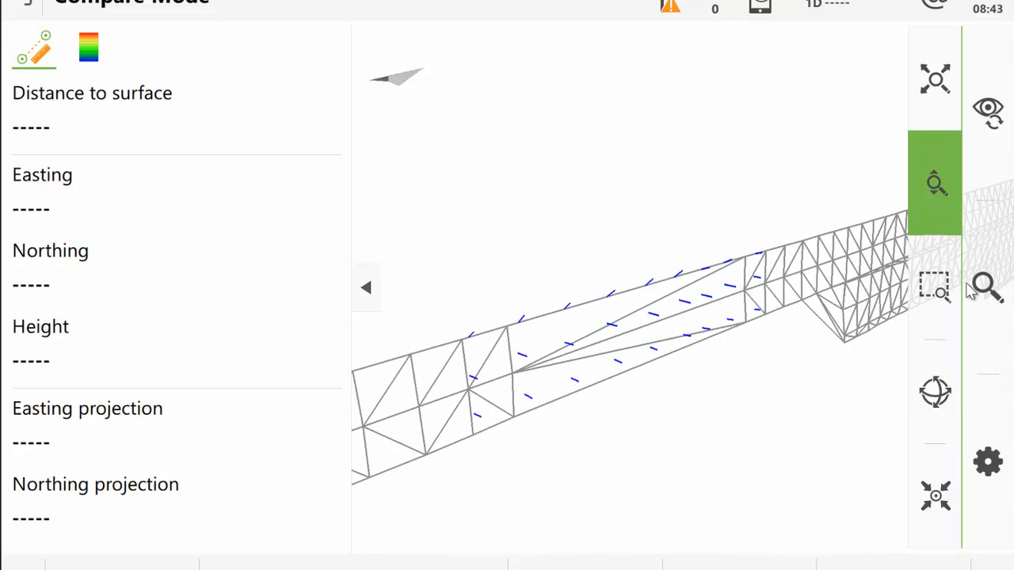
pyautogui.click(935, 393)
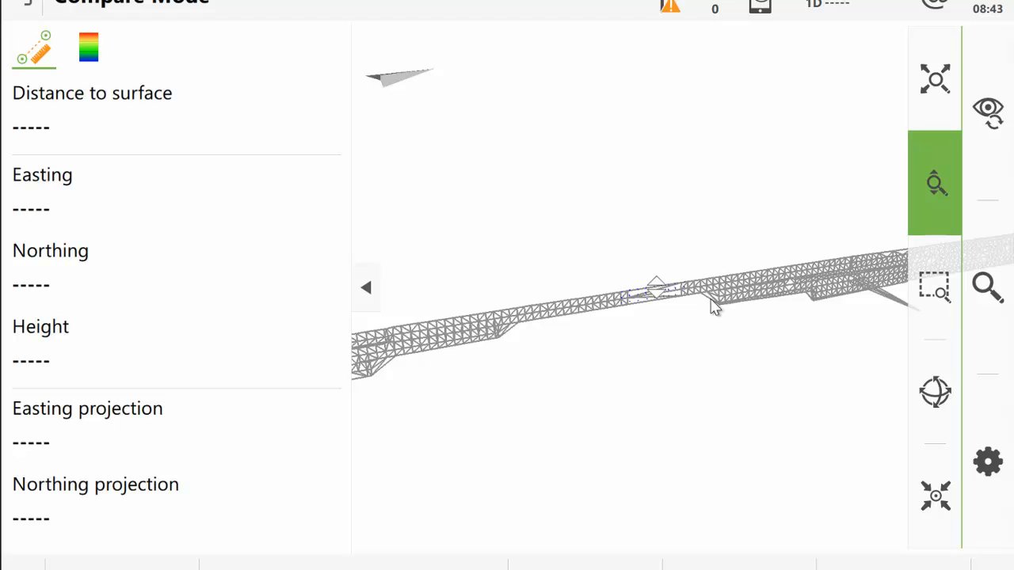
pyautogui.moveTo(602, 492)
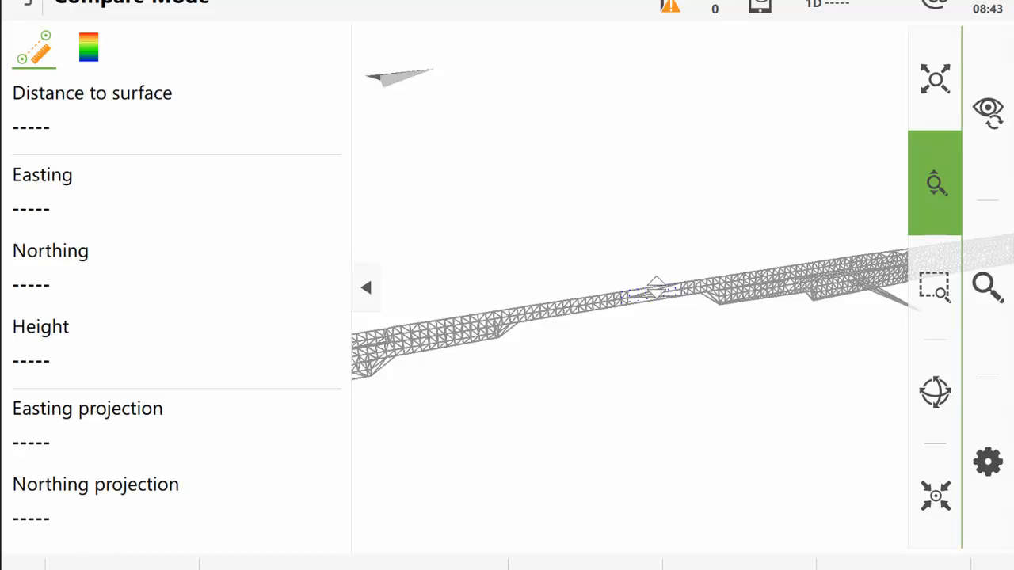
pyautogui.moveTo(649, 414)
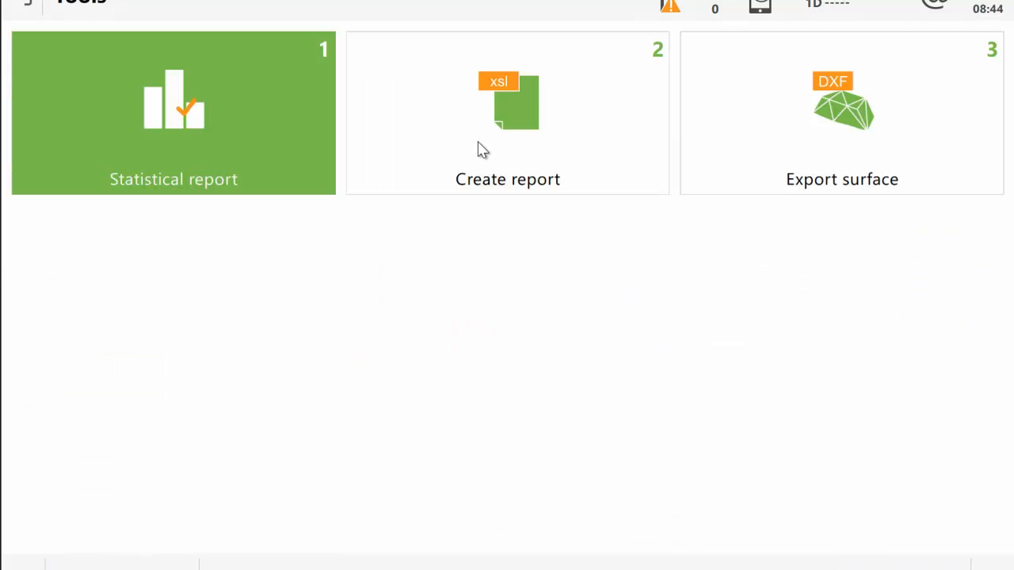
# Create the comparison report with output file name 170706_ShotReport.html
pyautogui.click(507, 112)
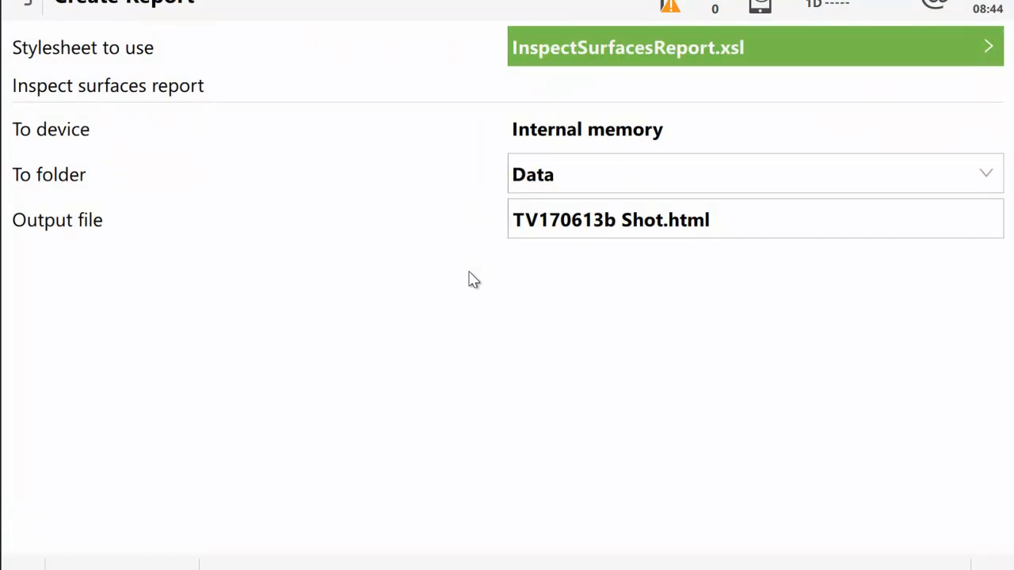
pyautogui.moveTo(76, 187)
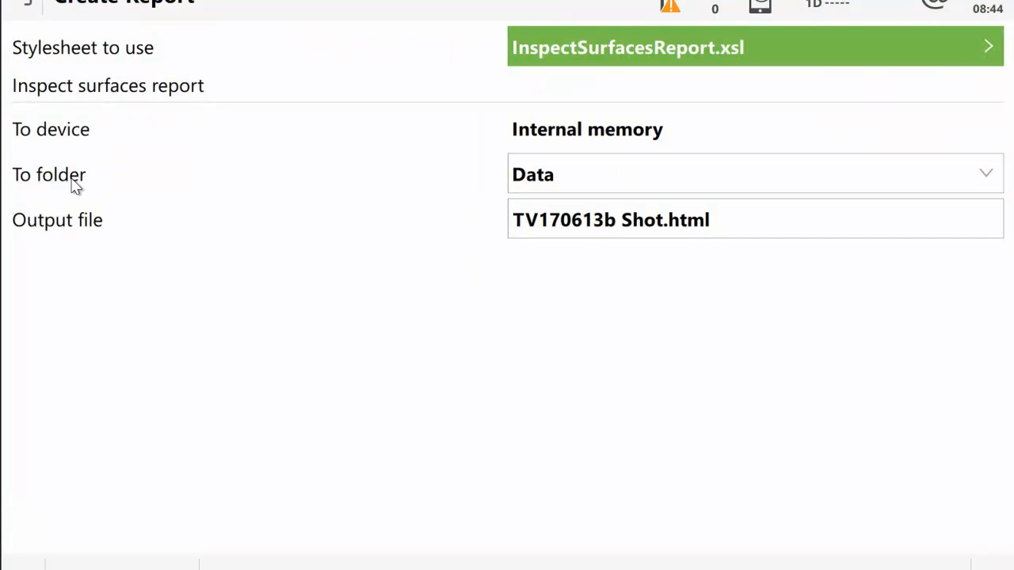
pyautogui.moveTo(770, 209)
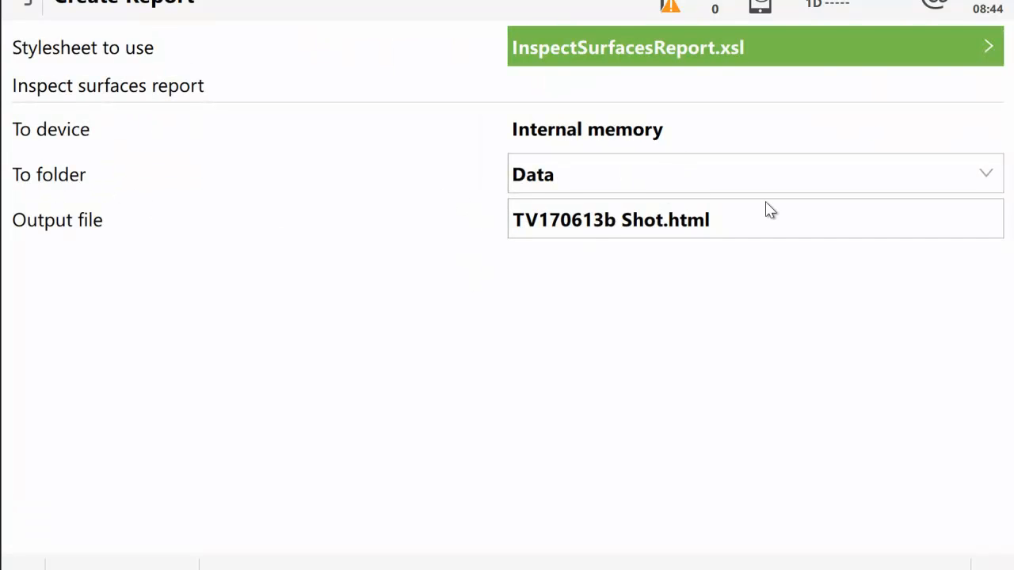
pyautogui.moveTo(459, 263)
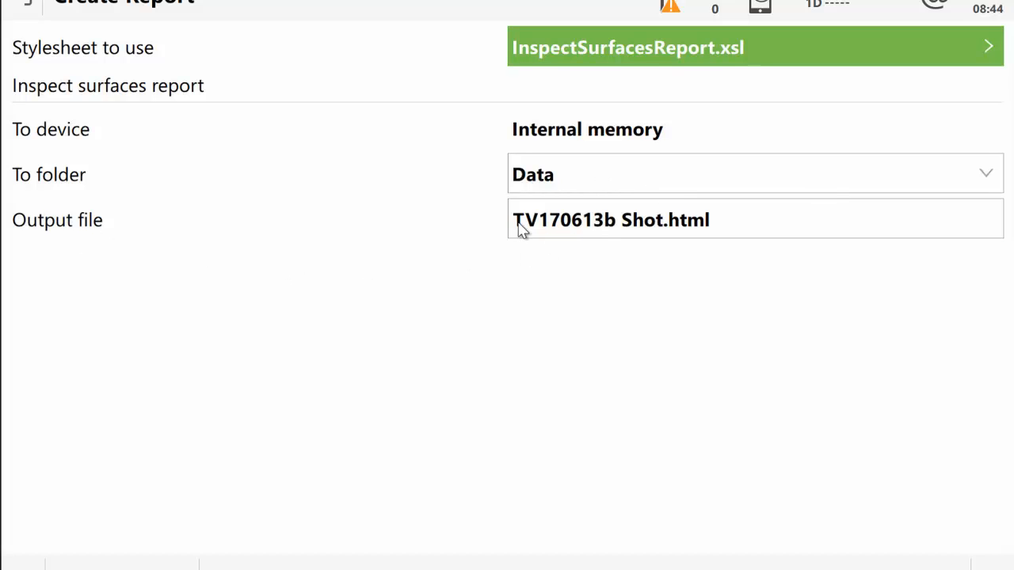
pyautogui.click(610, 219)
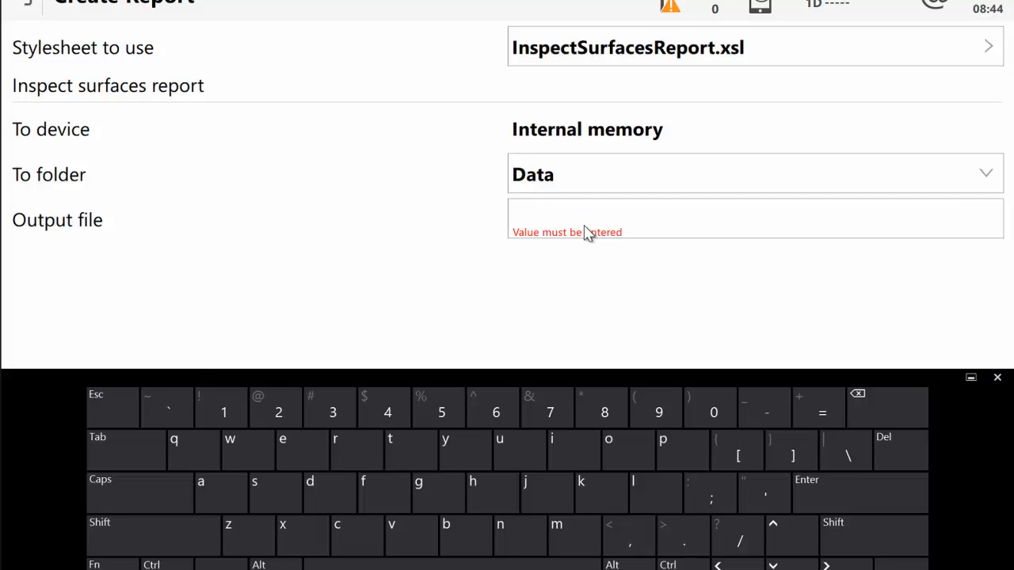
pyautogui.write('170706')
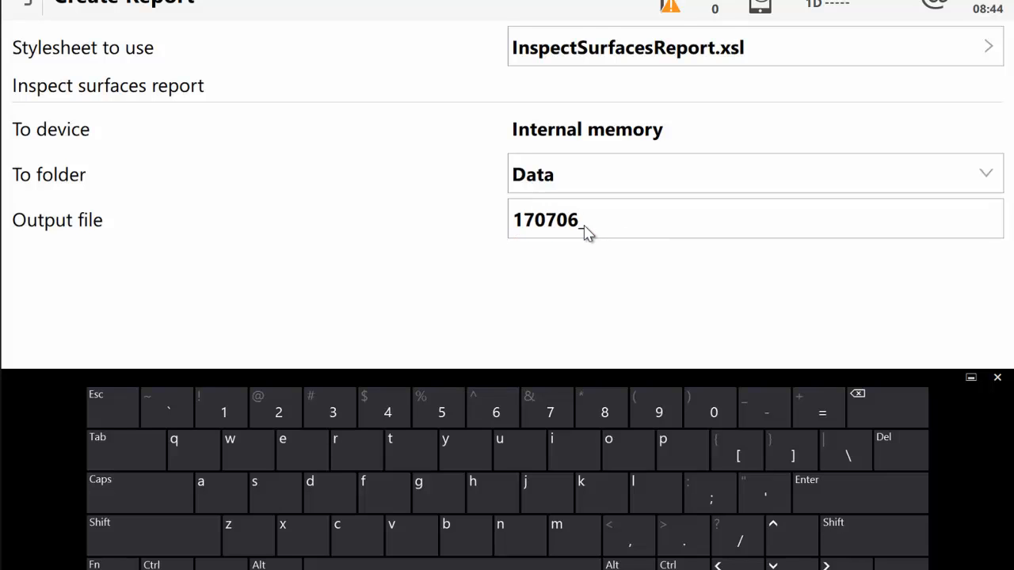
pyautogui.write('_ShotReport')
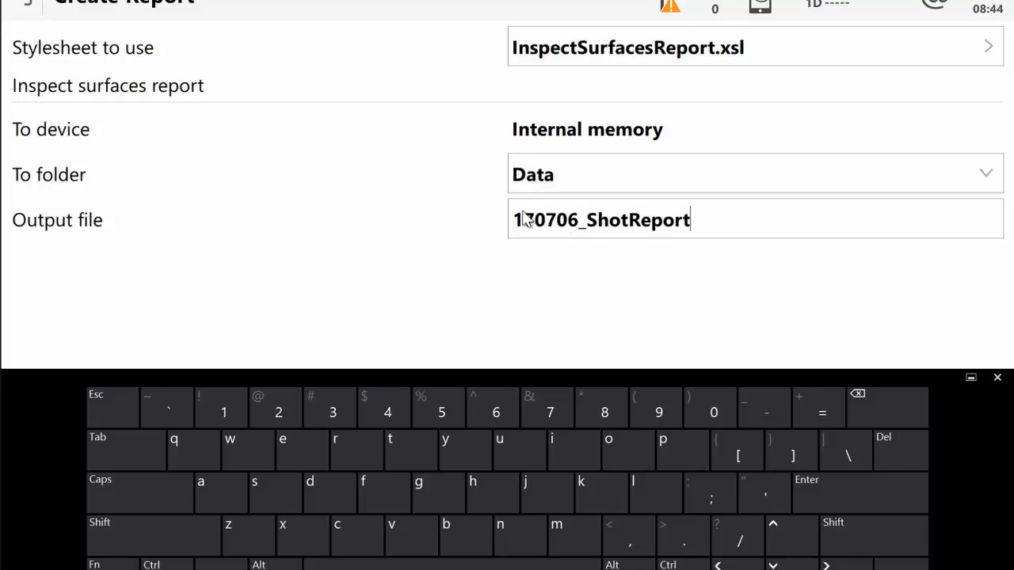
pyautogui.write('.')
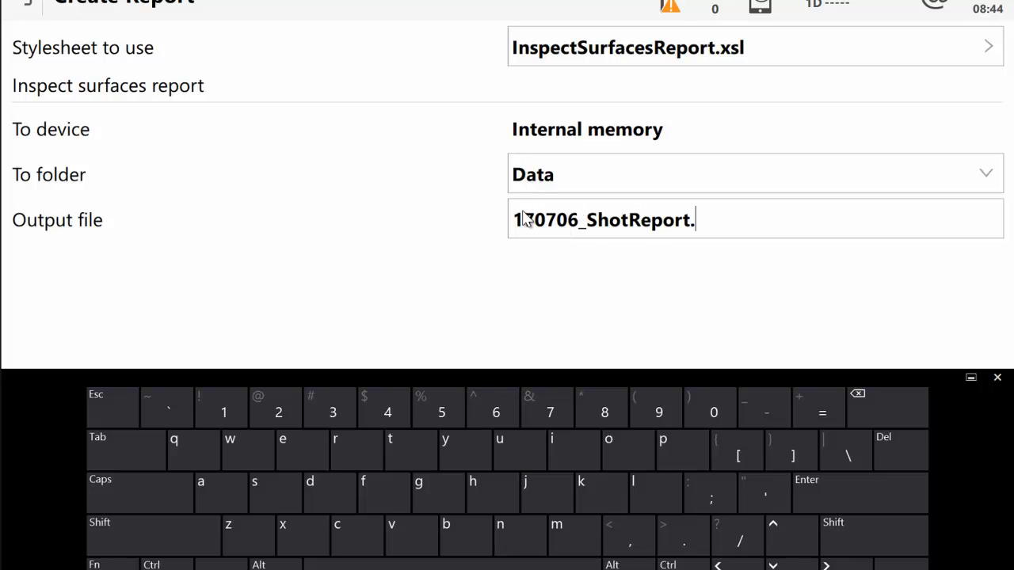
pyautogui.write('html')
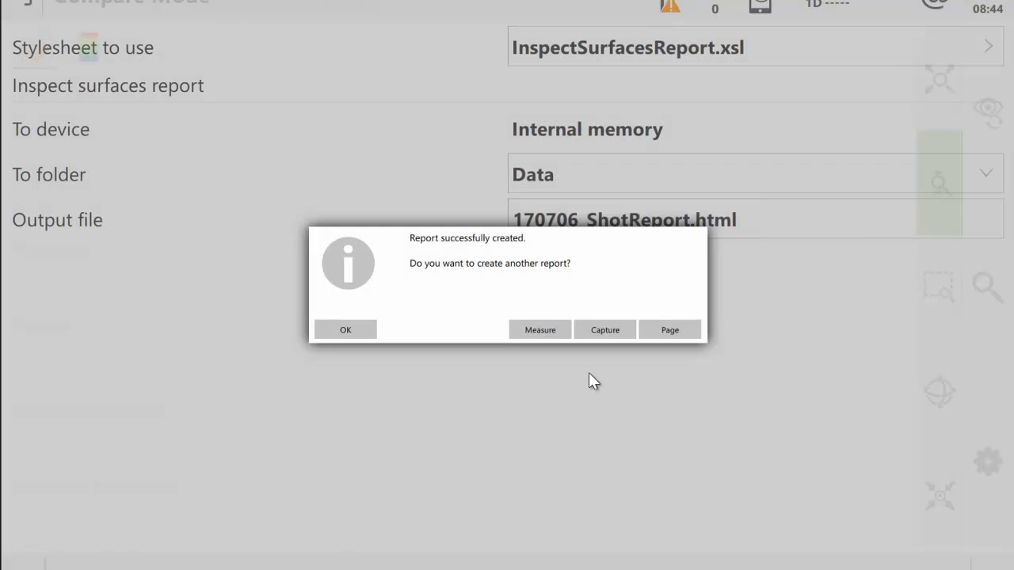
# Decline creating another report, returning to Compare Mode
pyautogui.click(345, 329)
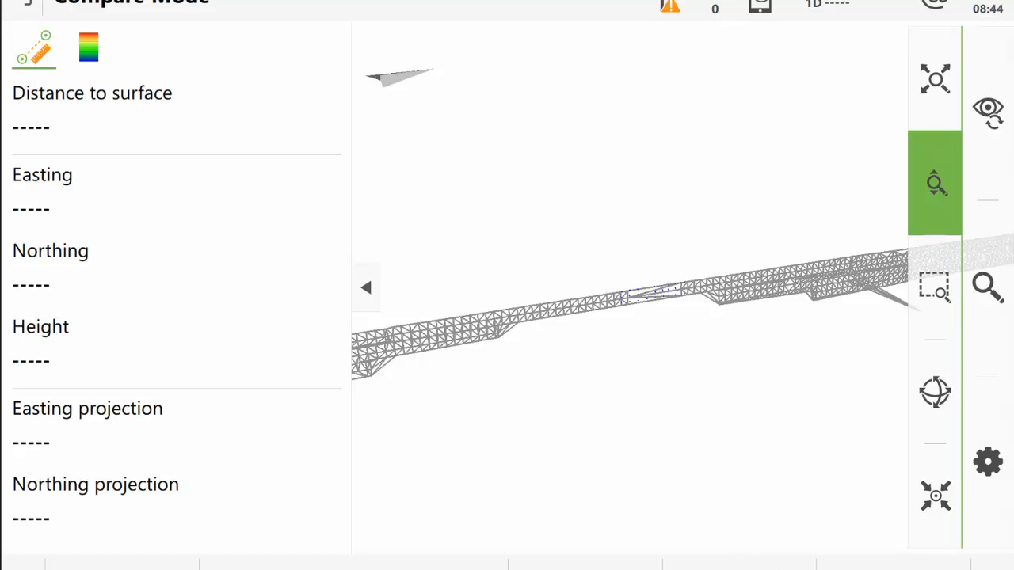
pyautogui.moveTo(1002, 16)
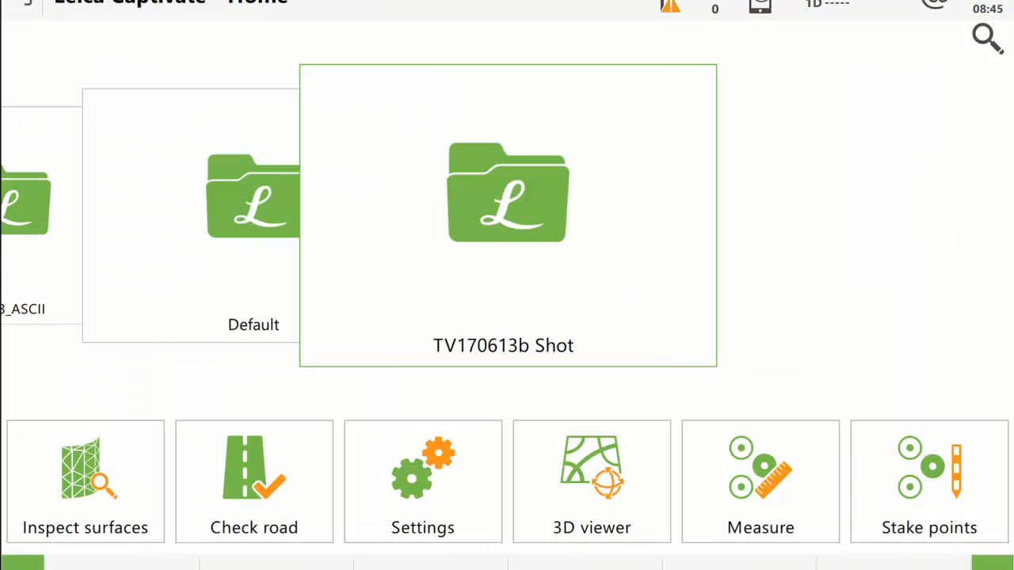
pyautogui.moveTo(808, 190)
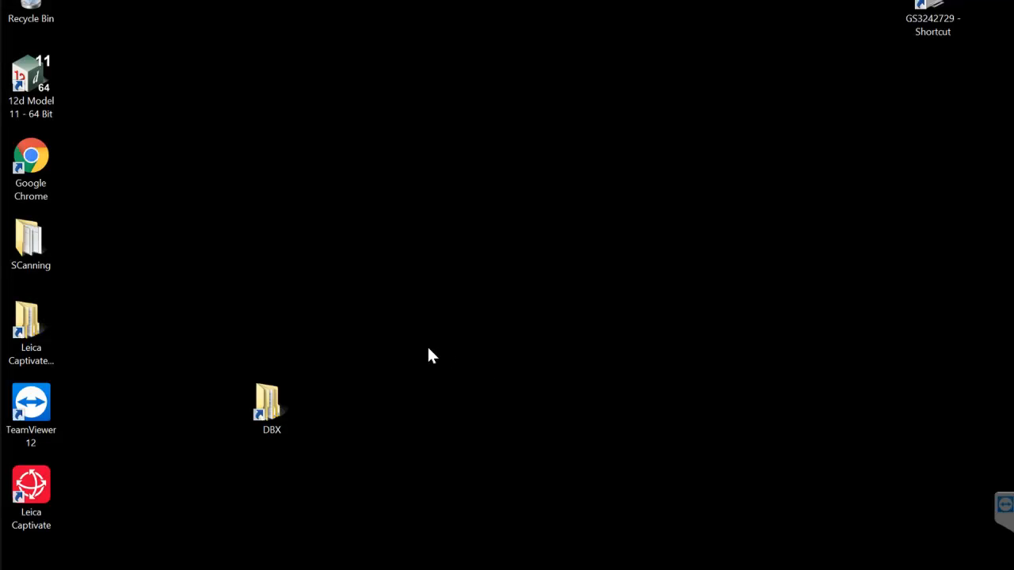
# Browse to the Leica Captivate Data folder and launch 170706_ShotReport.html in the browser
pyautogui.doubleClick(273, 402)
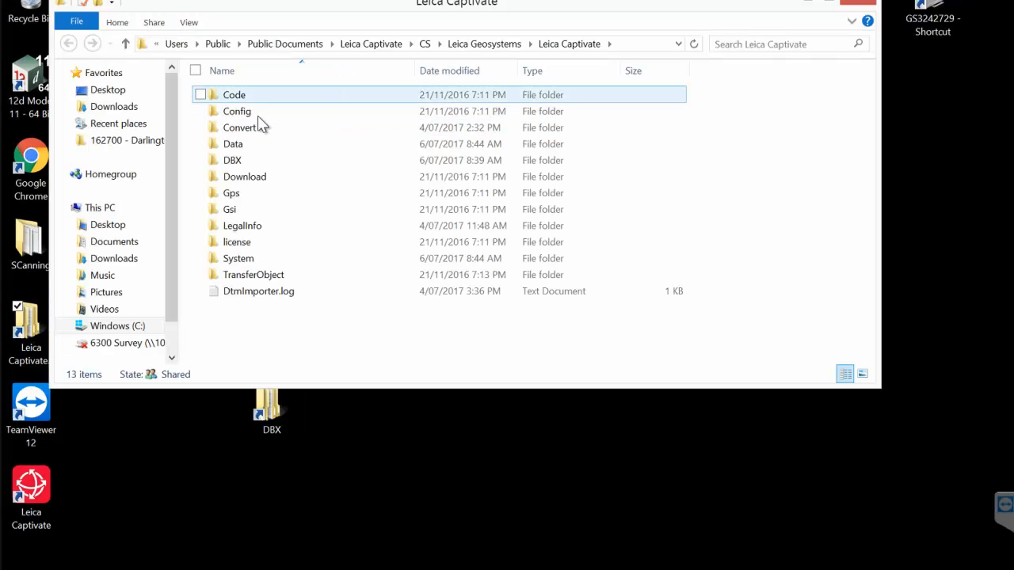
pyautogui.doubleClick(233, 142)
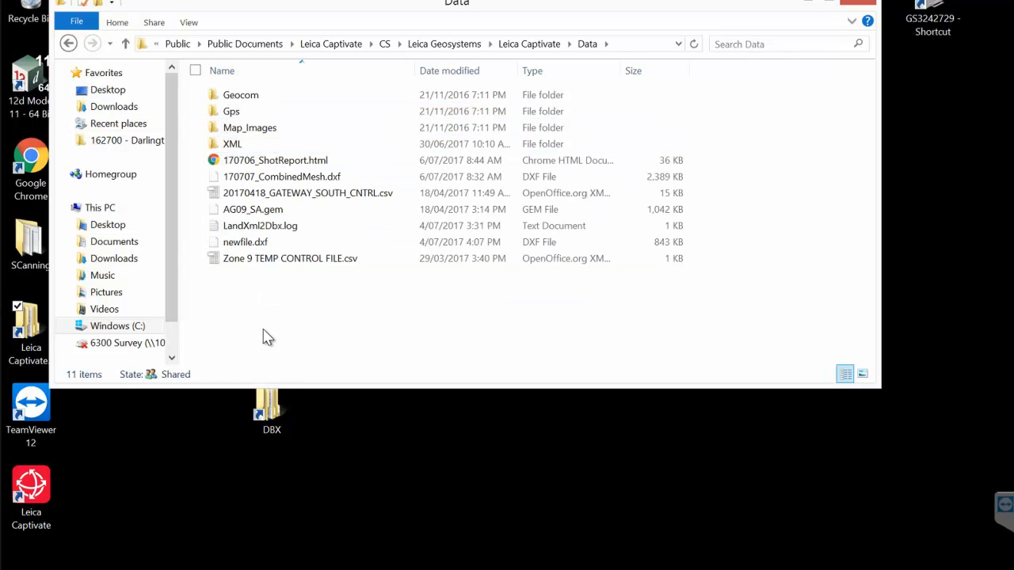
pyautogui.click(275, 160)
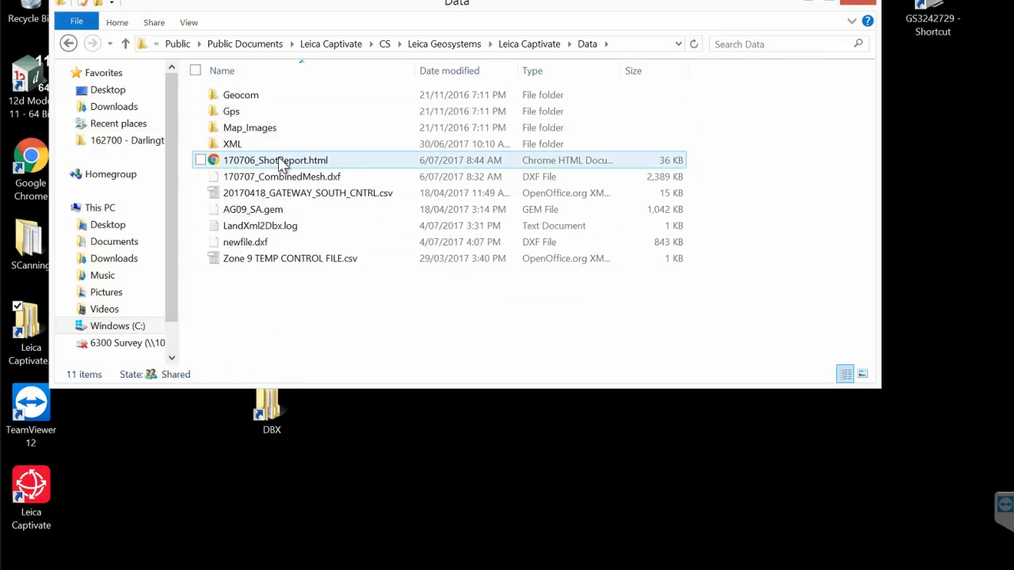
pyautogui.click(199, 160)
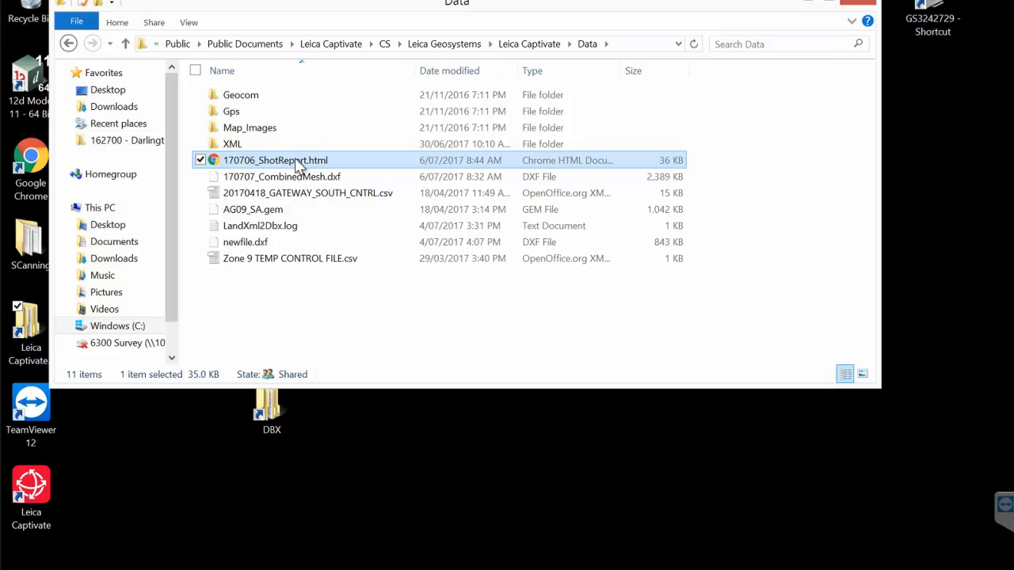
pyautogui.doubleClick(275, 160)
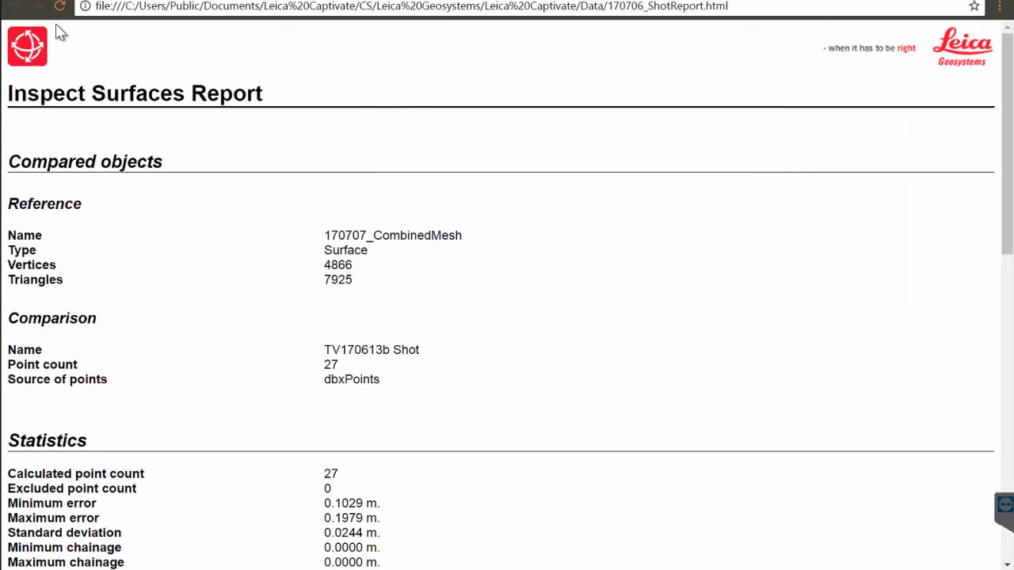
# Scroll down through the report statistics and distance-to-surface histogram to the point table
pyautogui.scroll(-3)
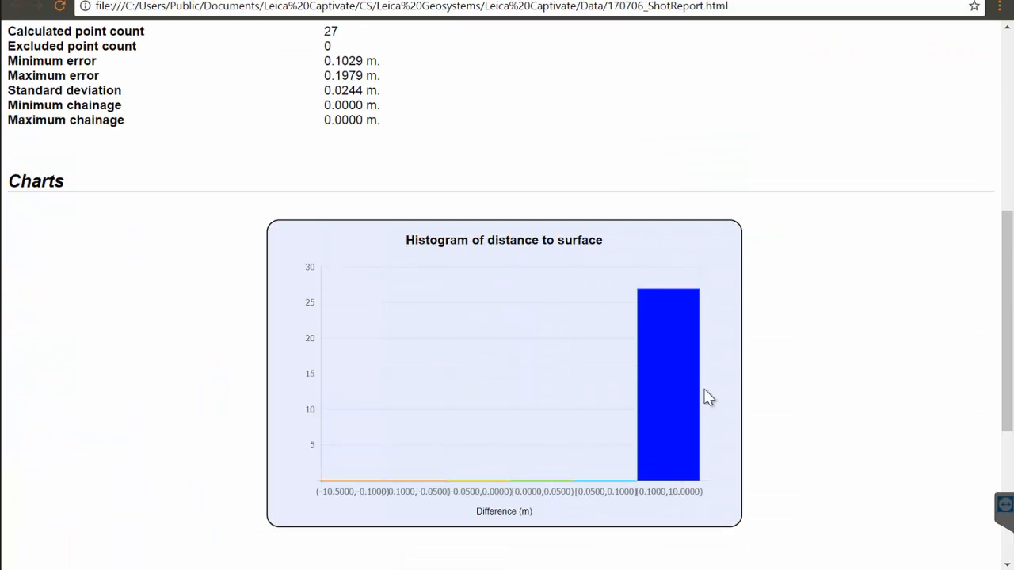
pyautogui.moveTo(679, 390)
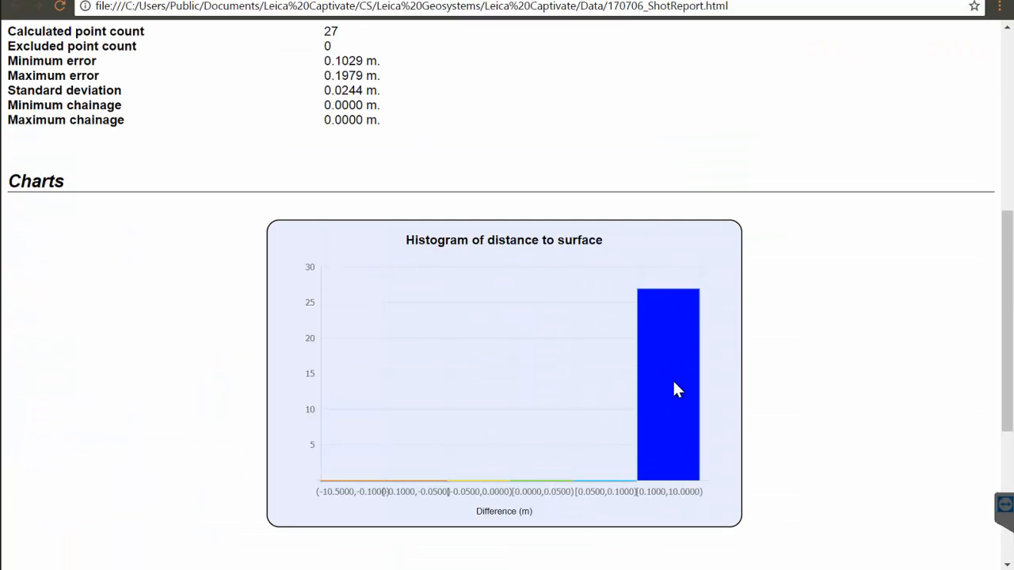
pyautogui.scroll(-3)
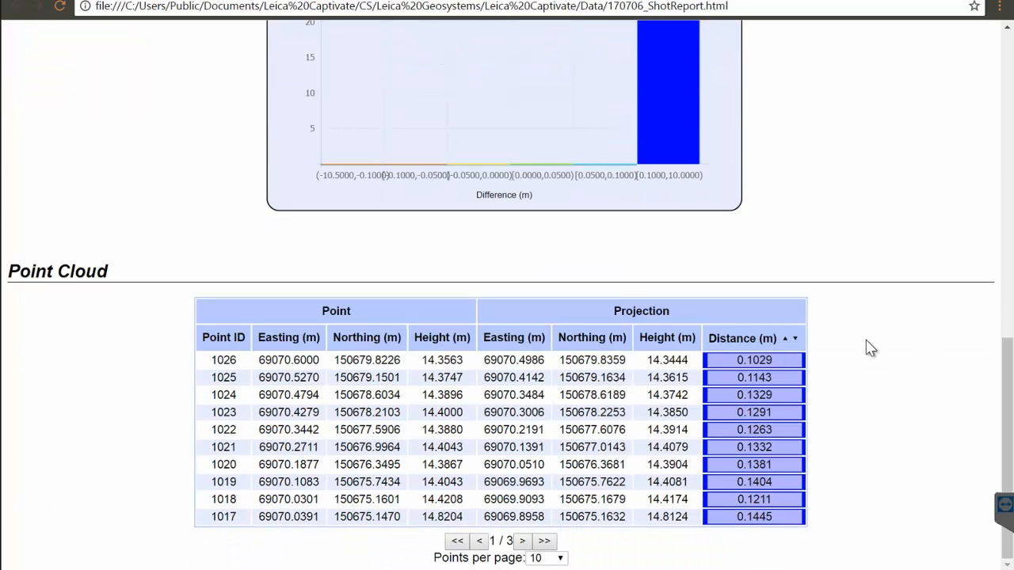
pyautogui.moveTo(563, 558)
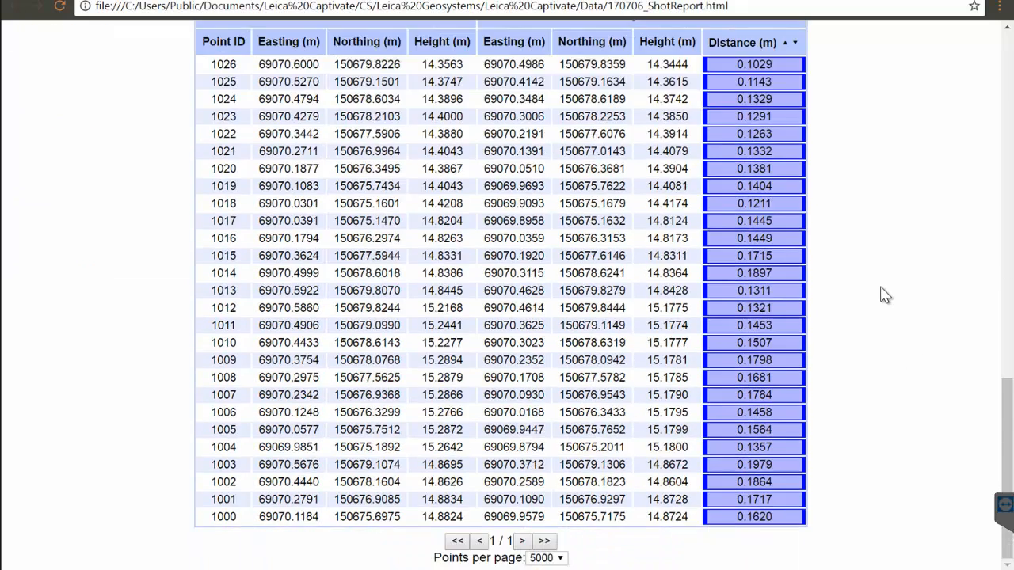
pyautogui.moveTo(377, 361)
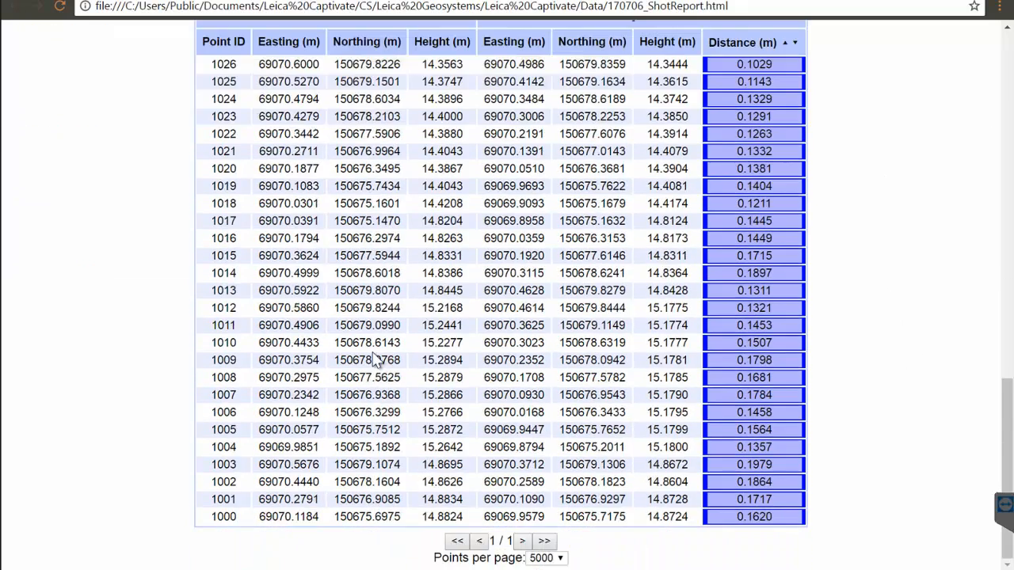
pyautogui.moveTo(133, 431)
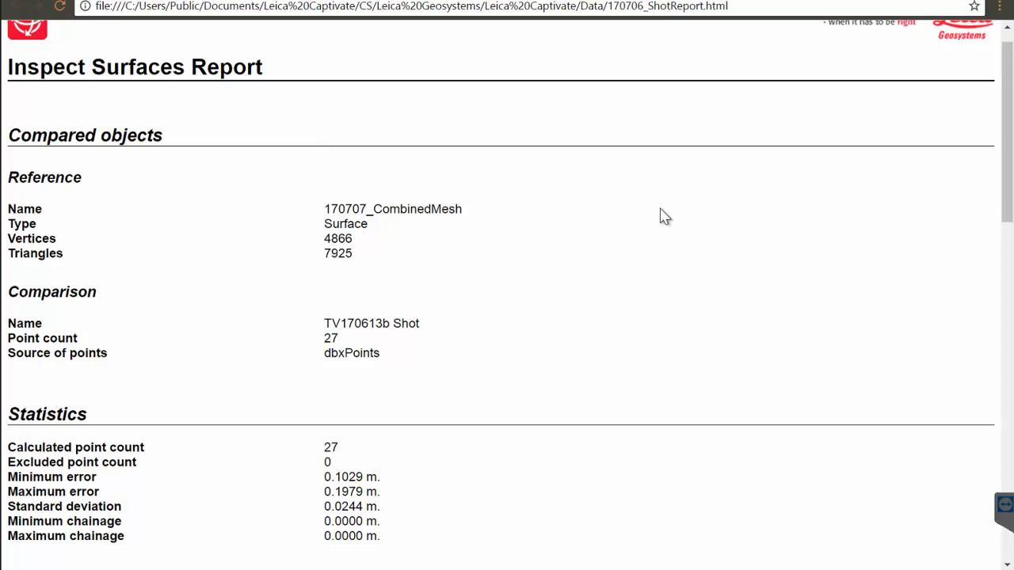
pyautogui.moveTo(612, 241)
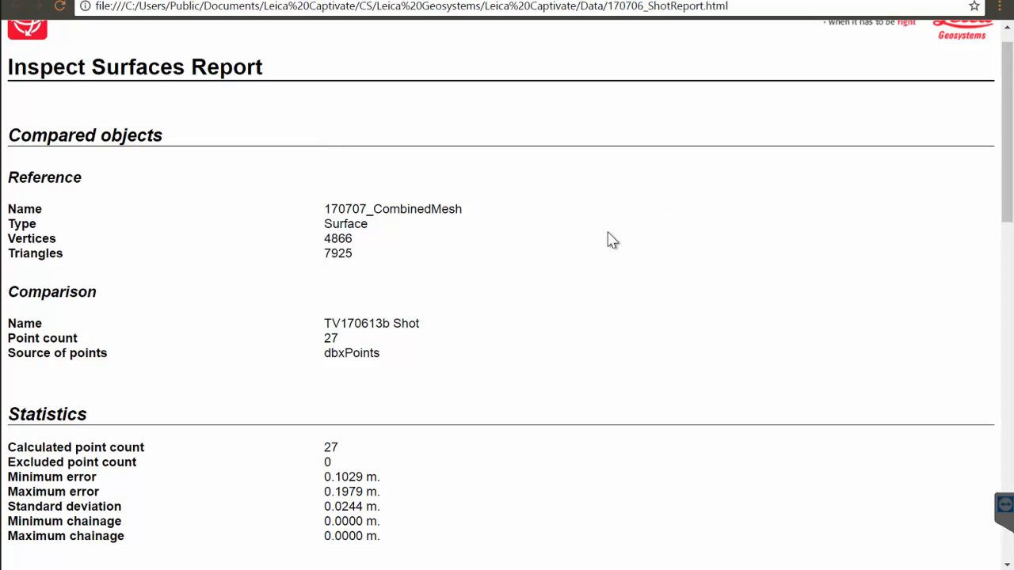
pyautogui.moveTo(341, 206)
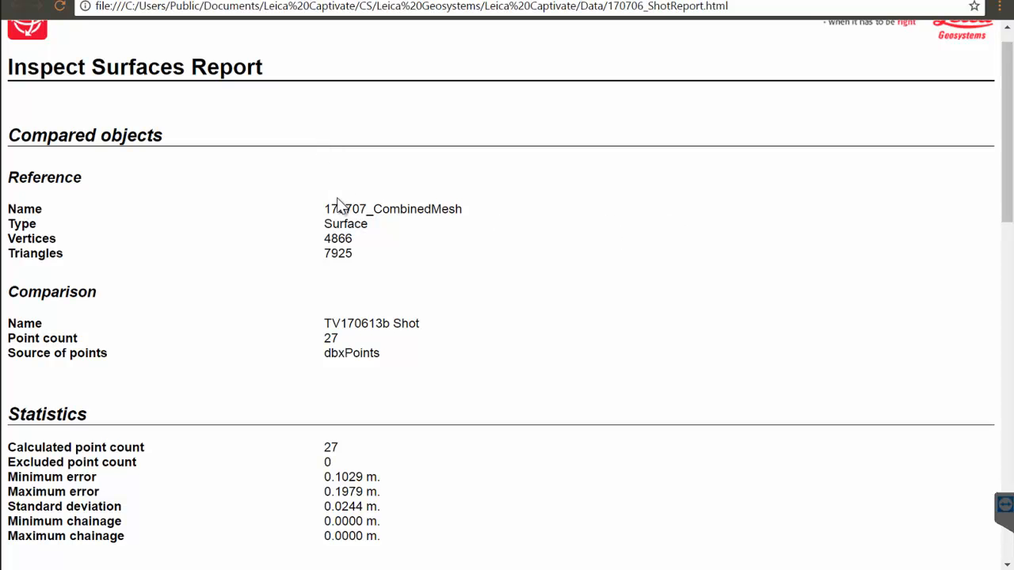
pyautogui.moveTo(517, 212)
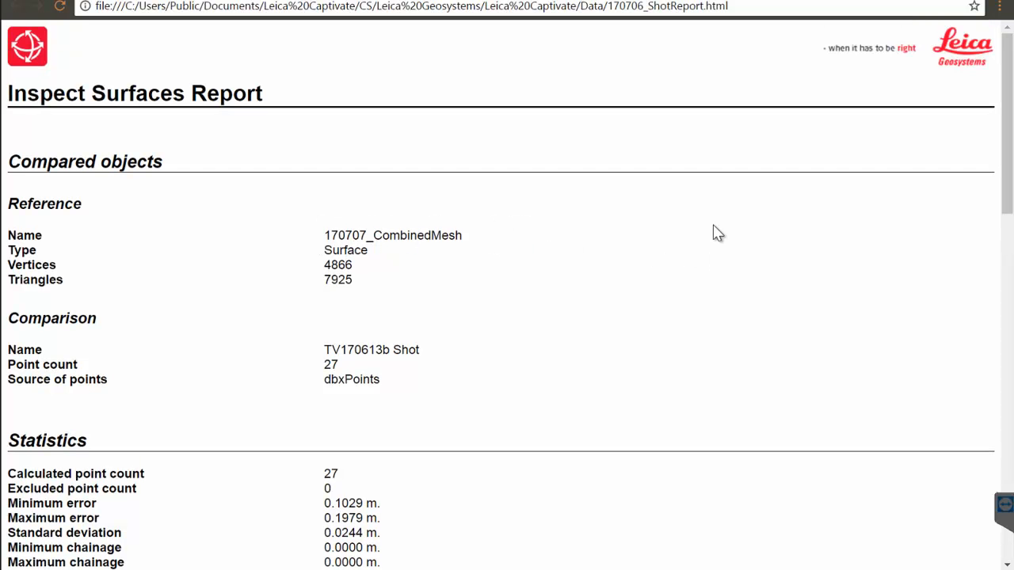
pyautogui.moveTo(713, 222)
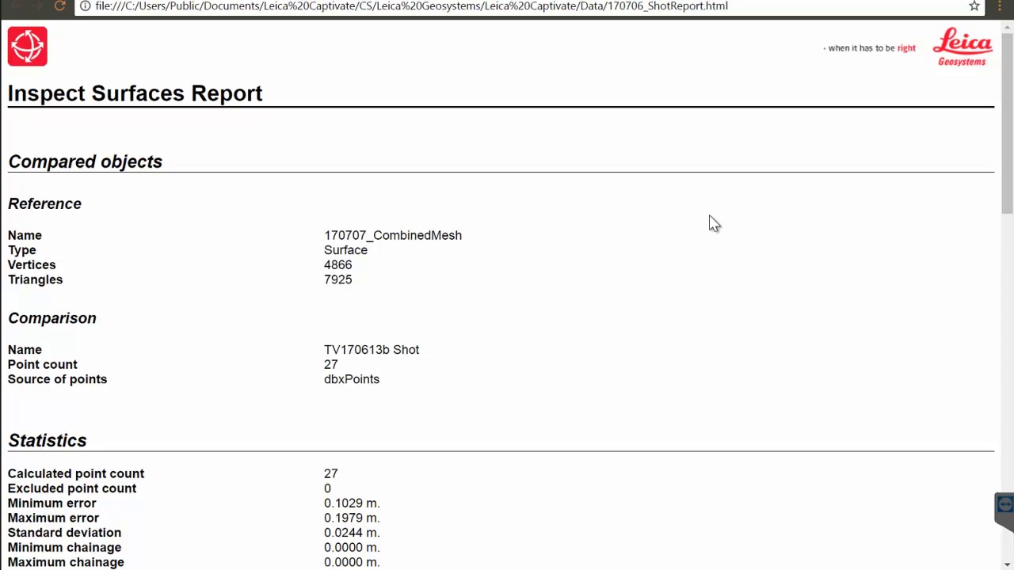